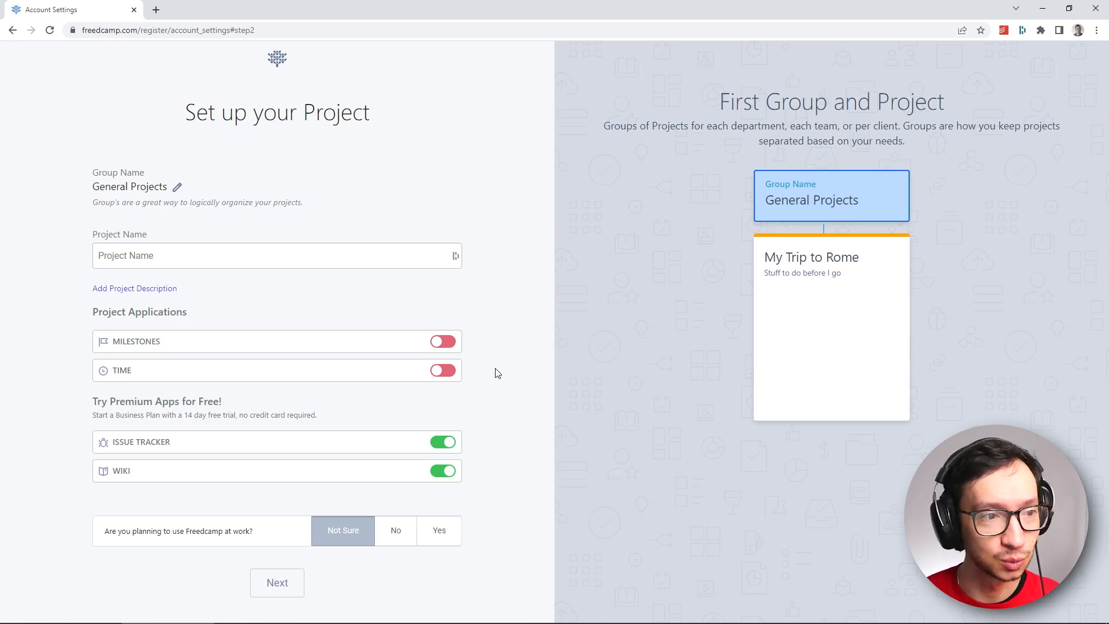
mouse_move(486, 368)
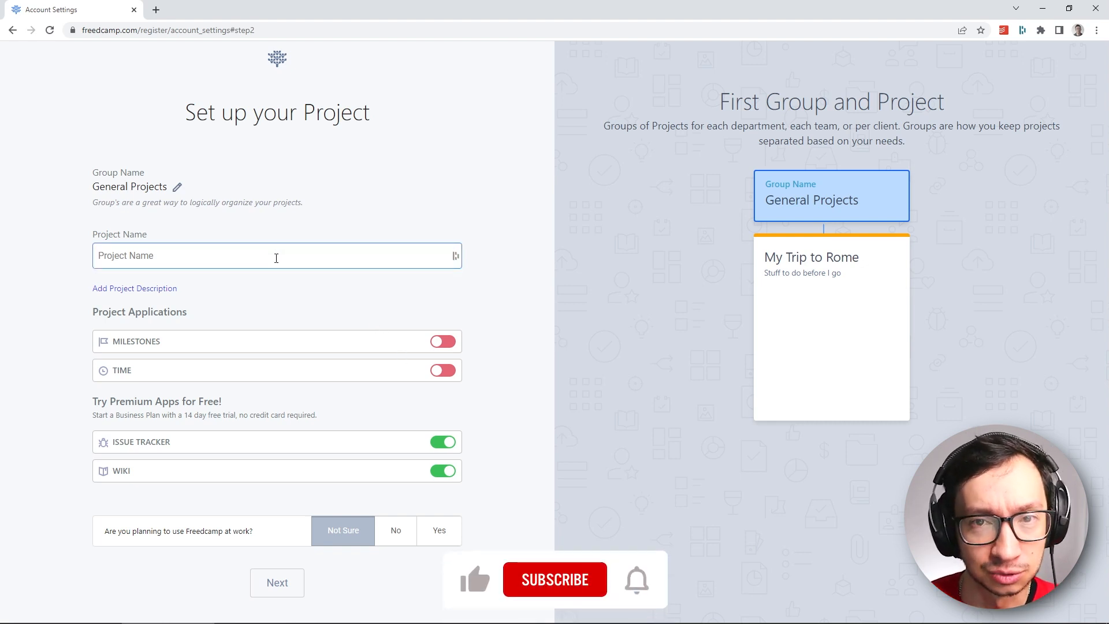
Name the first project Project A, mark it as used for work, and continue to the task step
text(Project A)
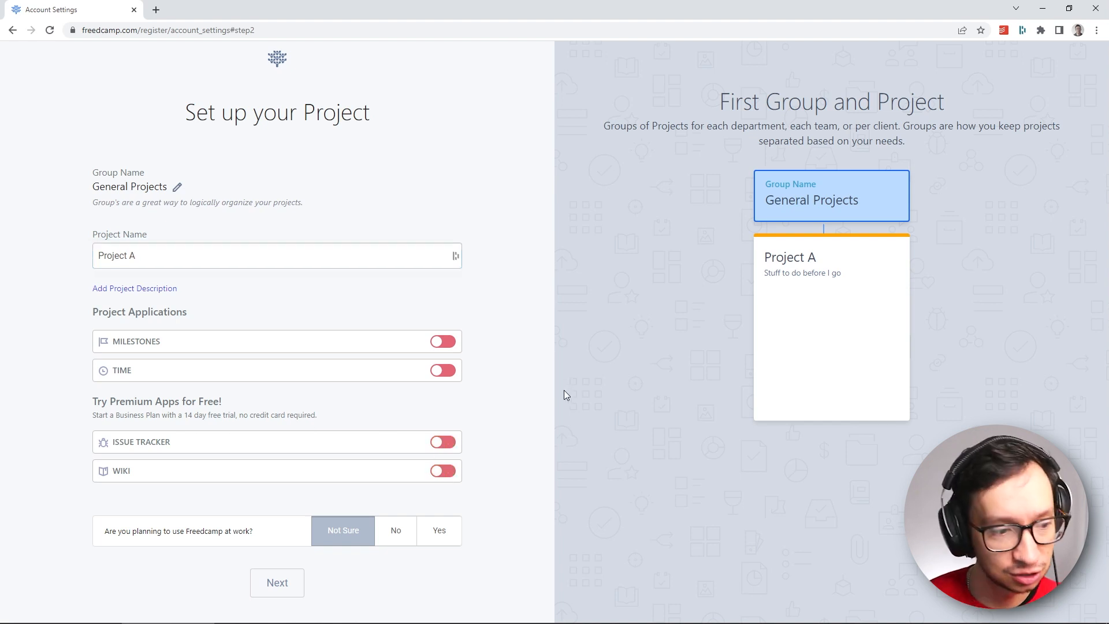
mouse_move(505, 429)
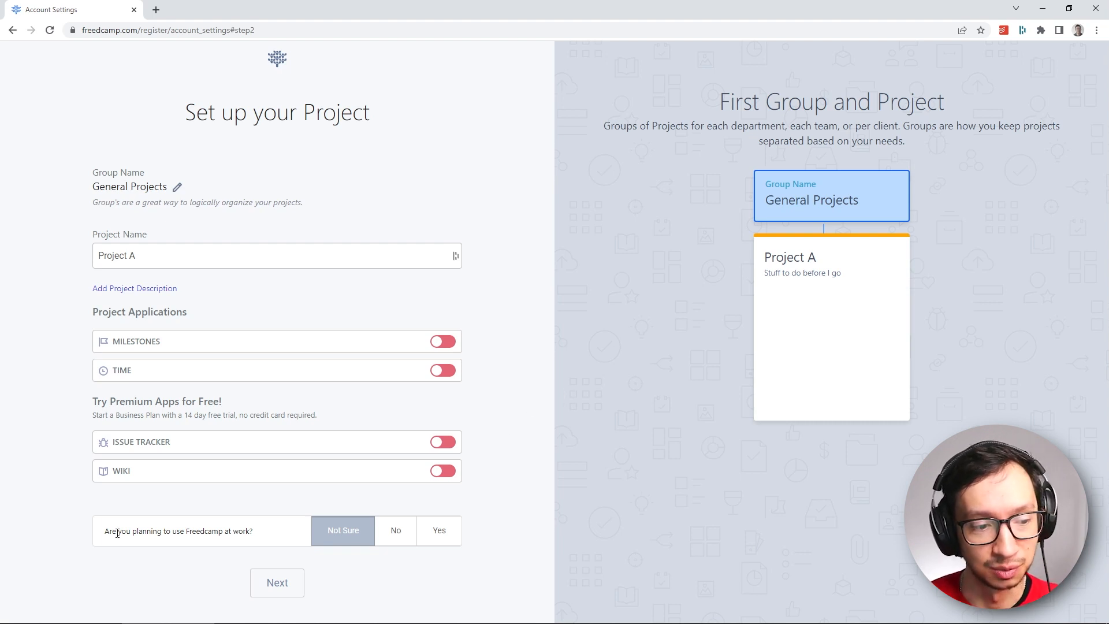
click(395, 531)
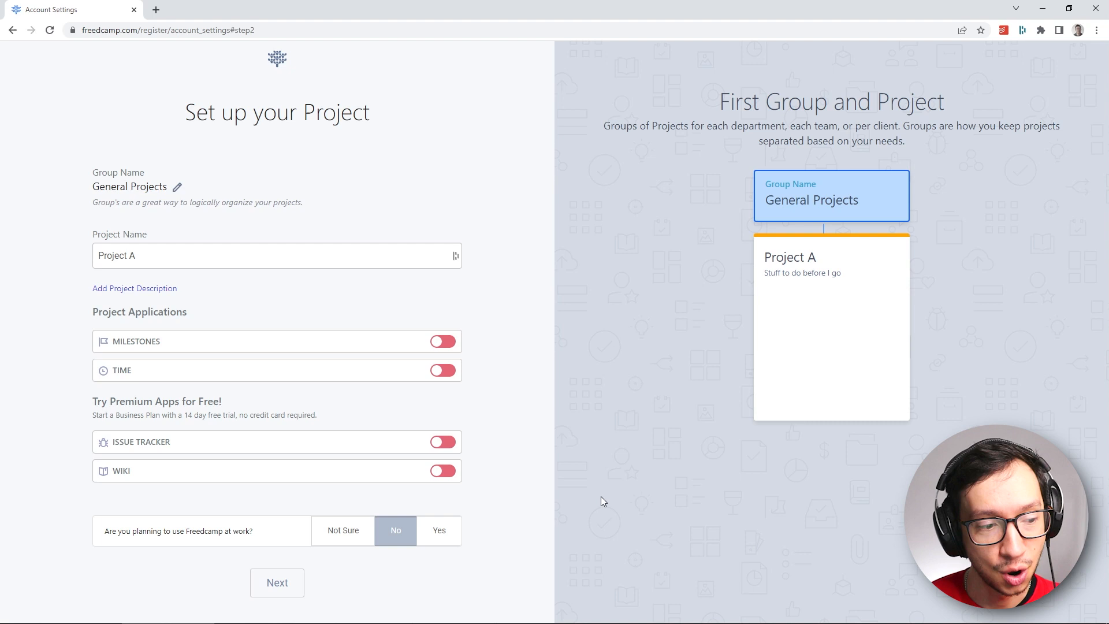
click(439, 530)
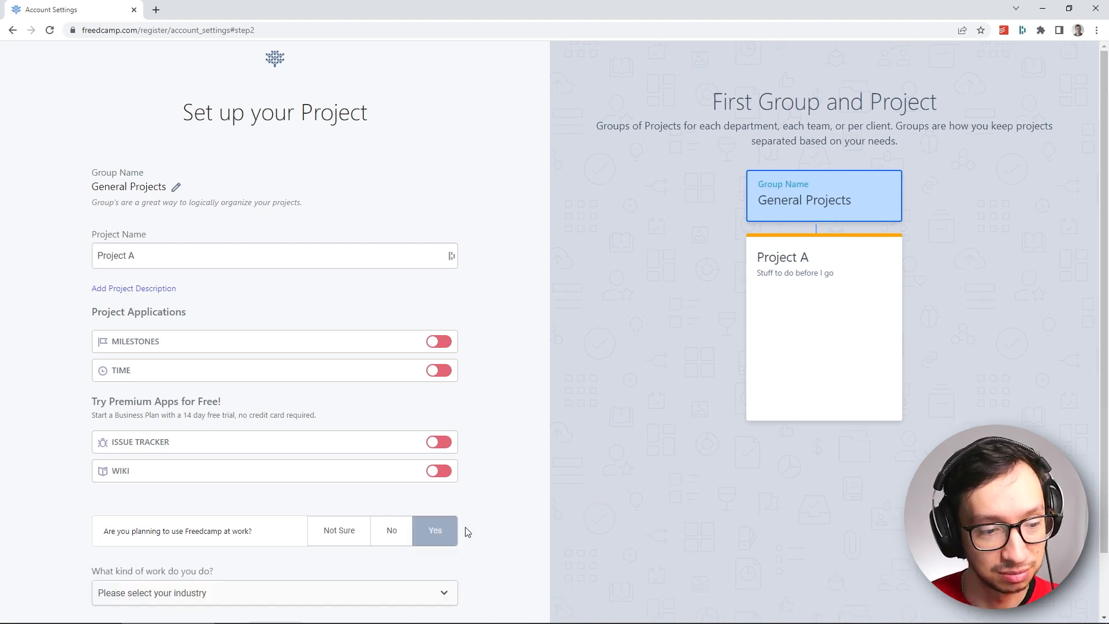
scroll(down, 3)
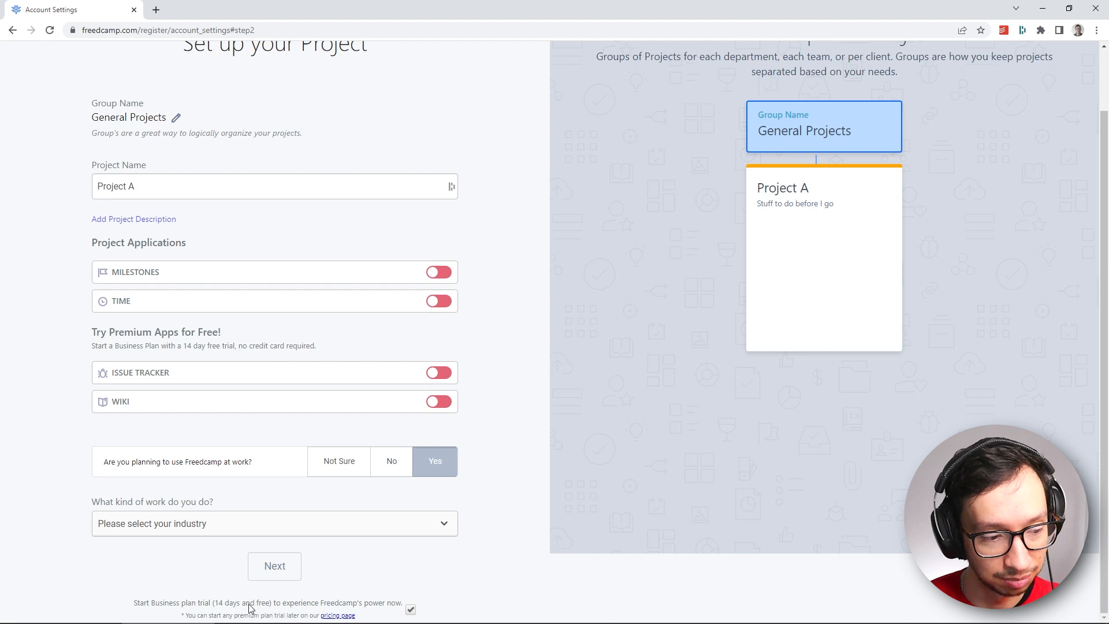
mouse_move(380, 608)
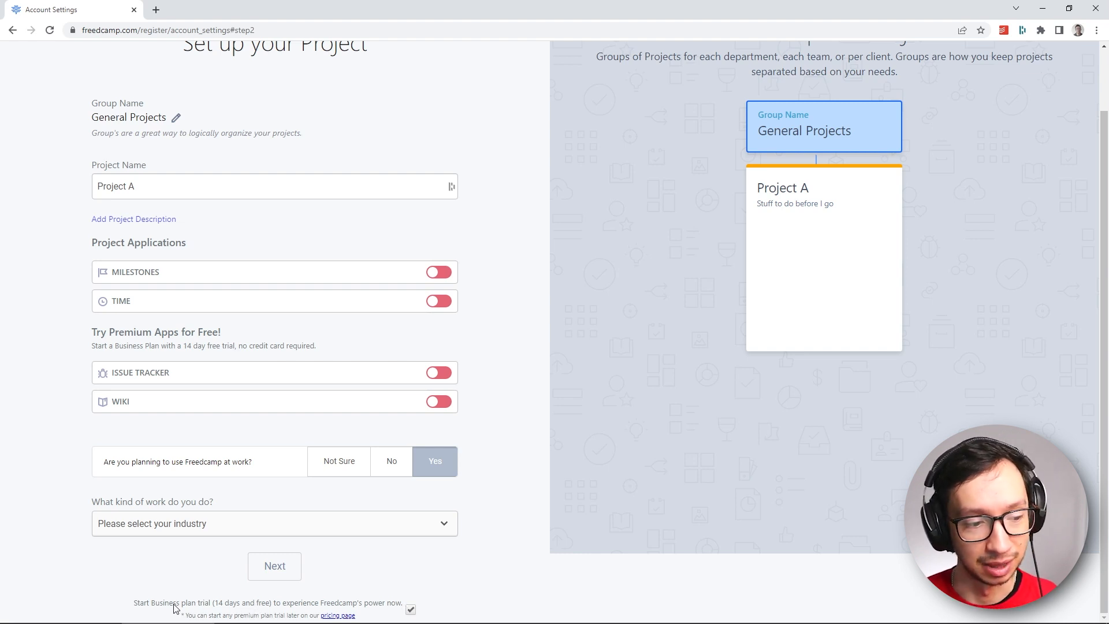
mouse_move(192, 607)
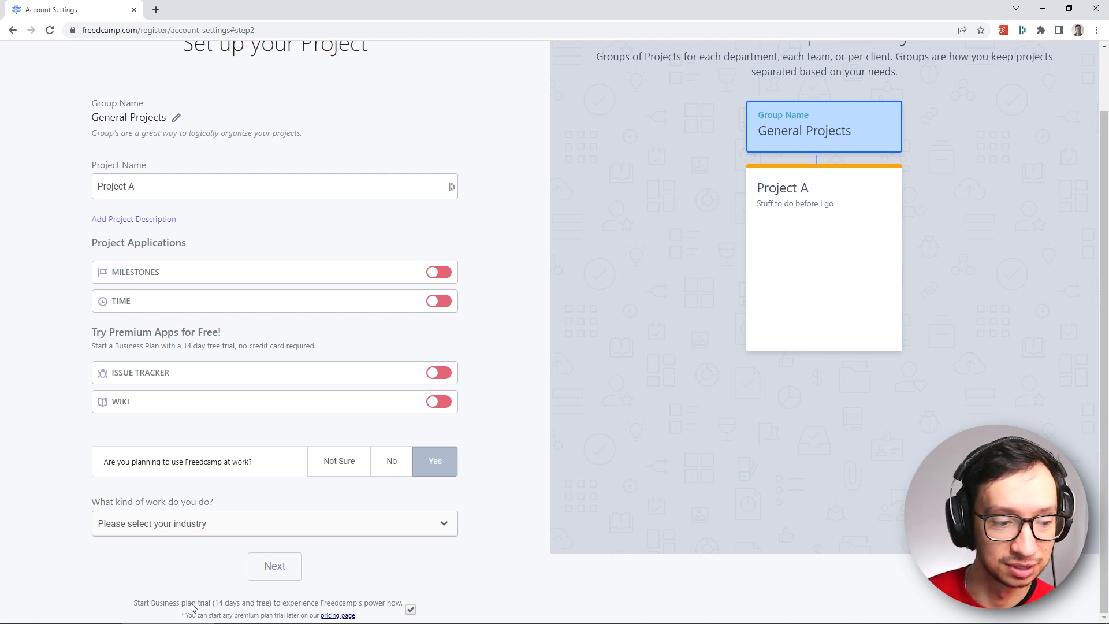
mouse_move(474, 566)
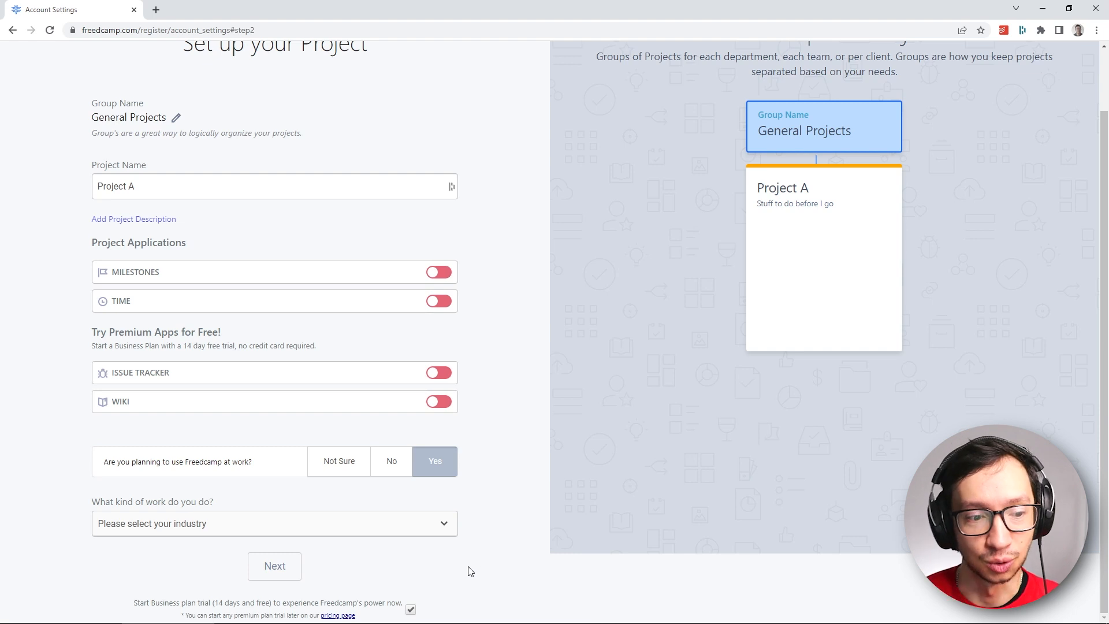
mouse_move(467, 548)
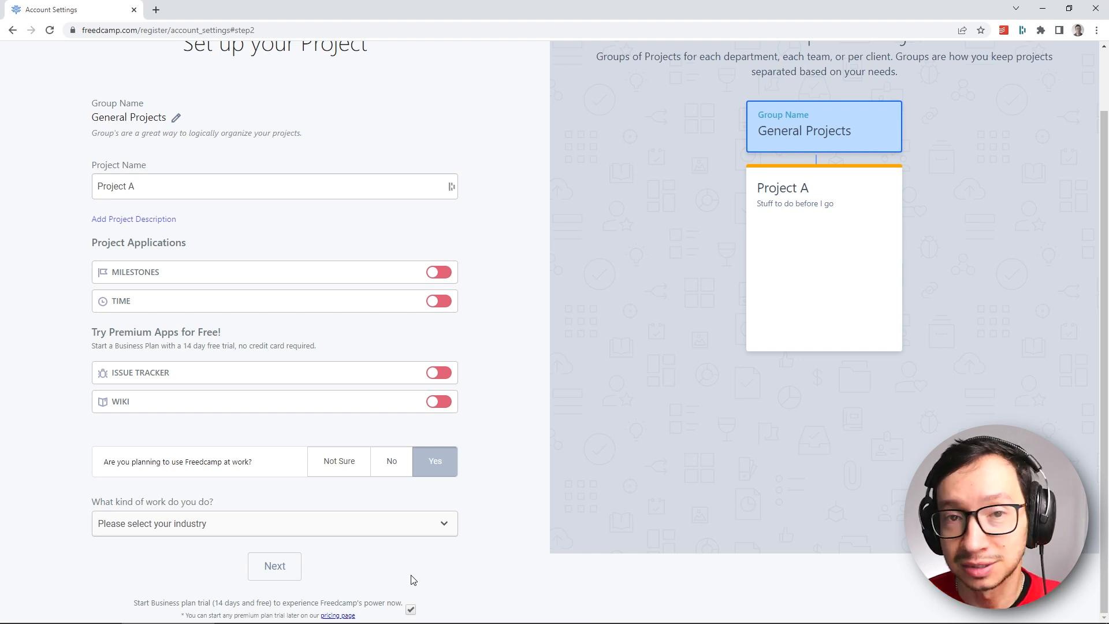
mouse_move(360, 559)
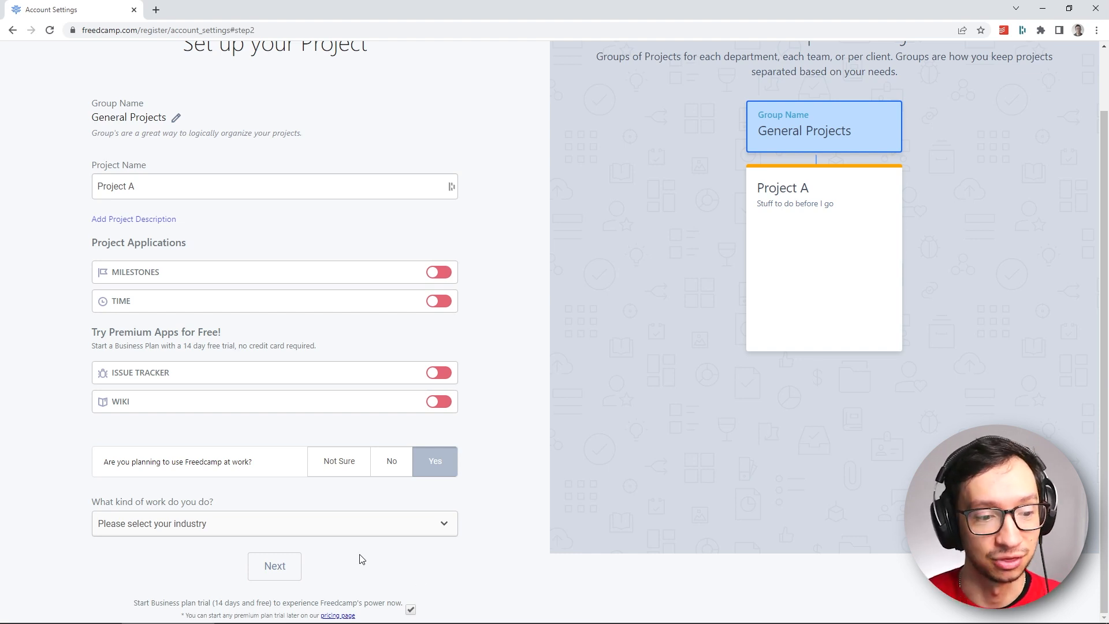
click(275, 566)
text(T)
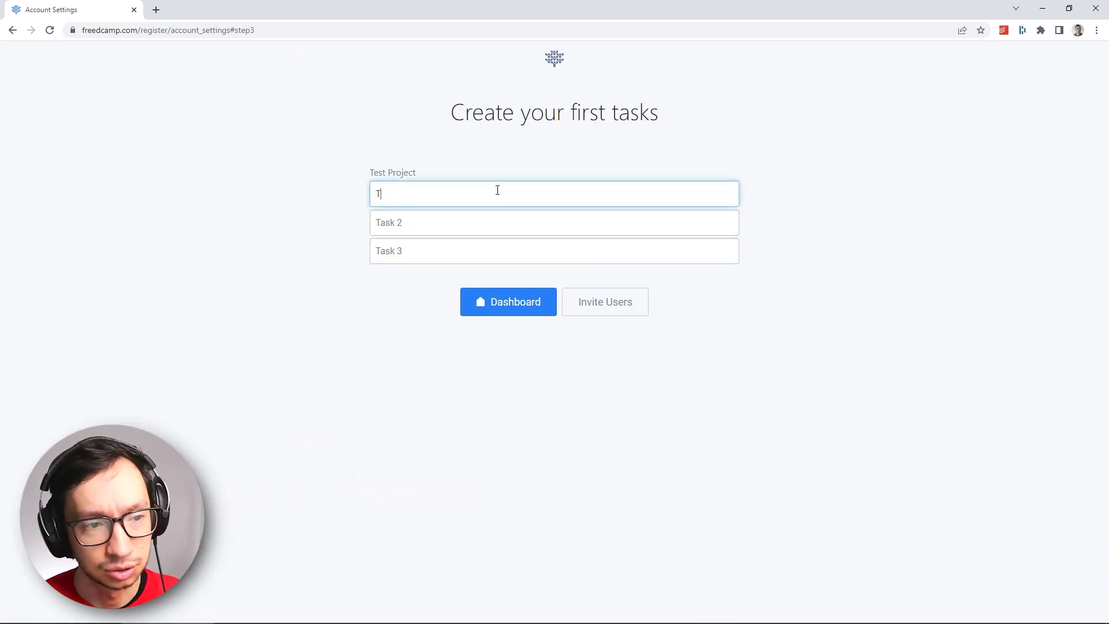
Enter tasks Translation - 10k, Review - 20 hrs and Delivery, then finish onboarding to the dashboard
text(ranslation)
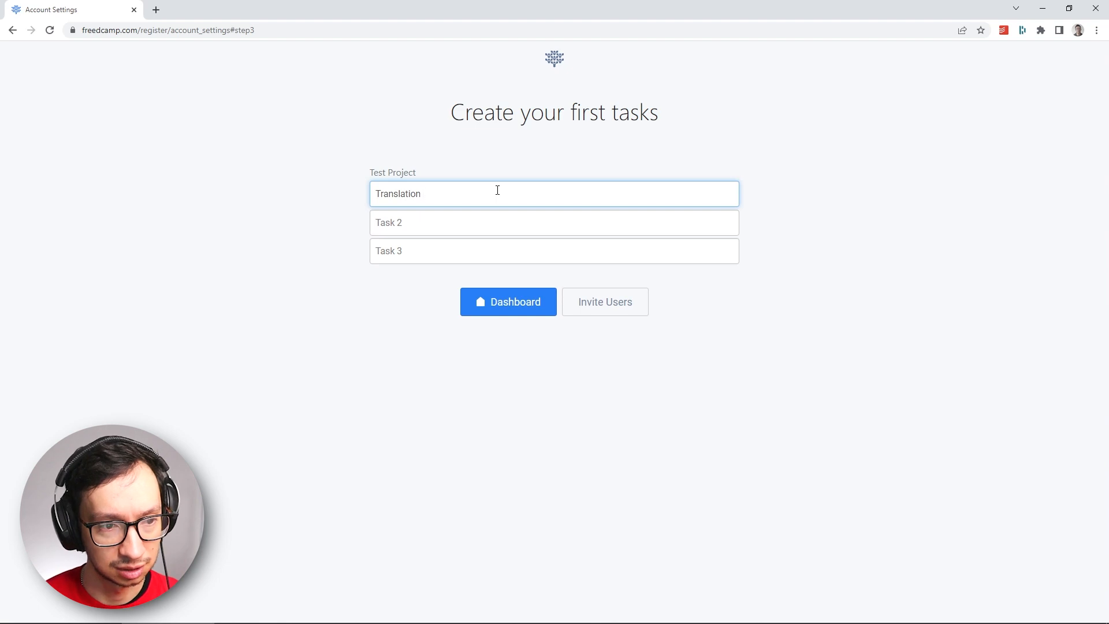
text(- 10k)
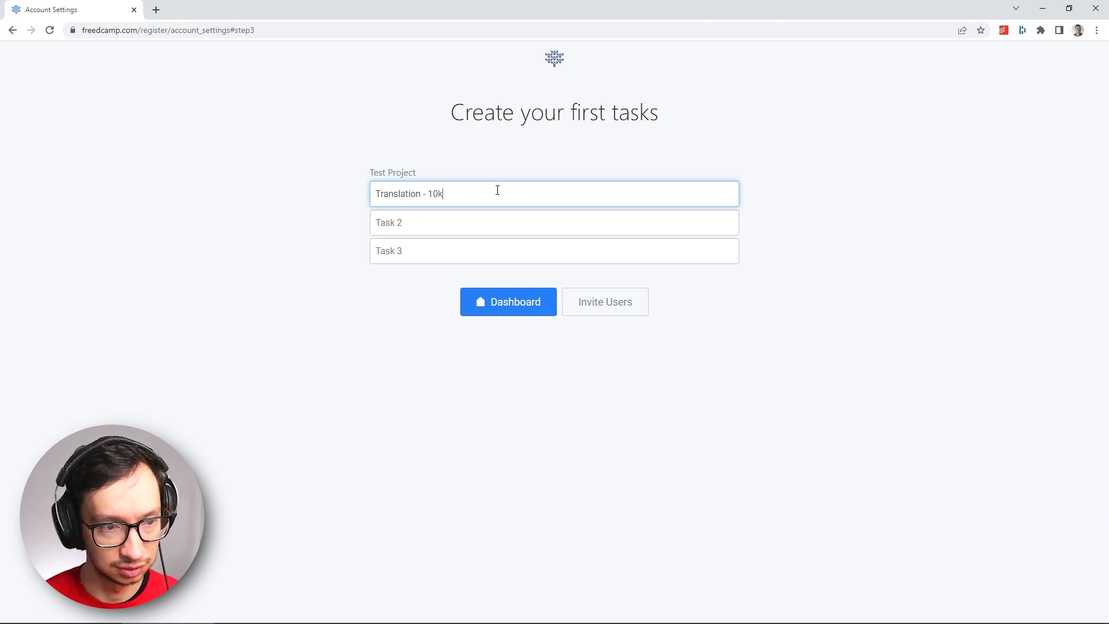
text(Review - 20 hrs)
click(555, 250)
text(Delivery)
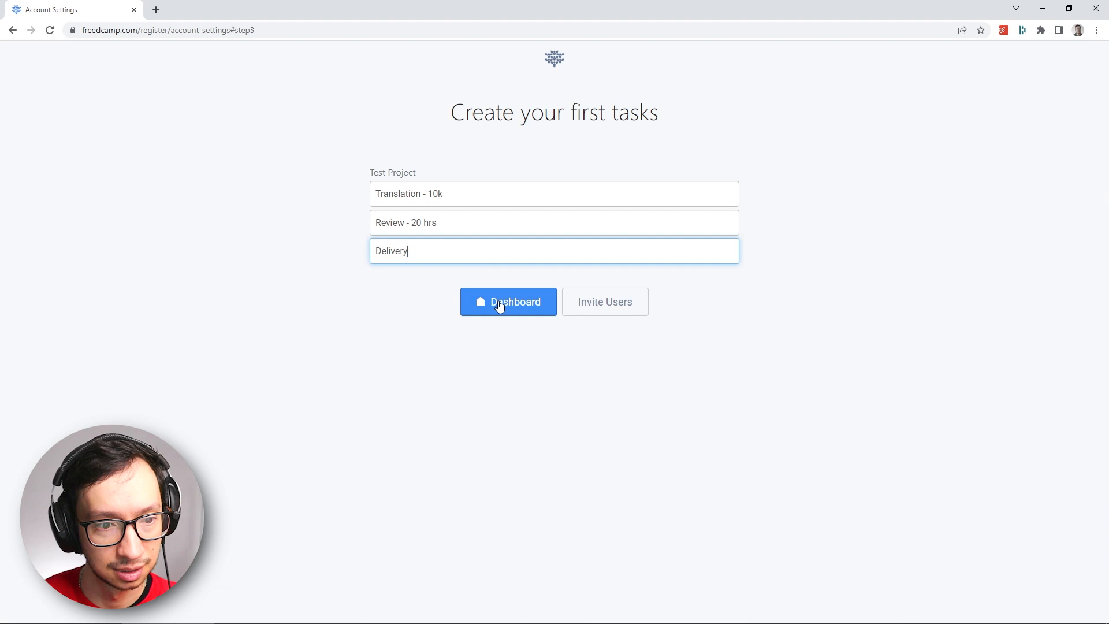
click(508, 301)
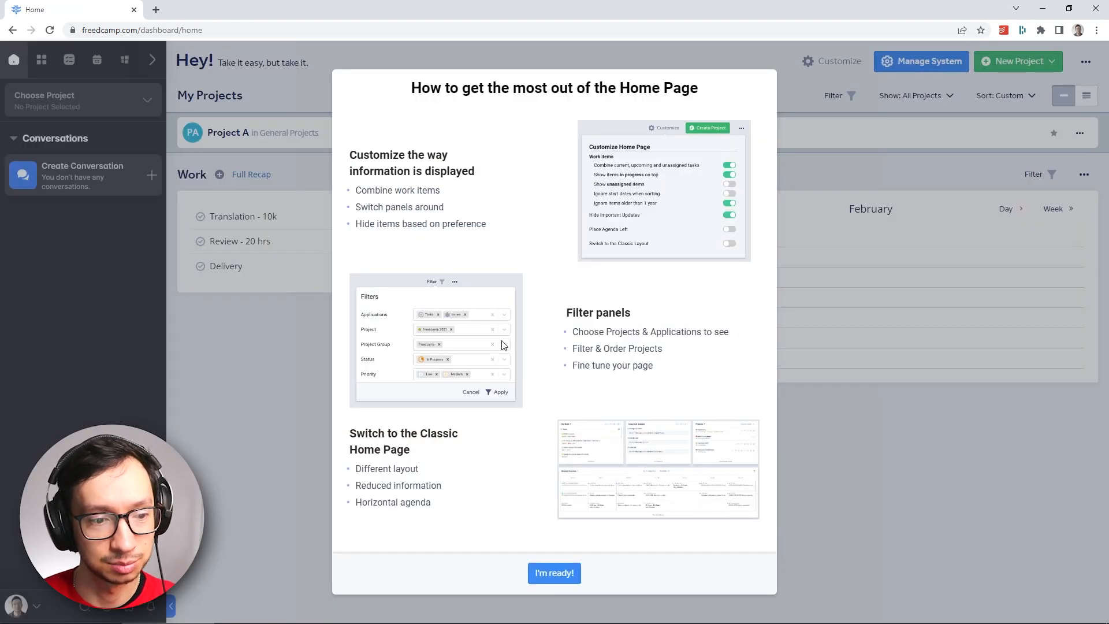
Dismiss the home tips and welcome hints and land on Project A's task list
click(554, 573)
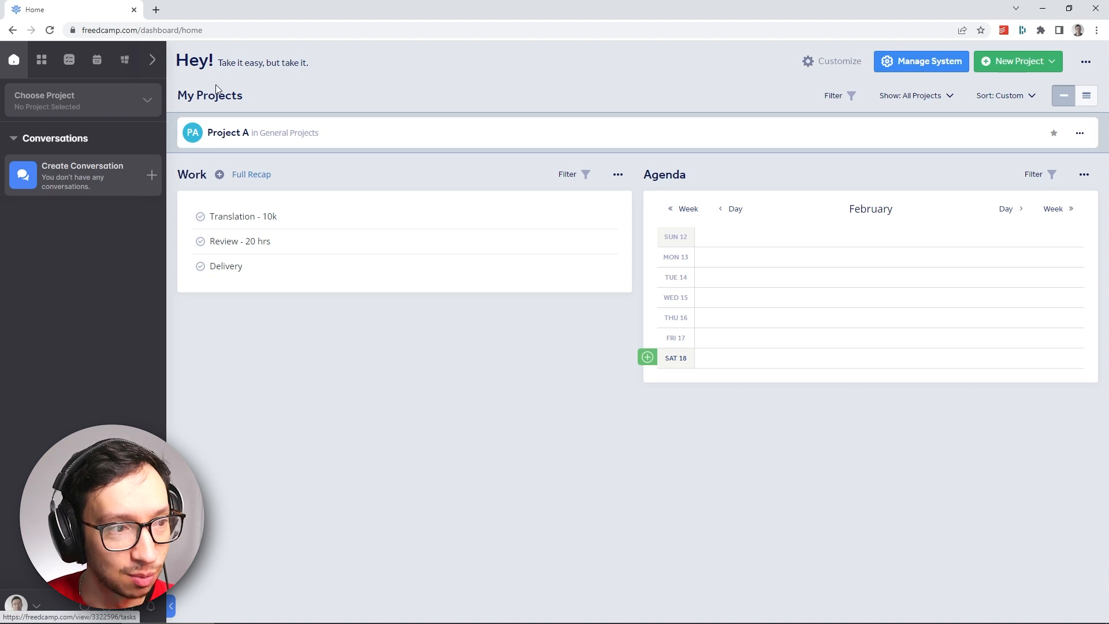
click(228, 132)
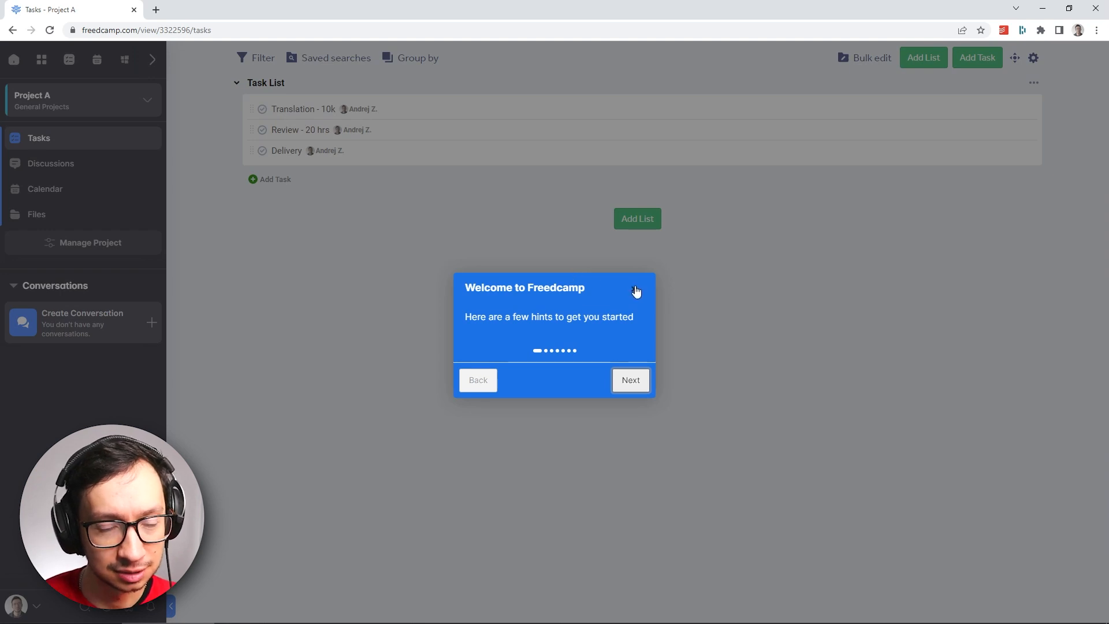
click(636, 290)
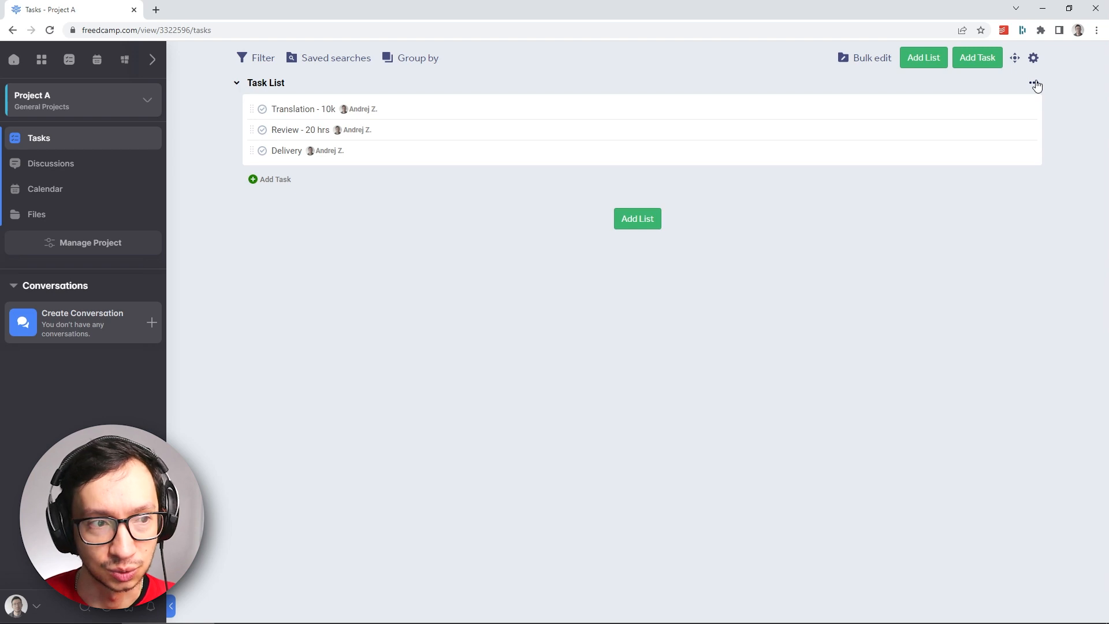
Rename Project A's task list to T1 - DE, JA and begin adding another list
click(1033, 83)
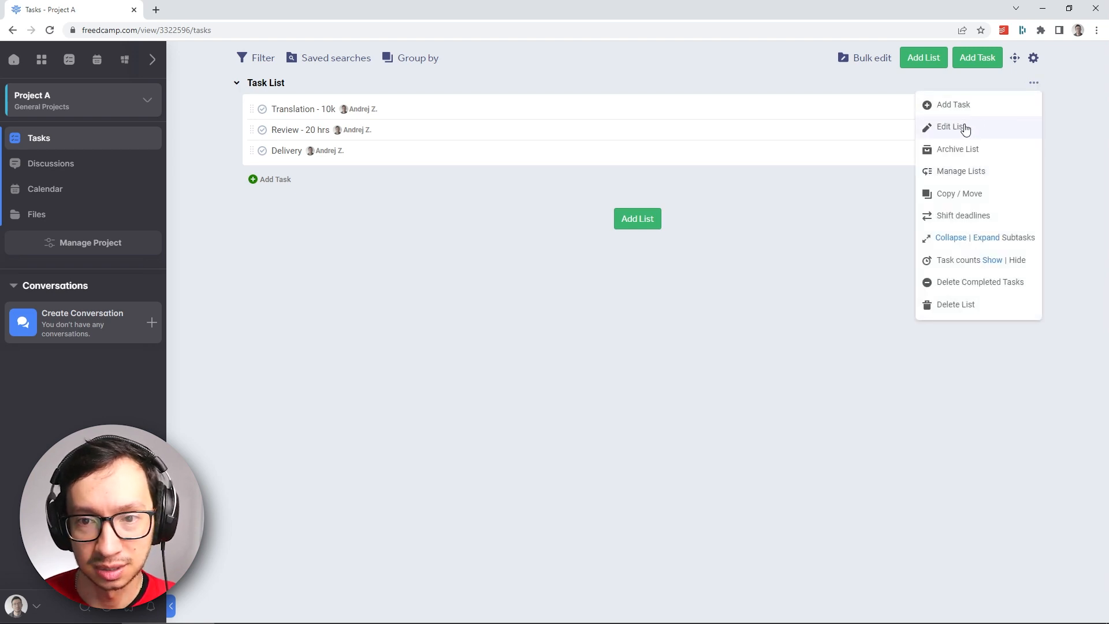
click(952, 127)
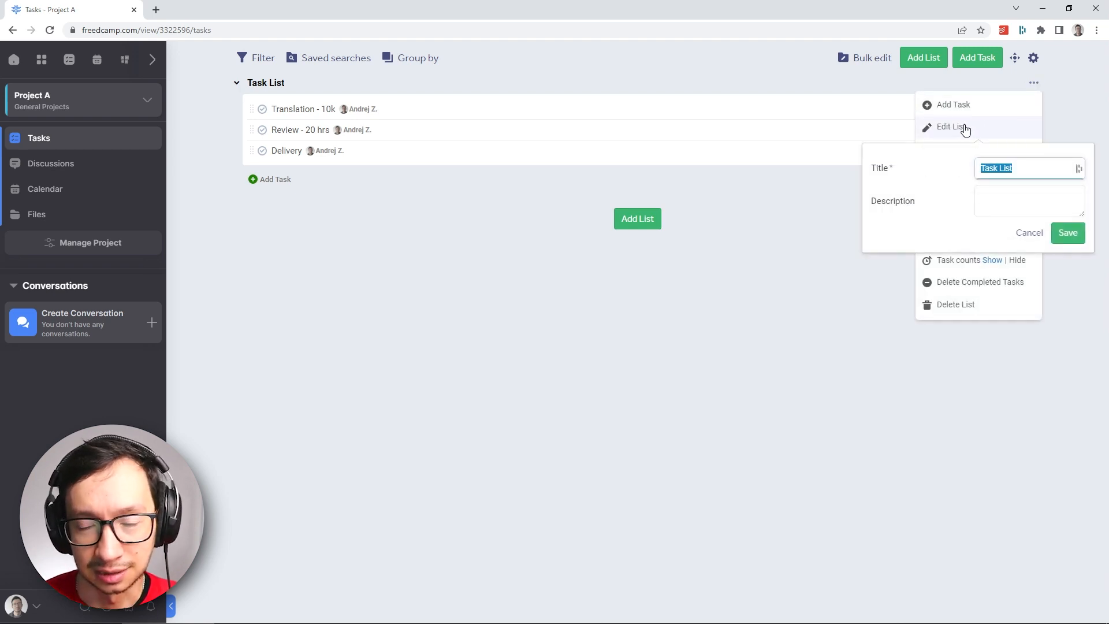
text(T1 - DE, JA)
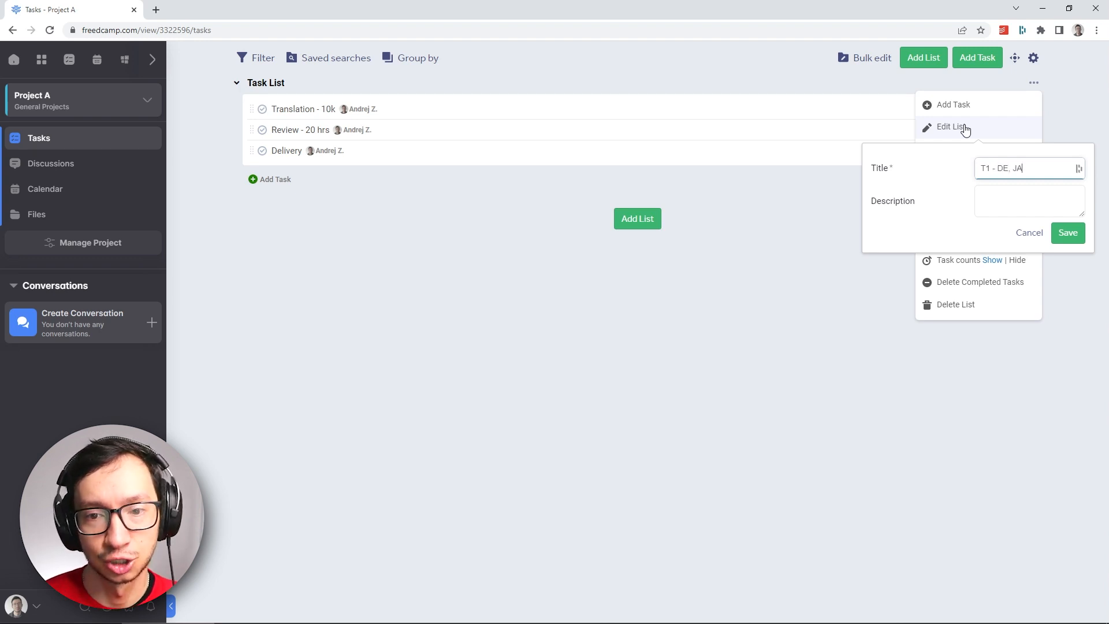
click(1067, 232)
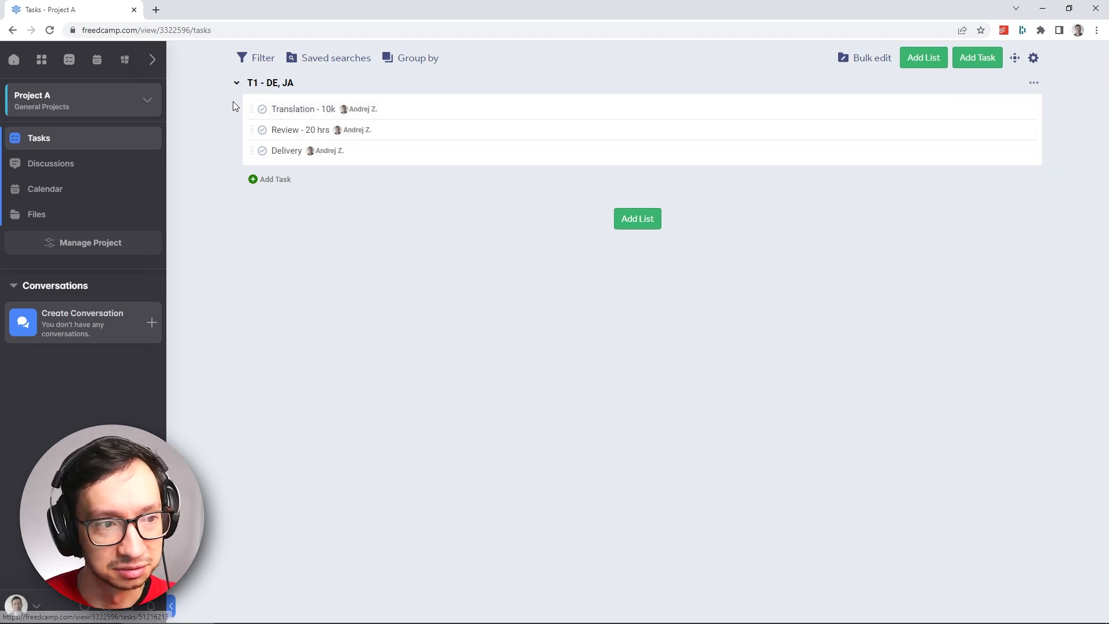
click(635, 218)
text(All)
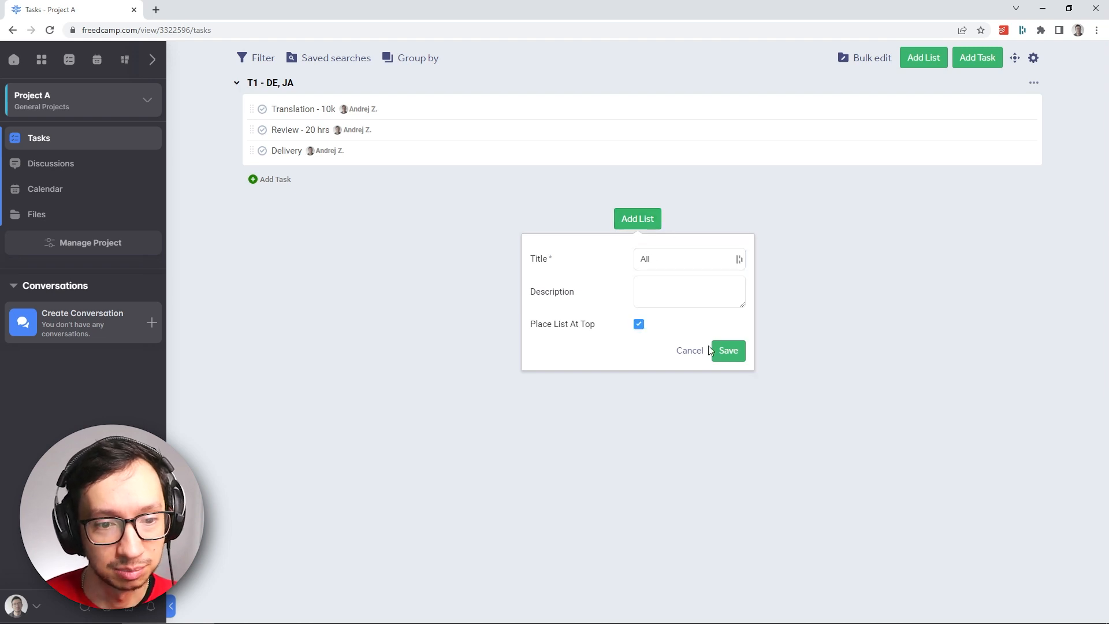
Save the All list at the top and create a Pre-processing task in it
click(728, 350)
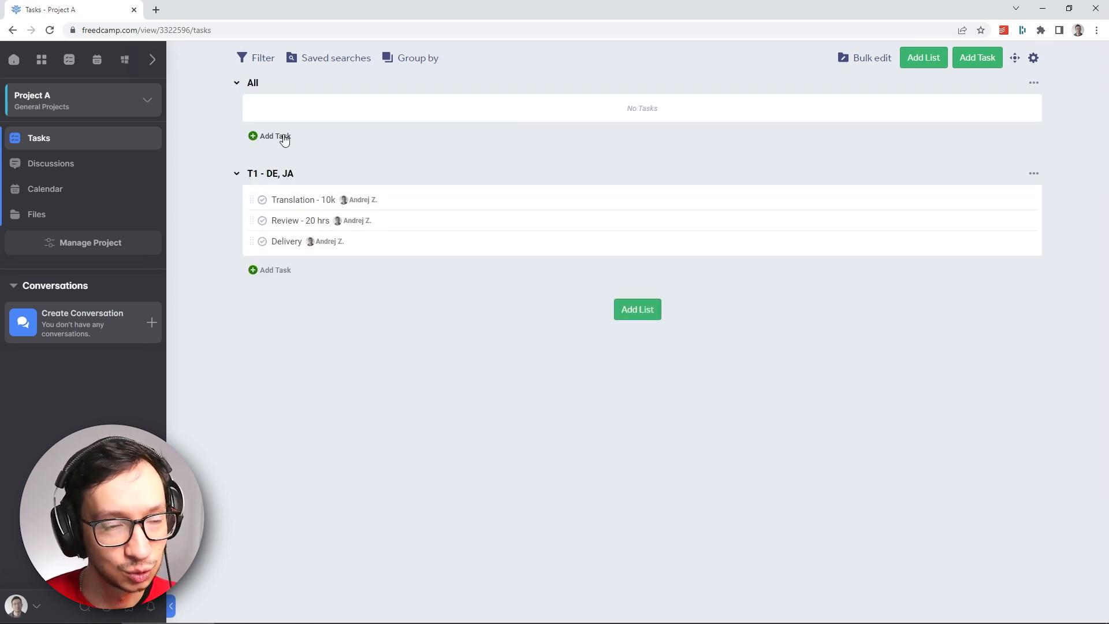
click(275, 136)
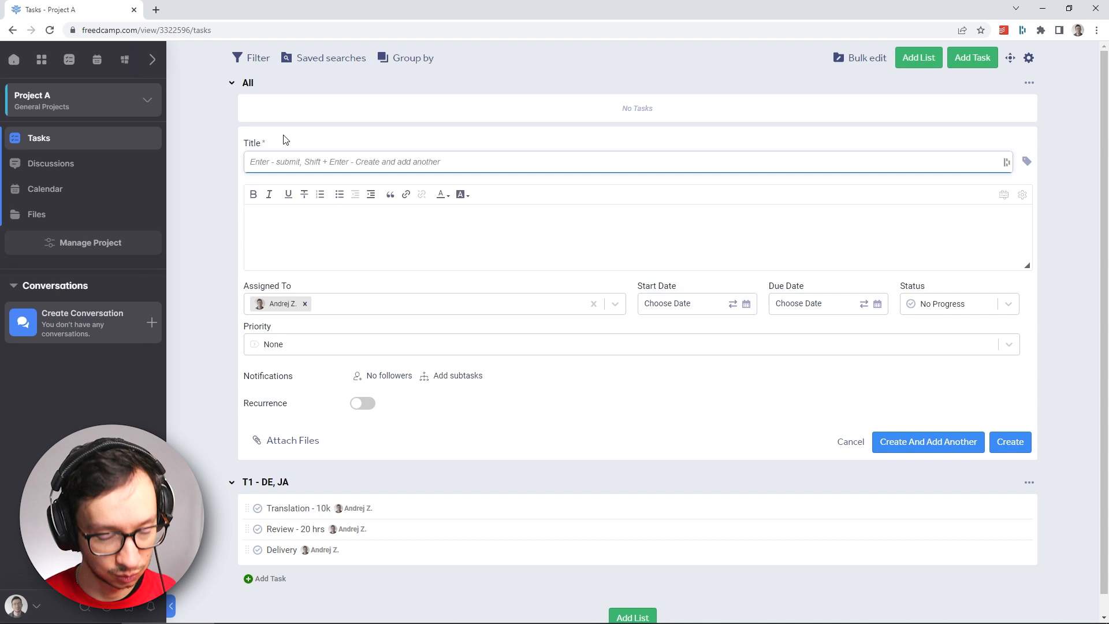
text(Pre-processin)
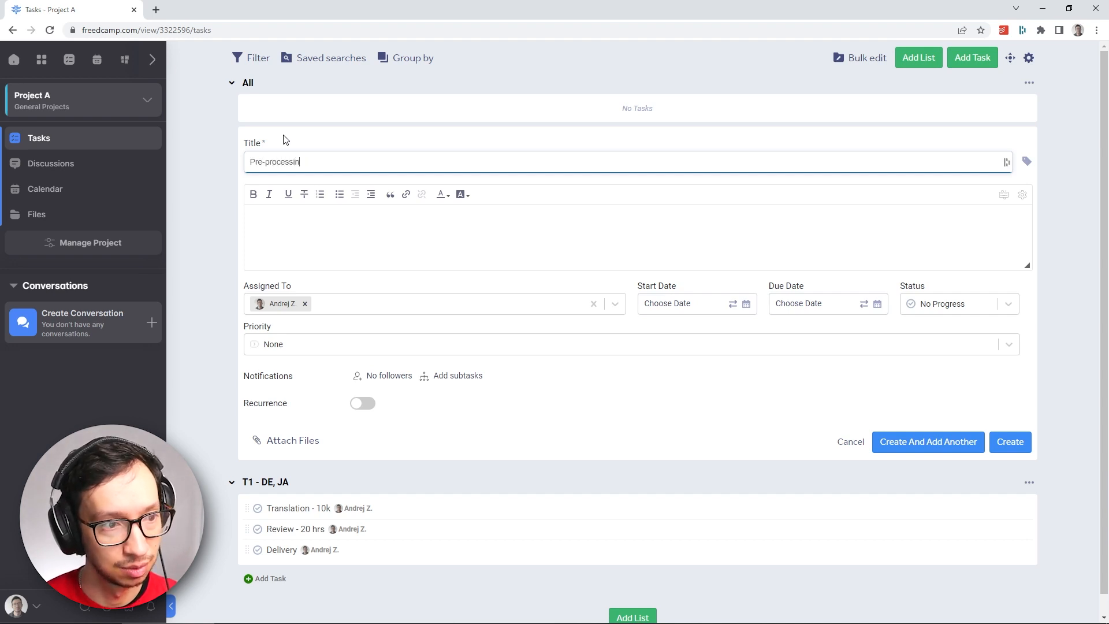
click(1009, 442)
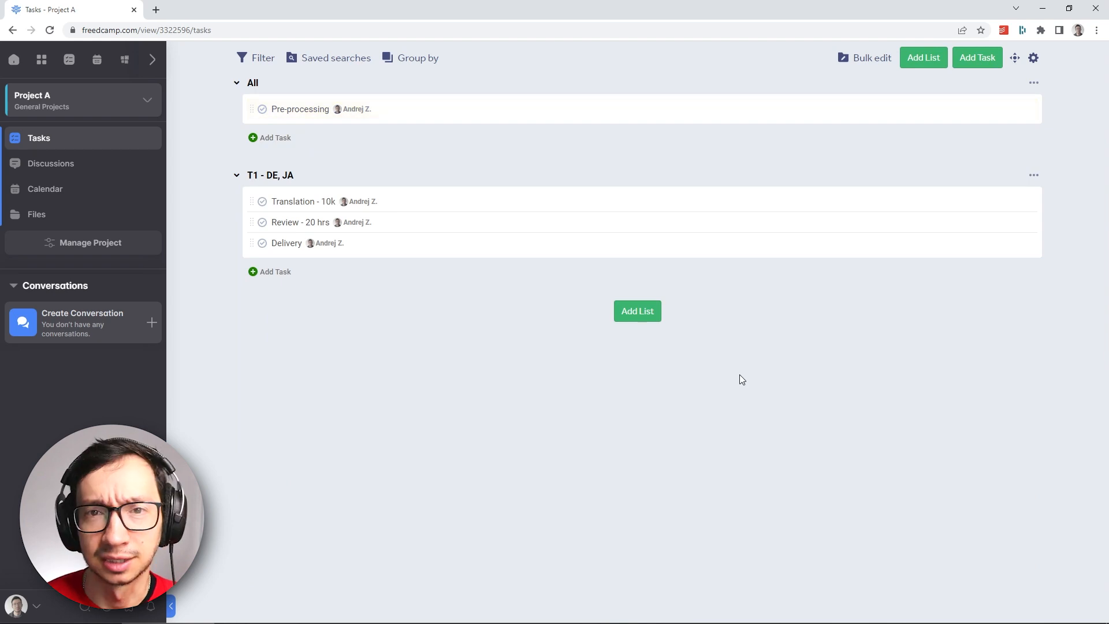
Create list T2 - FR, KO holding tasks MTPE and Delivery
click(636, 310)
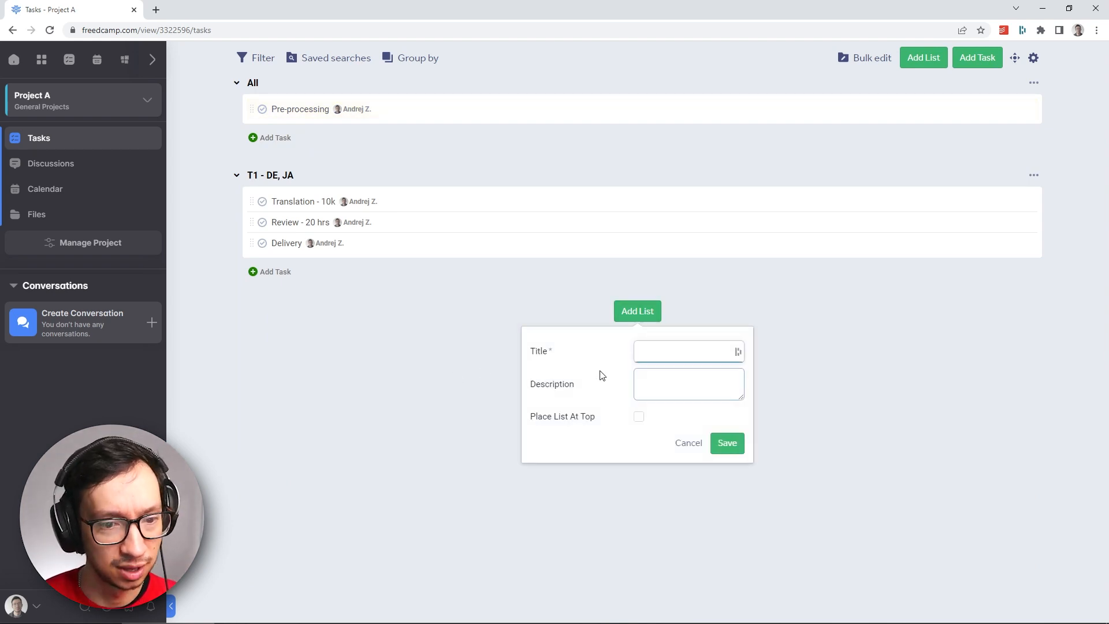
text(T2 -)
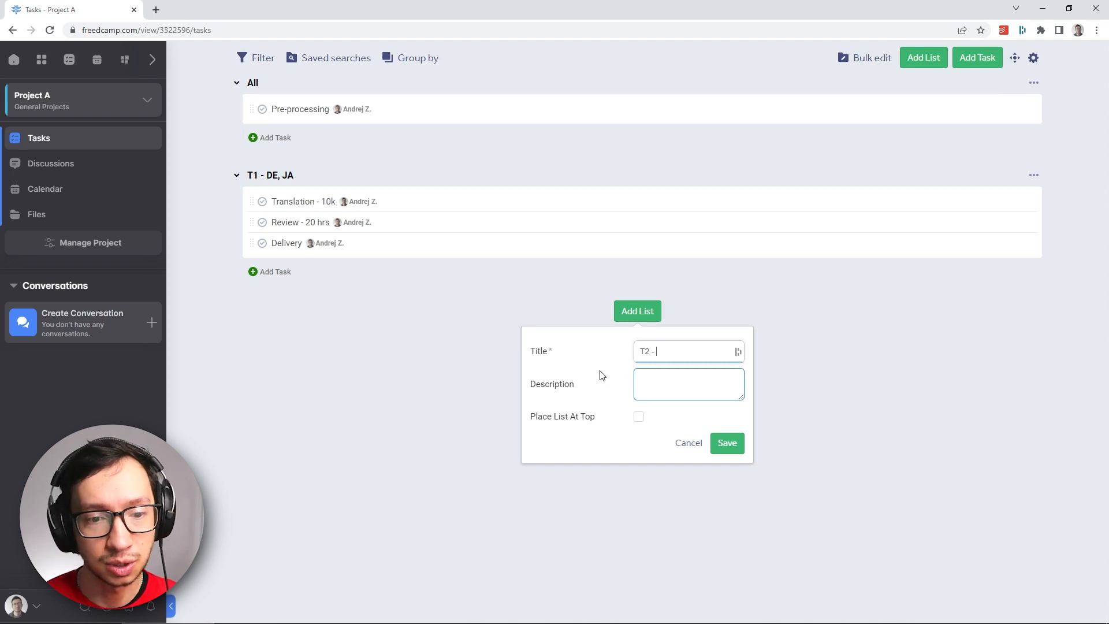
text(FR, KO)
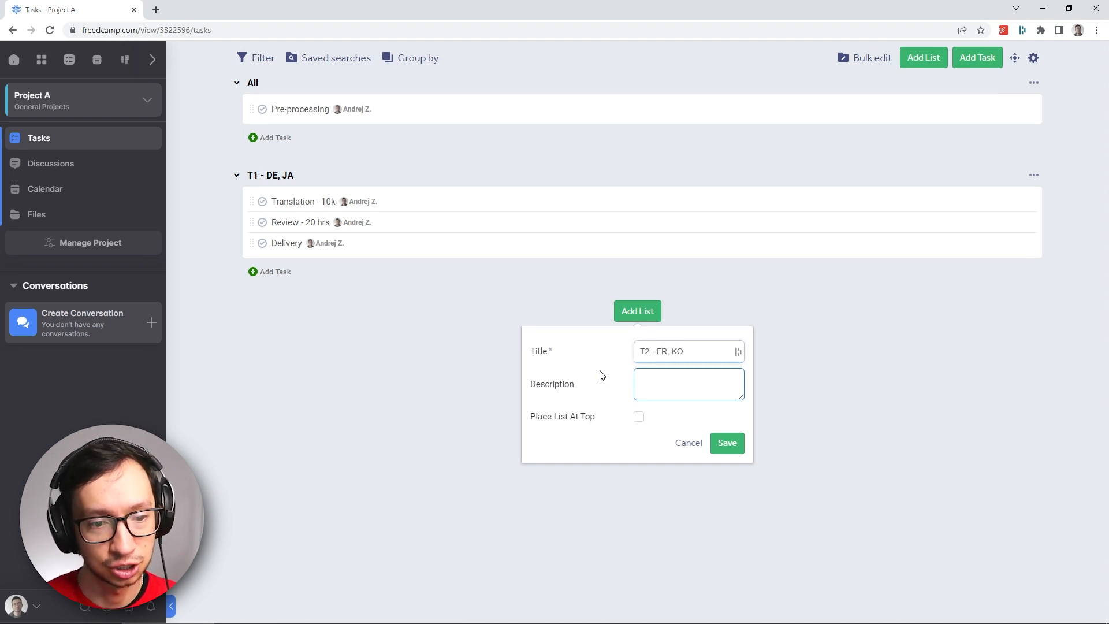
click(726, 442)
text(MTP)
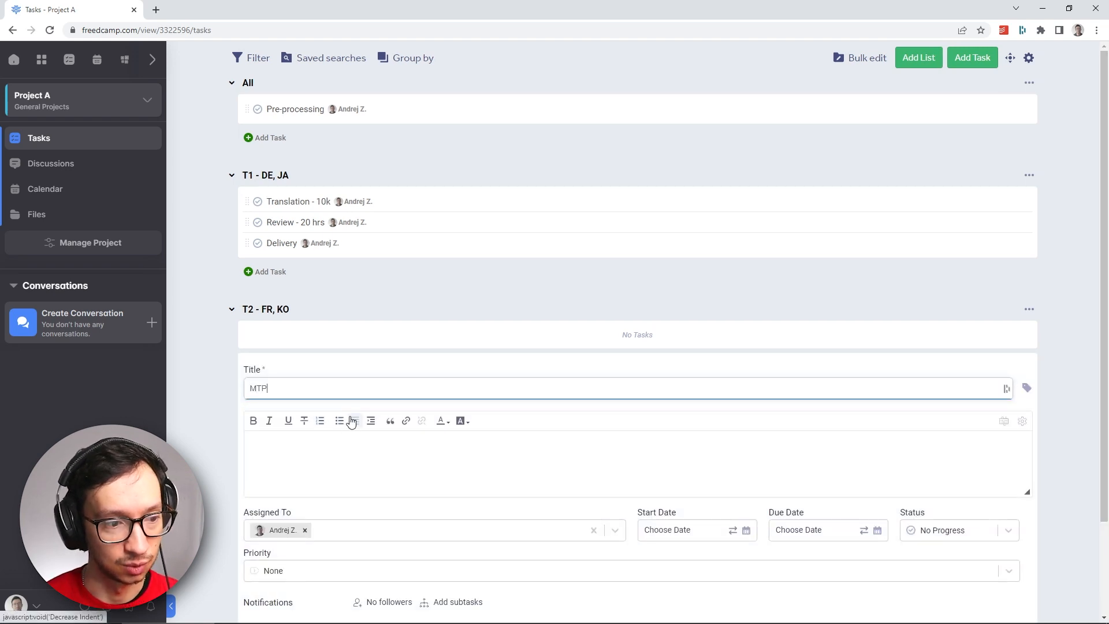
text(E)
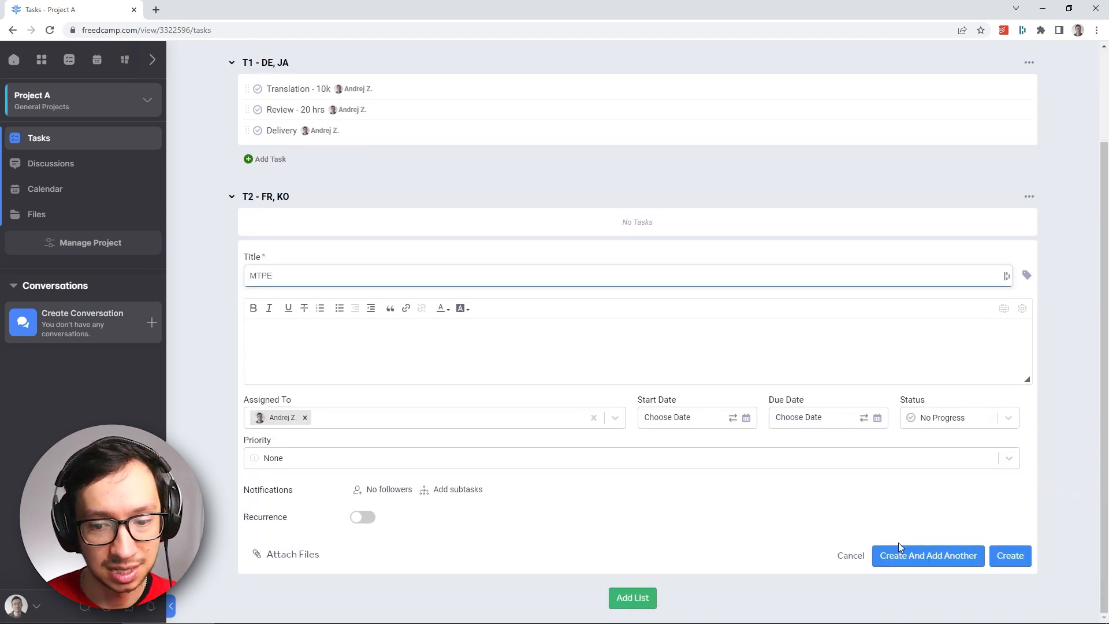
click(928, 555)
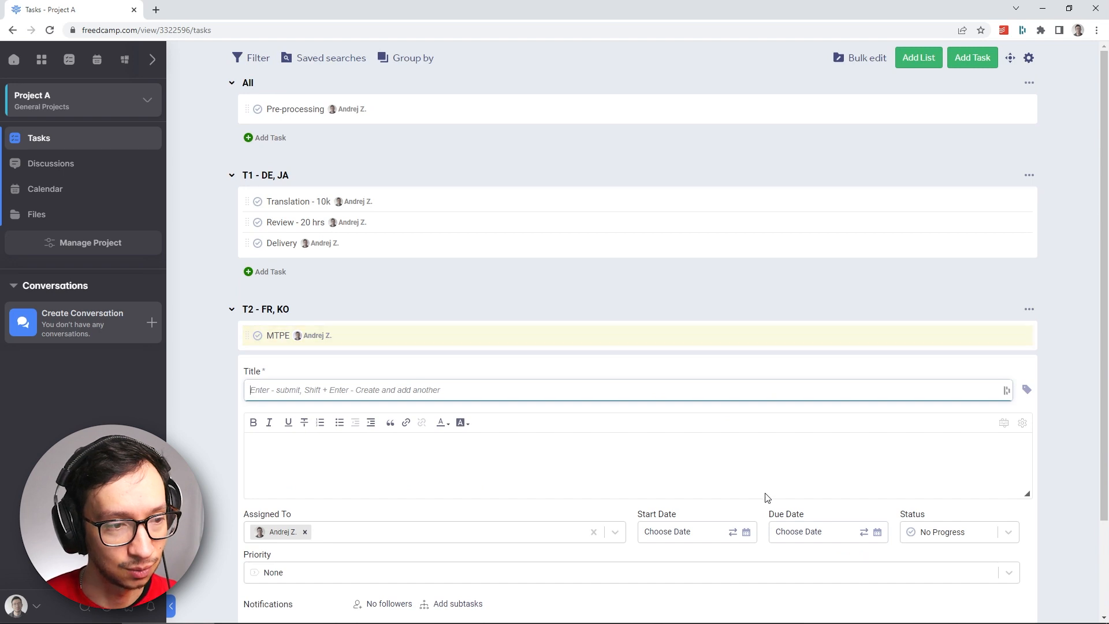
text(Delive)
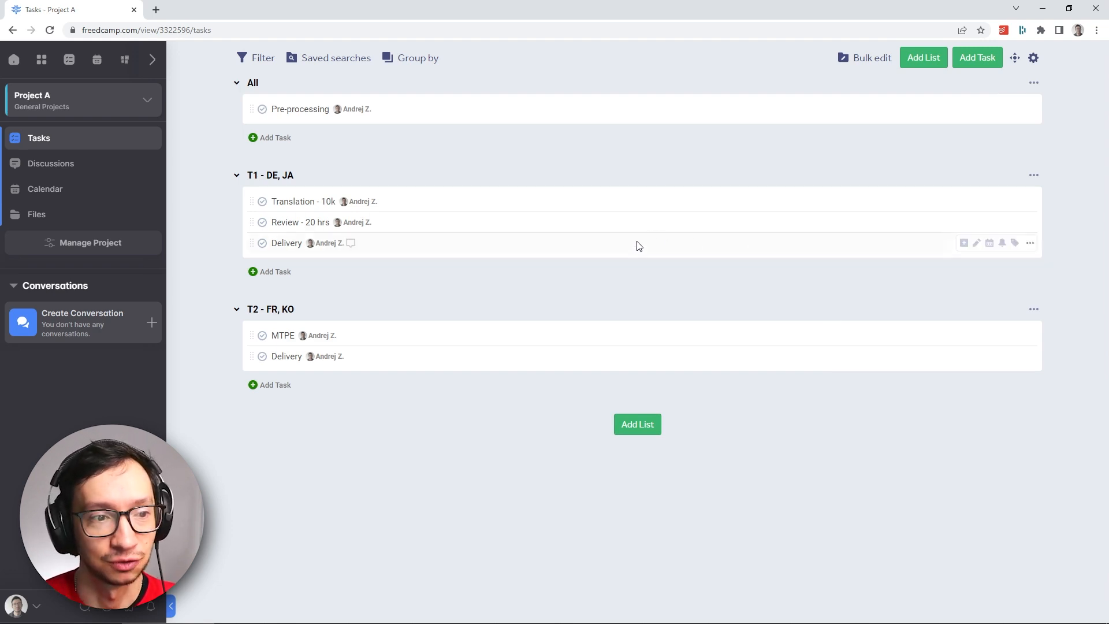
mouse_move(709, 194)
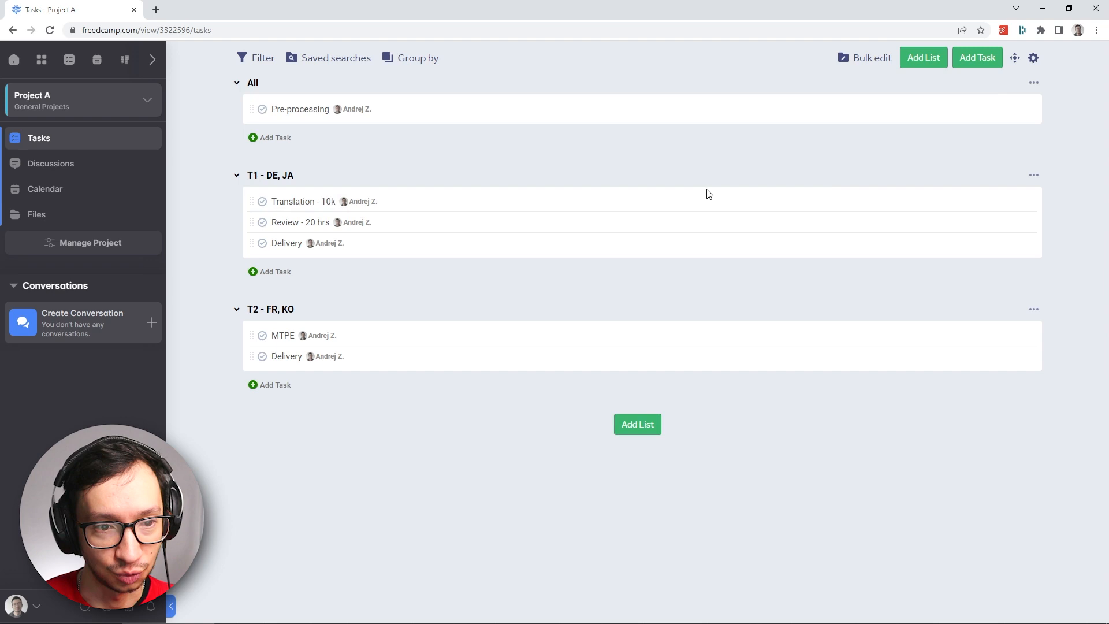
mouse_move(966, 201)
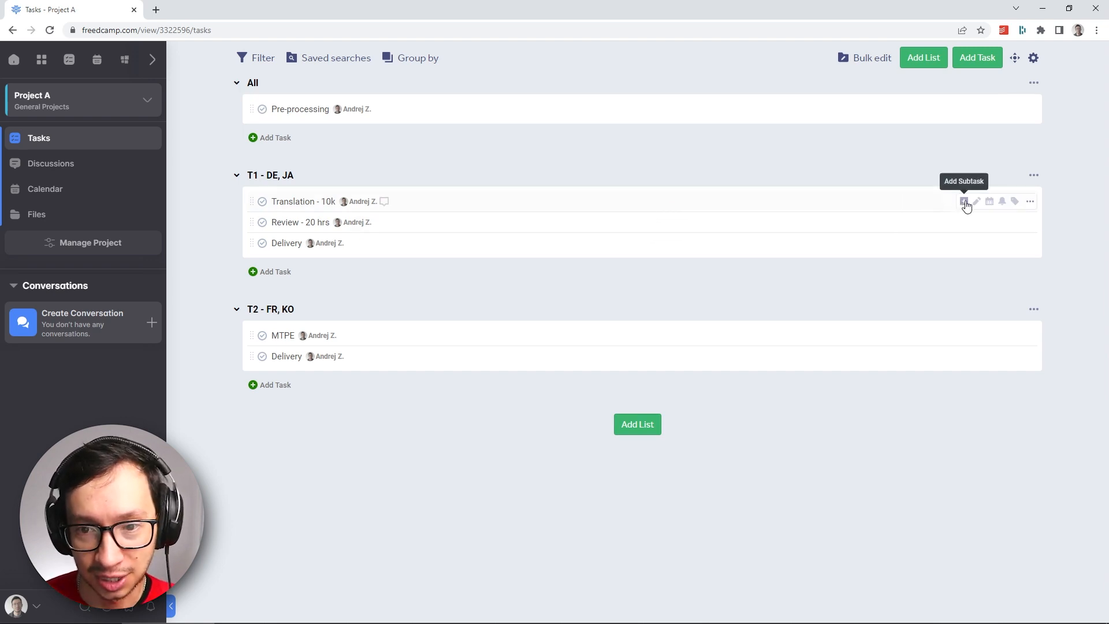
Add subtasks DE - Translation and JA - Translation under Translation - 10k
click(965, 201)
text(DE - Translation)
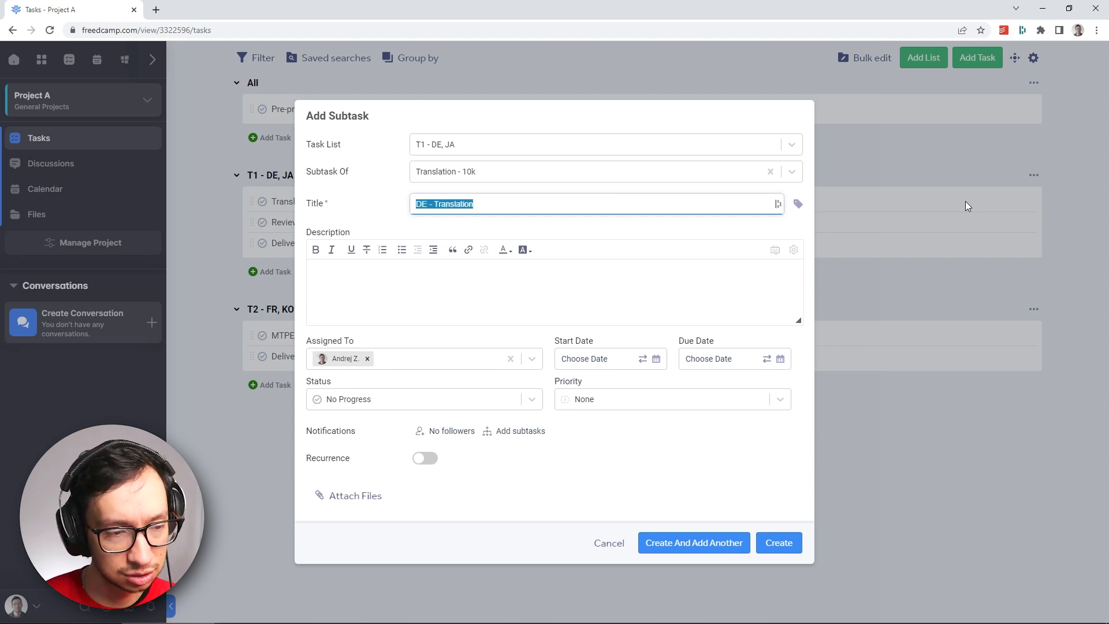
mouse_move(622, 290)
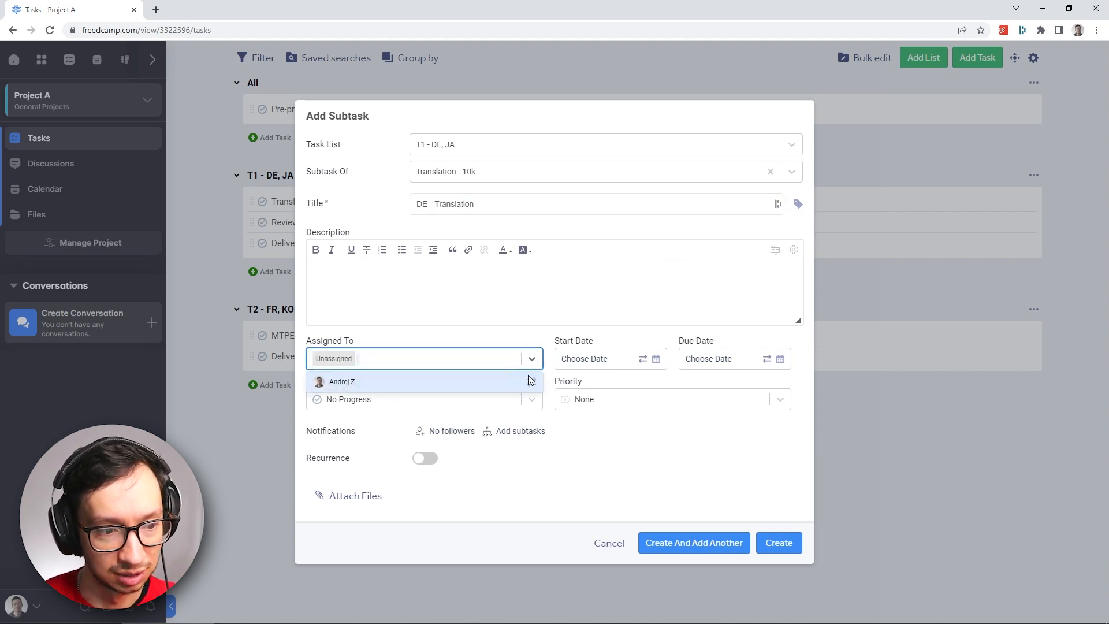
click(778, 543)
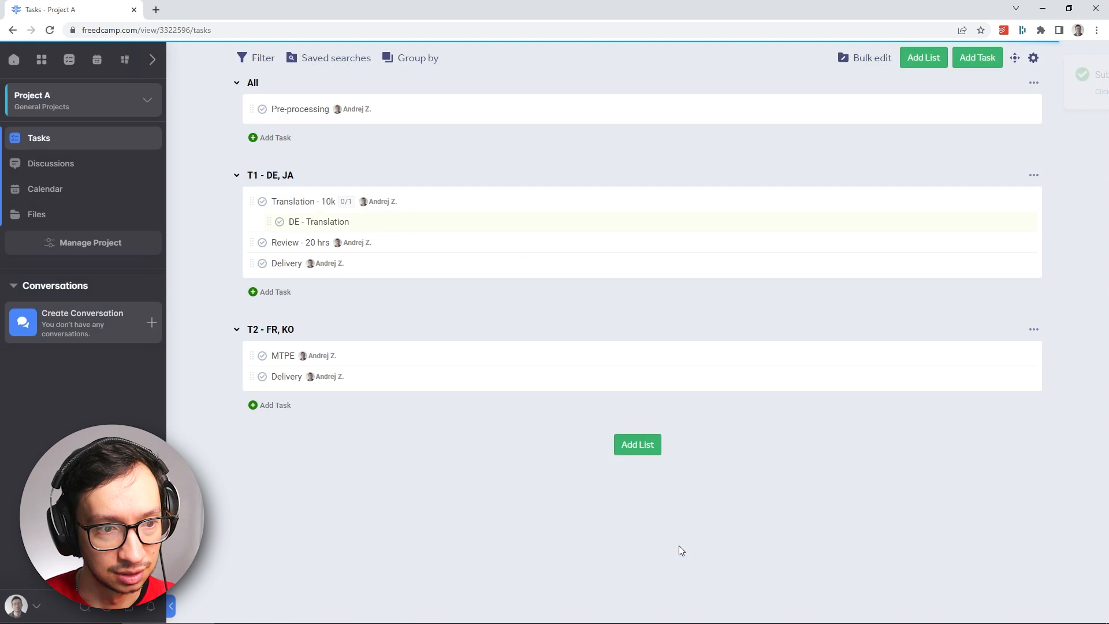
click(692, 543)
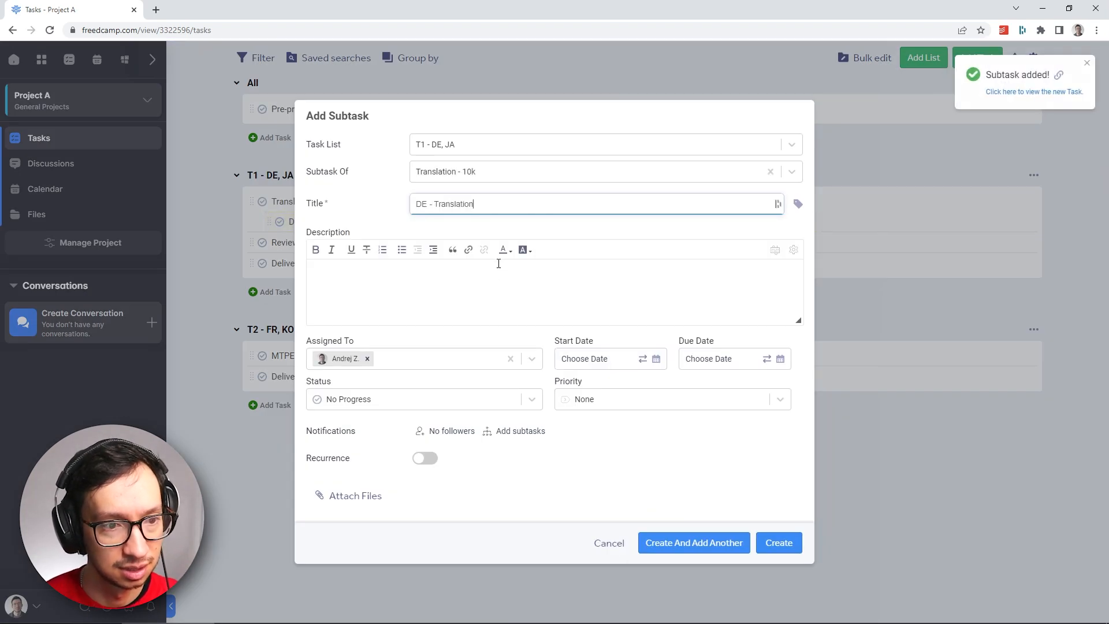
text(JA - Translation)
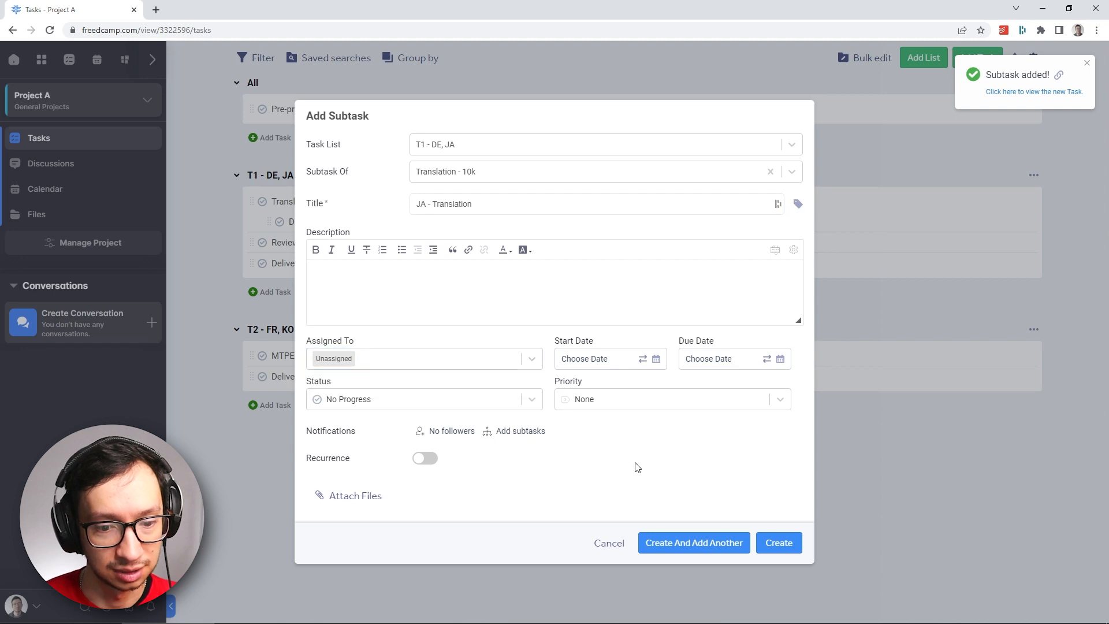
click(777, 543)
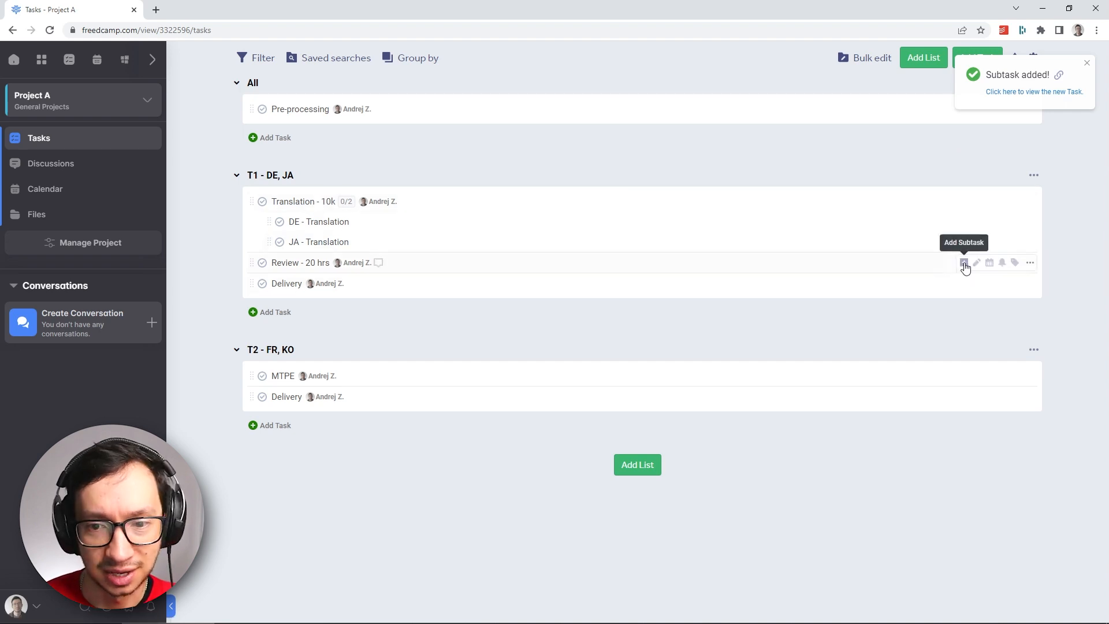
mouse_move(313, 382)
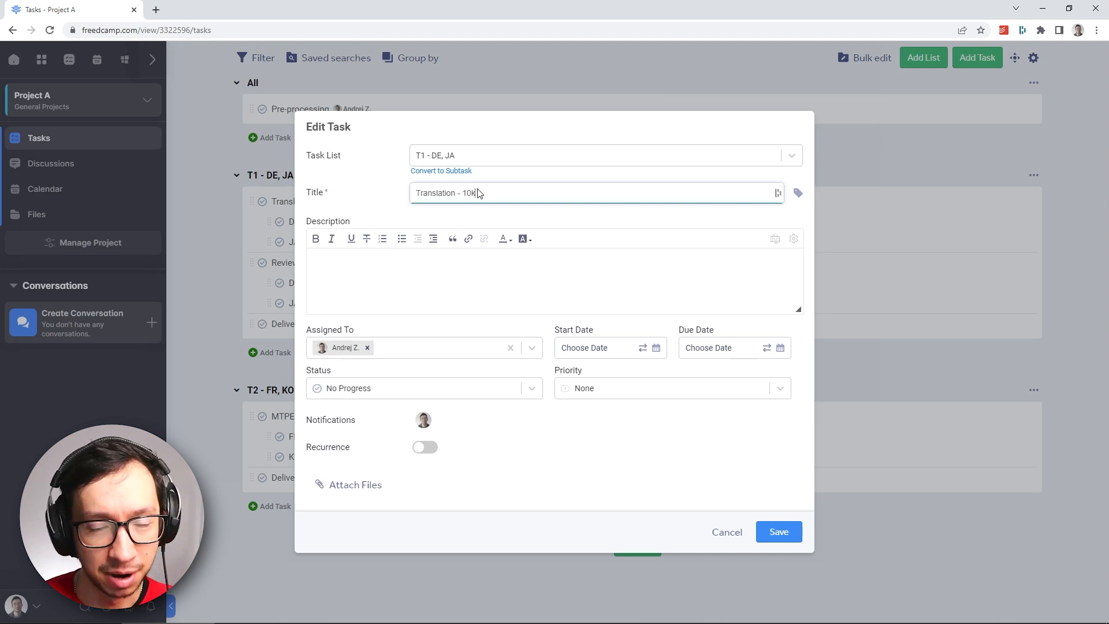
click(424, 388)
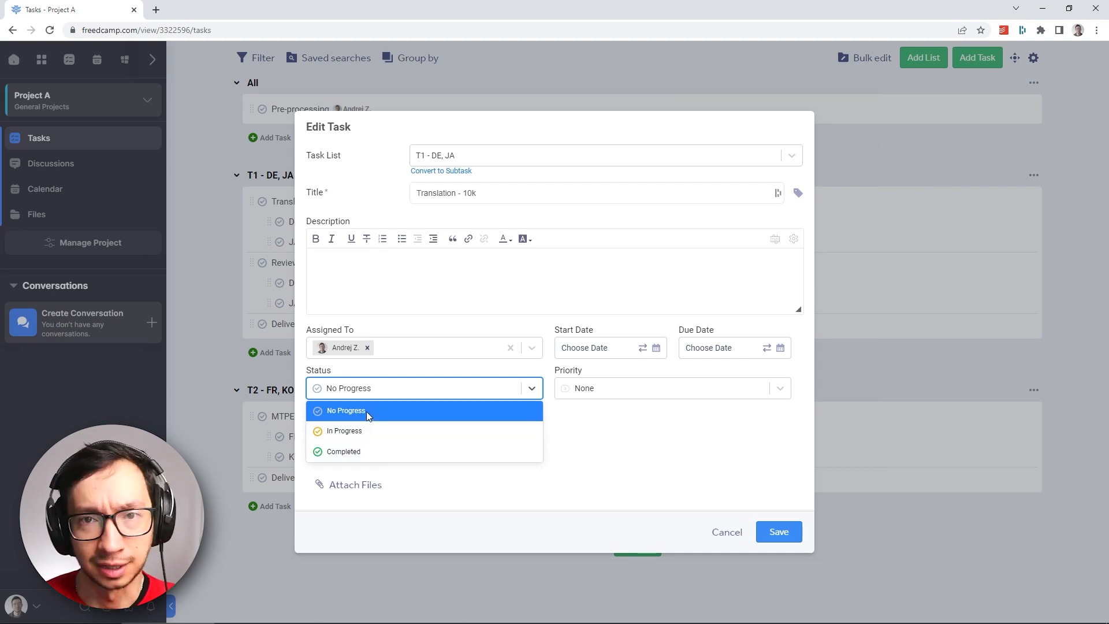
mouse_move(357, 436)
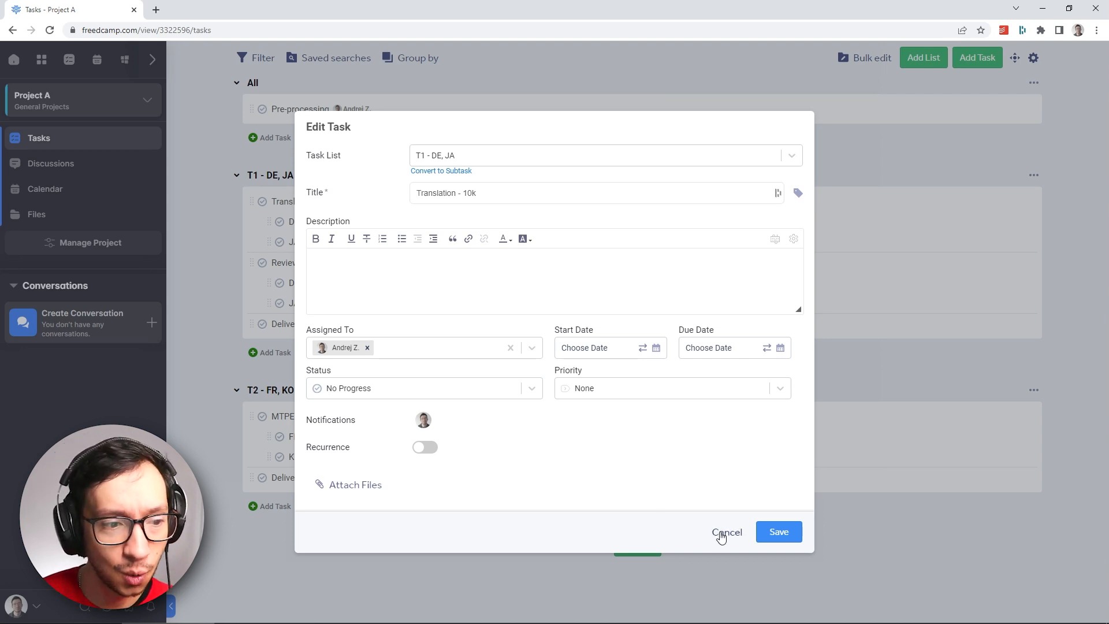
click(727, 531)
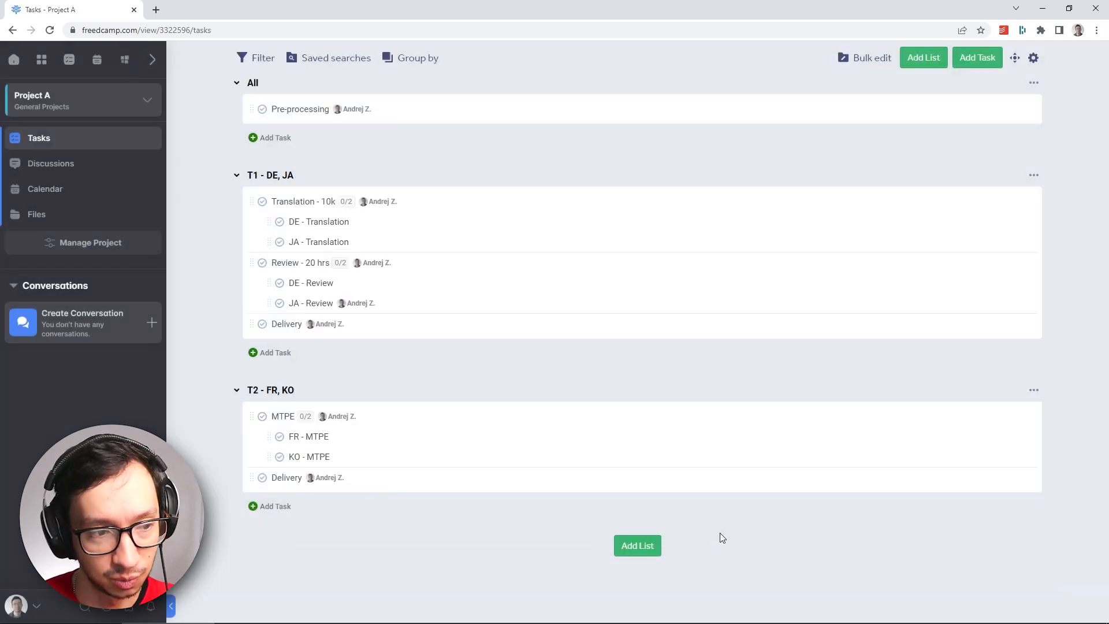
mouse_move(340, 225)
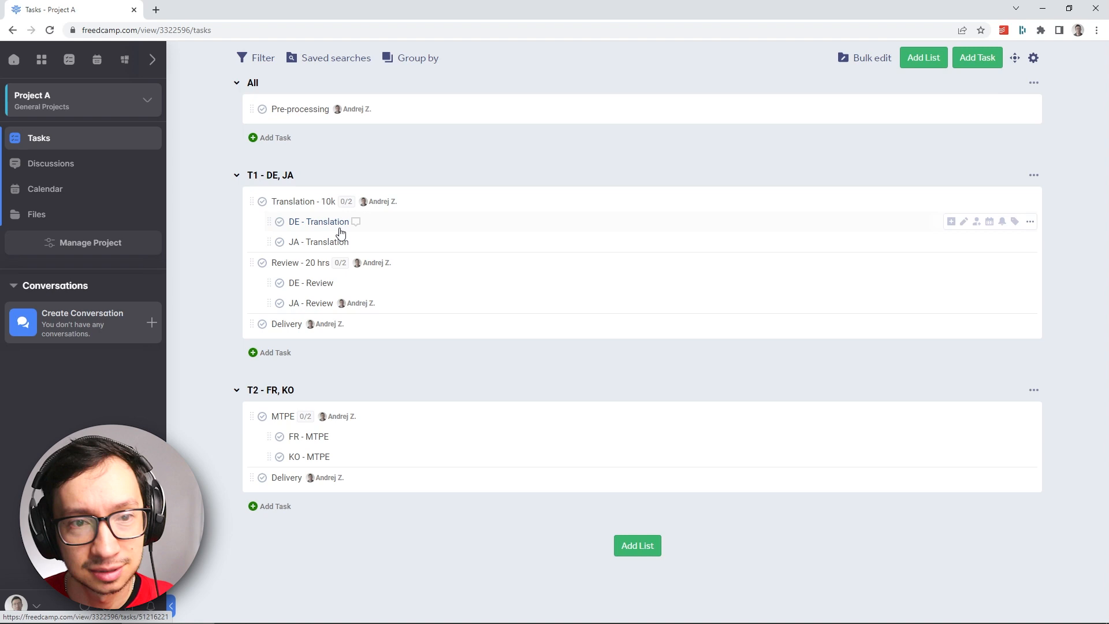
mouse_move(373, 241)
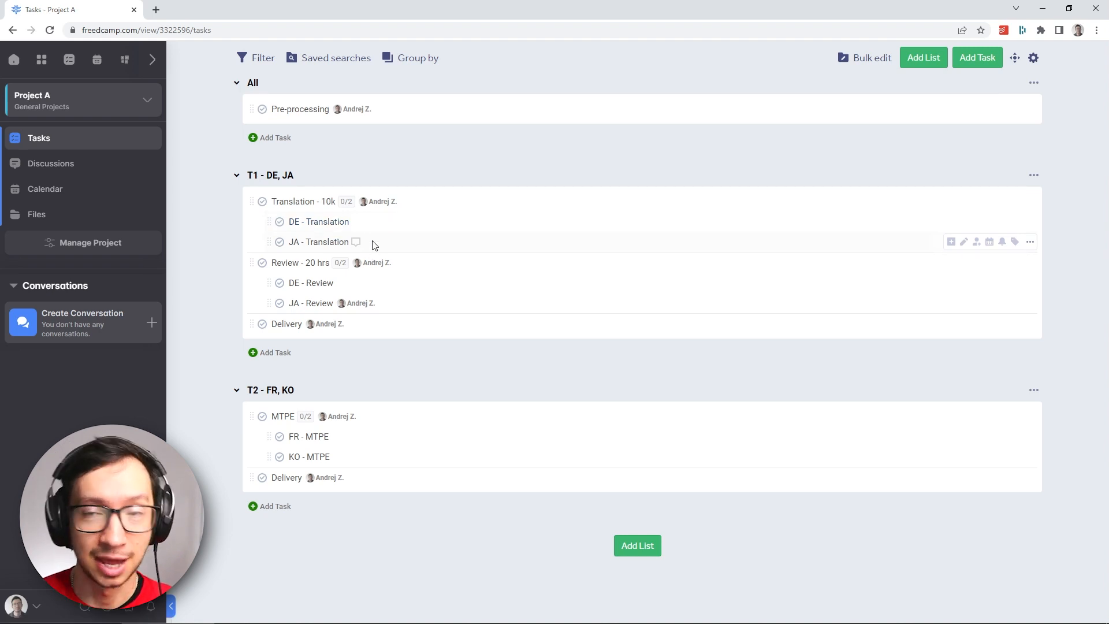
mouse_move(552, 281)
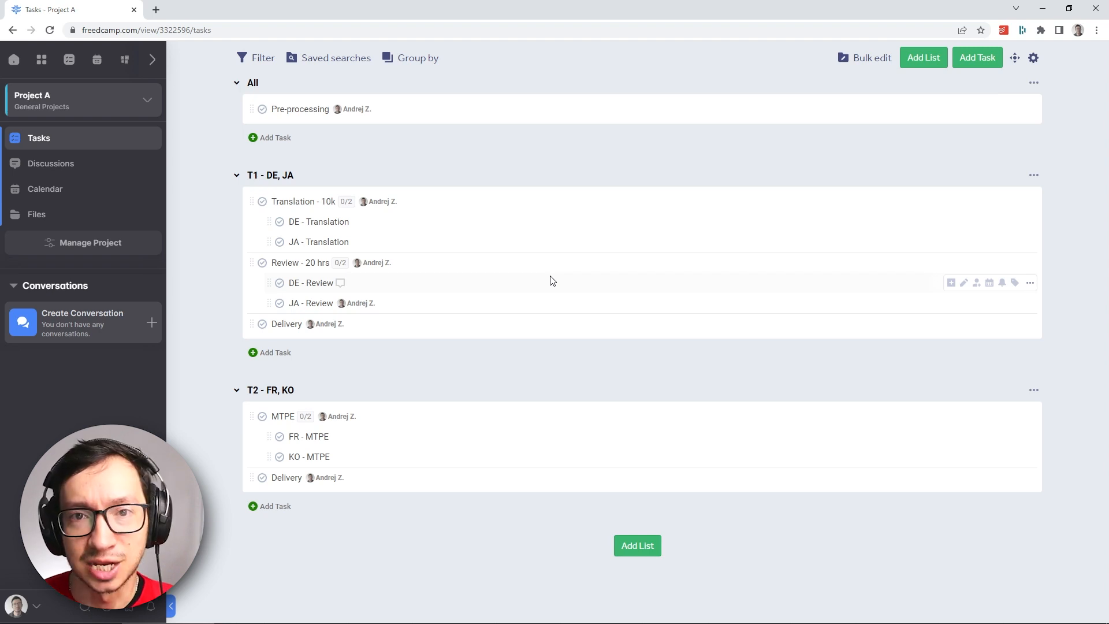
mouse_move(540, 272)
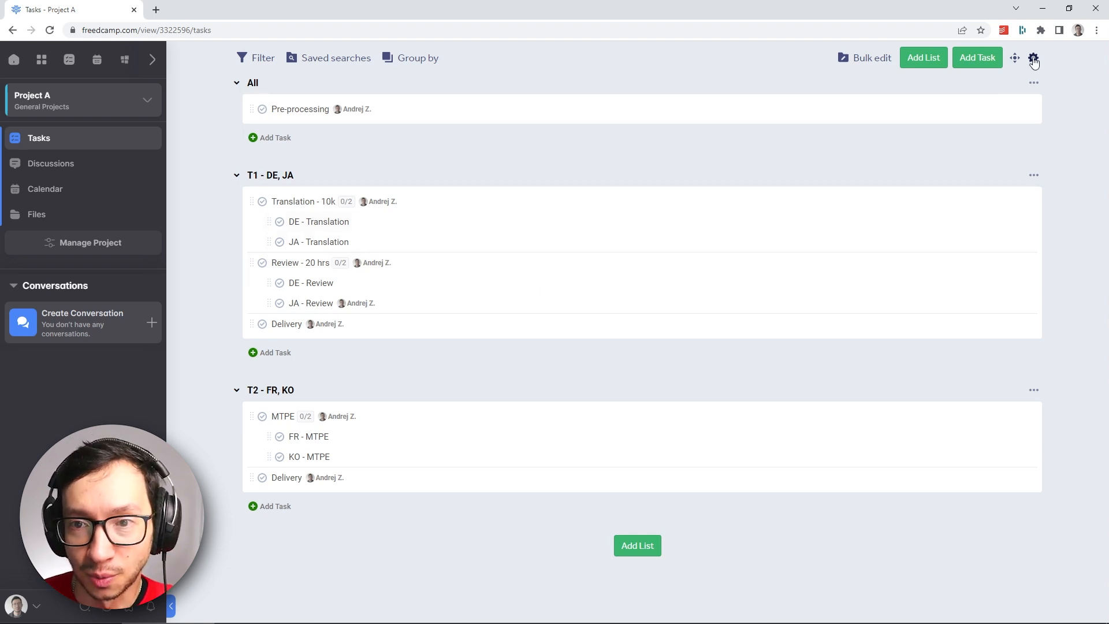
Reach the Custom Statuses for Tasks settings page, still empty of templates
click(1032, 58)
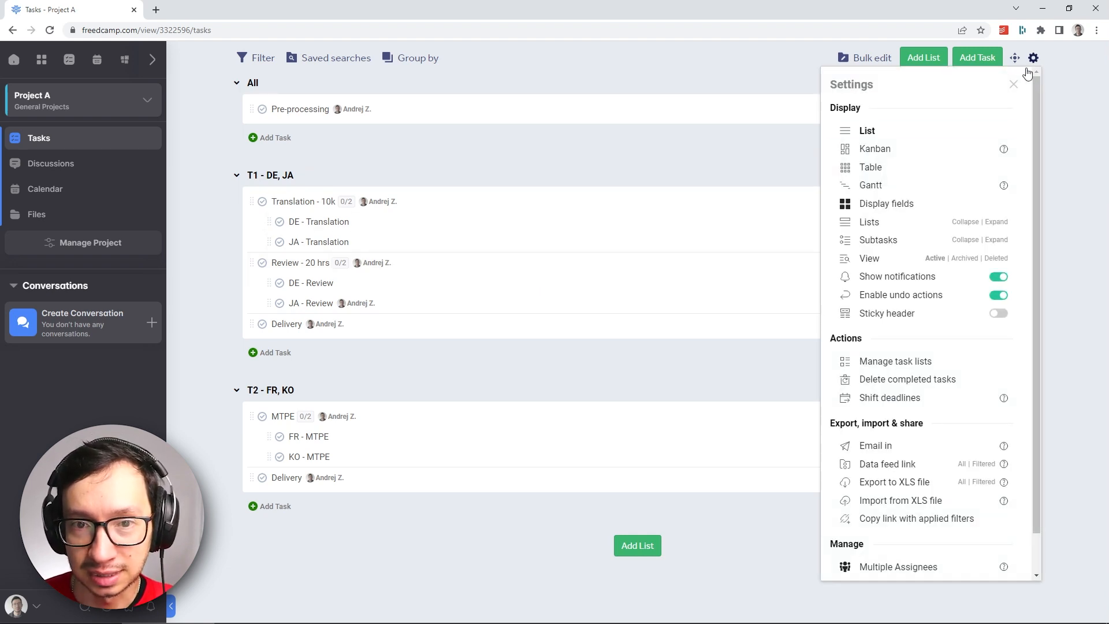
scroll(down, 3)
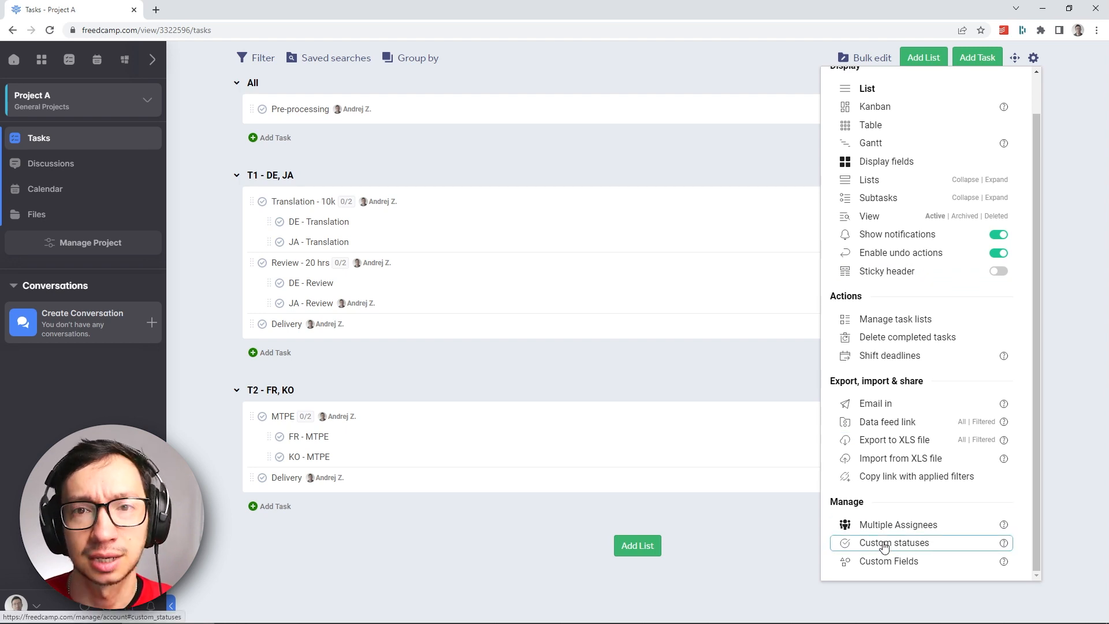
click(894, 543)
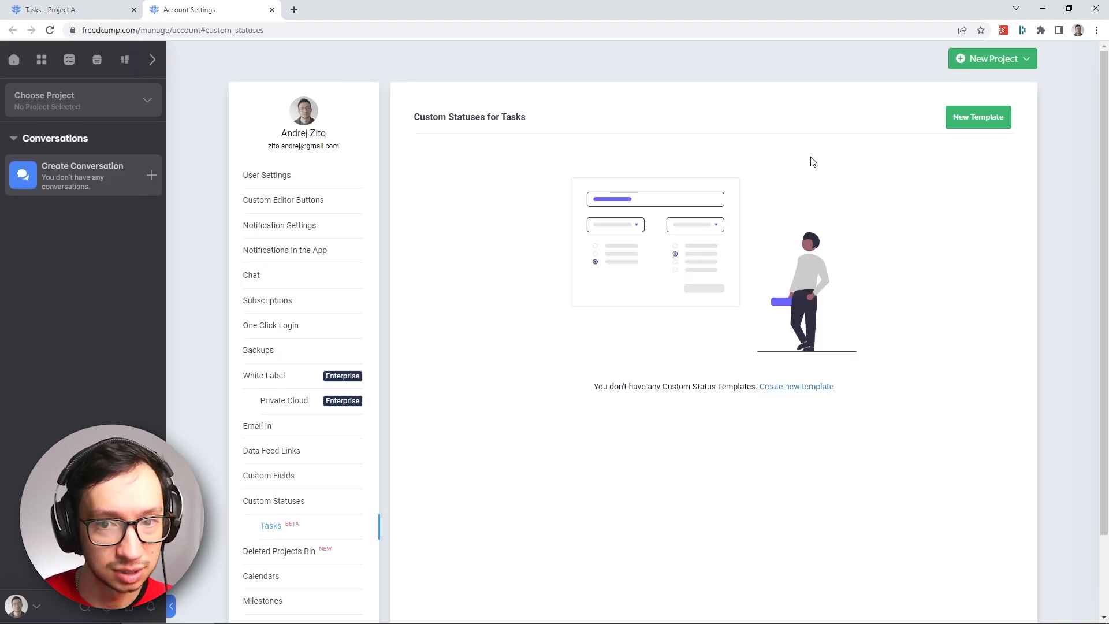
mouse_move(904, 134)
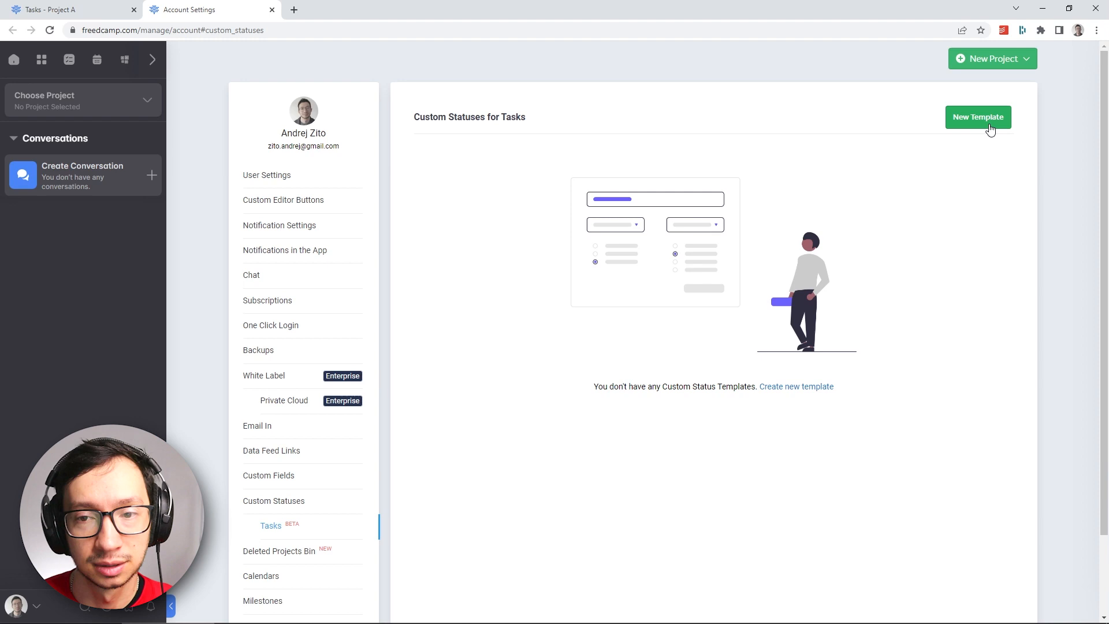
Start a new status template titled Localization statuses
click(977, 116)
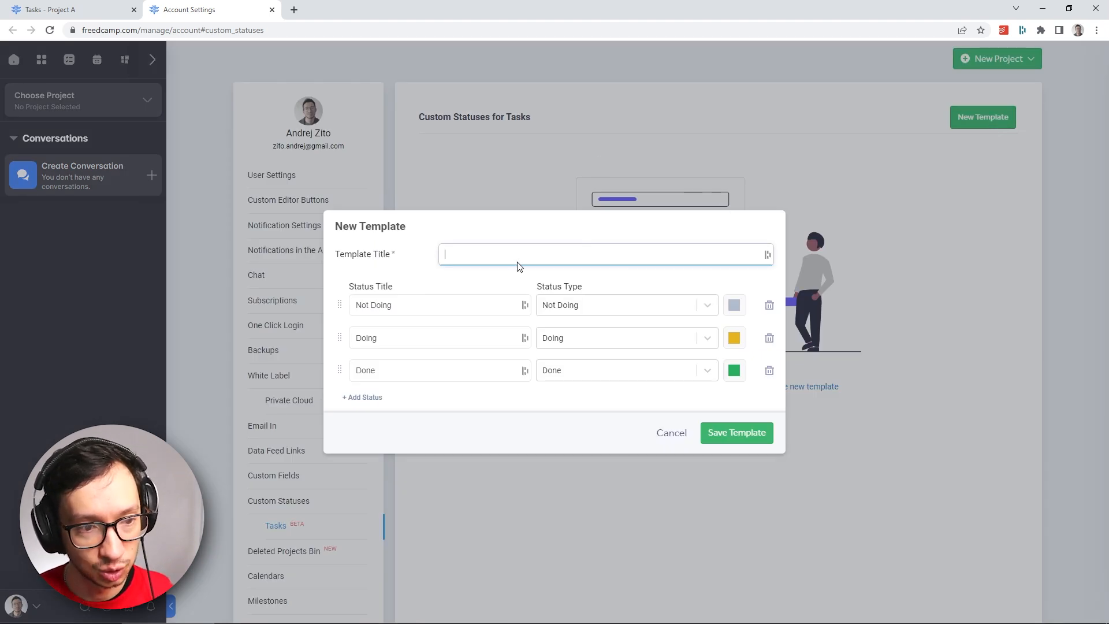
text(L)
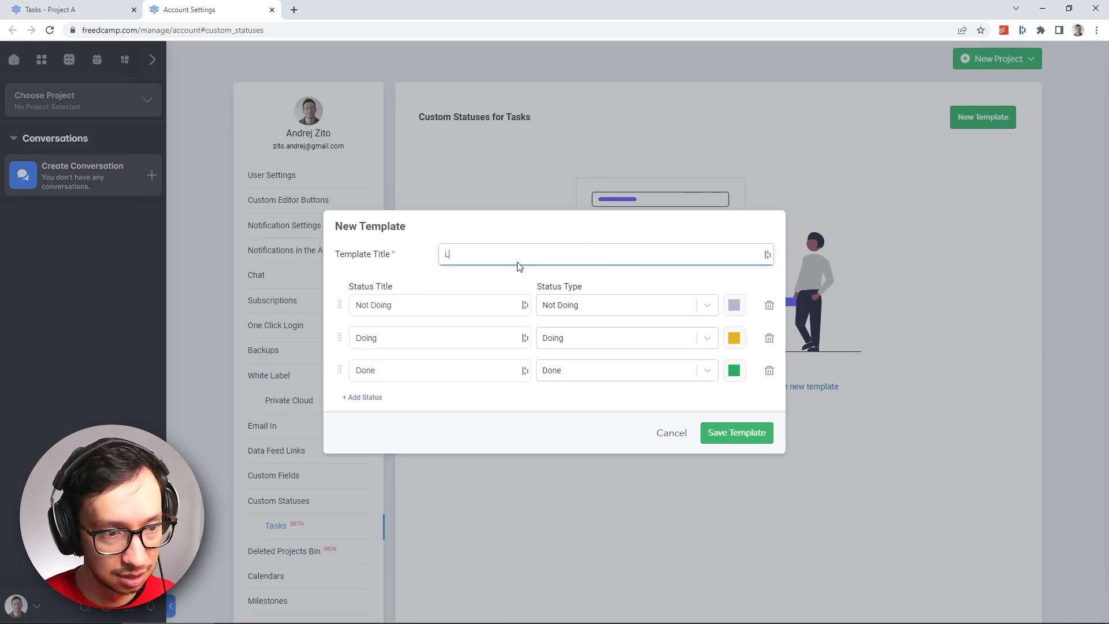
text(Localization)
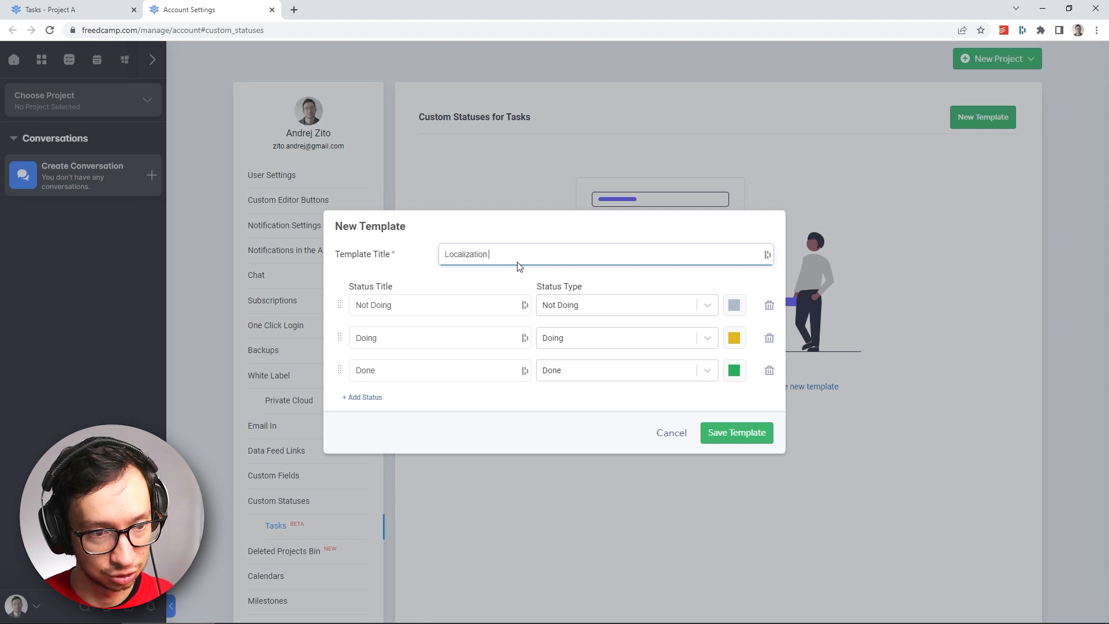
text(statuses)
click(441, 305)
text(d)
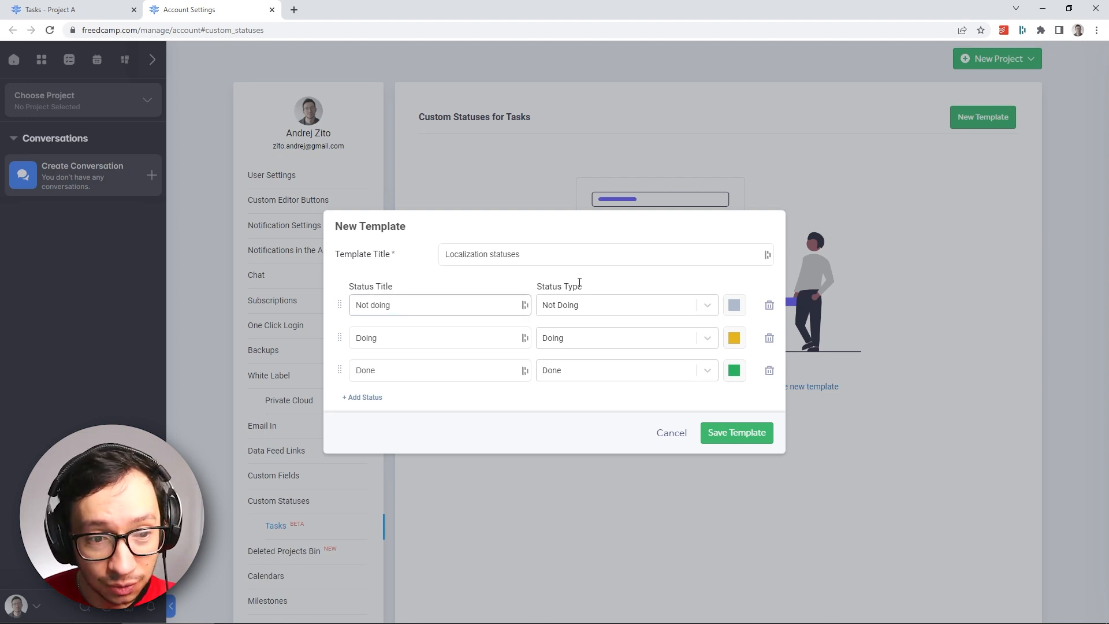
click(625, 305)
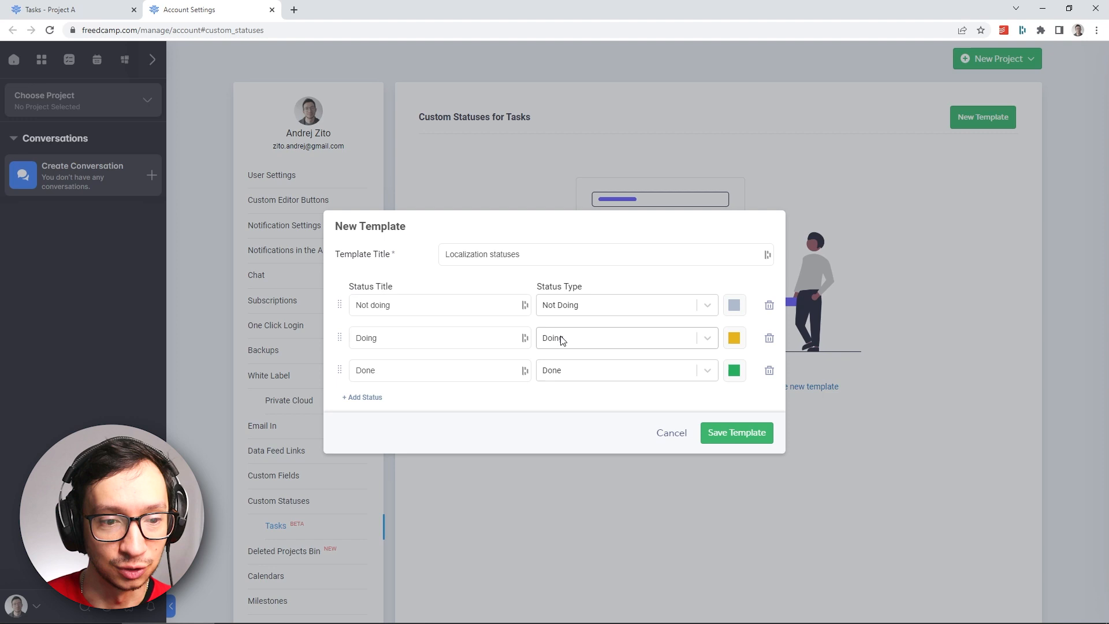
Rename Doing to Heads-up sent and add a Heads-up confirmed status row
click(439, 337)
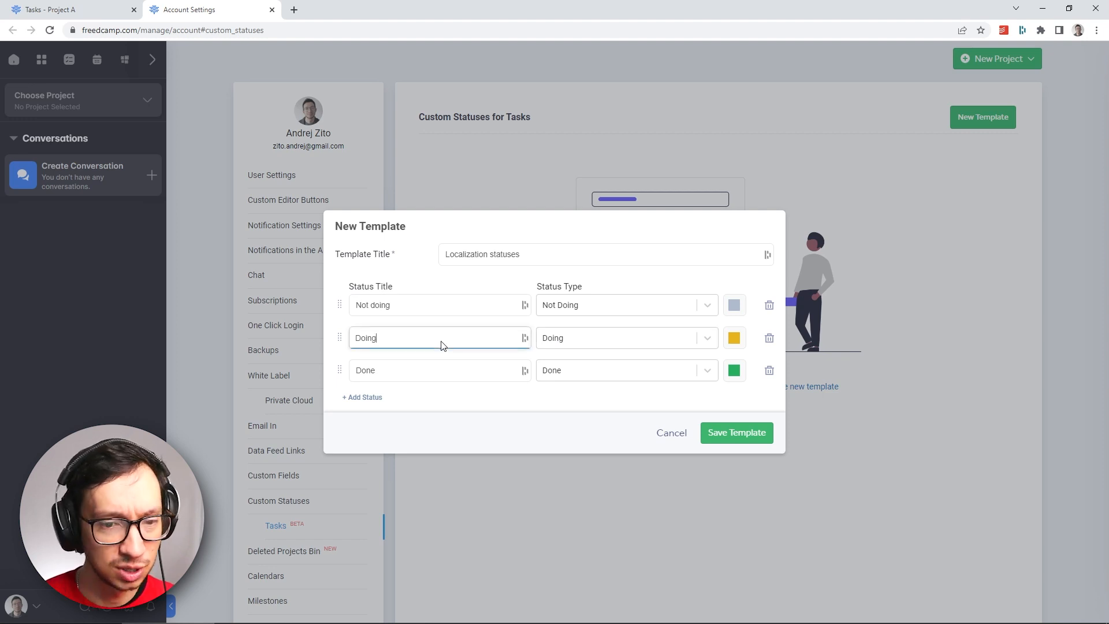
double_click(366, 337)
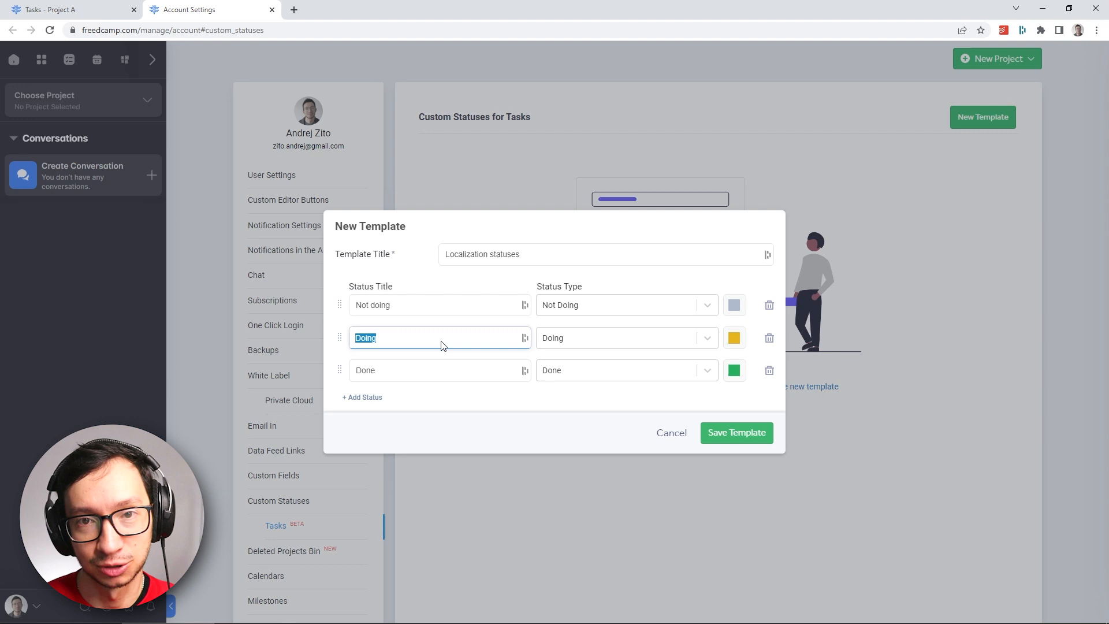
text(Heads-up sent)
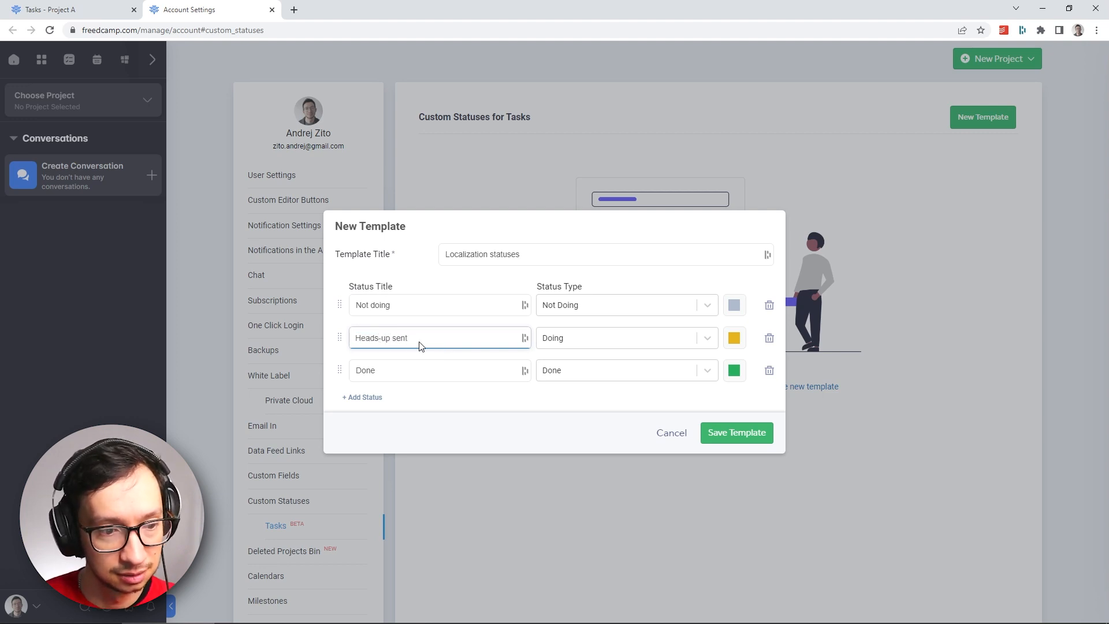
click(361, 396)
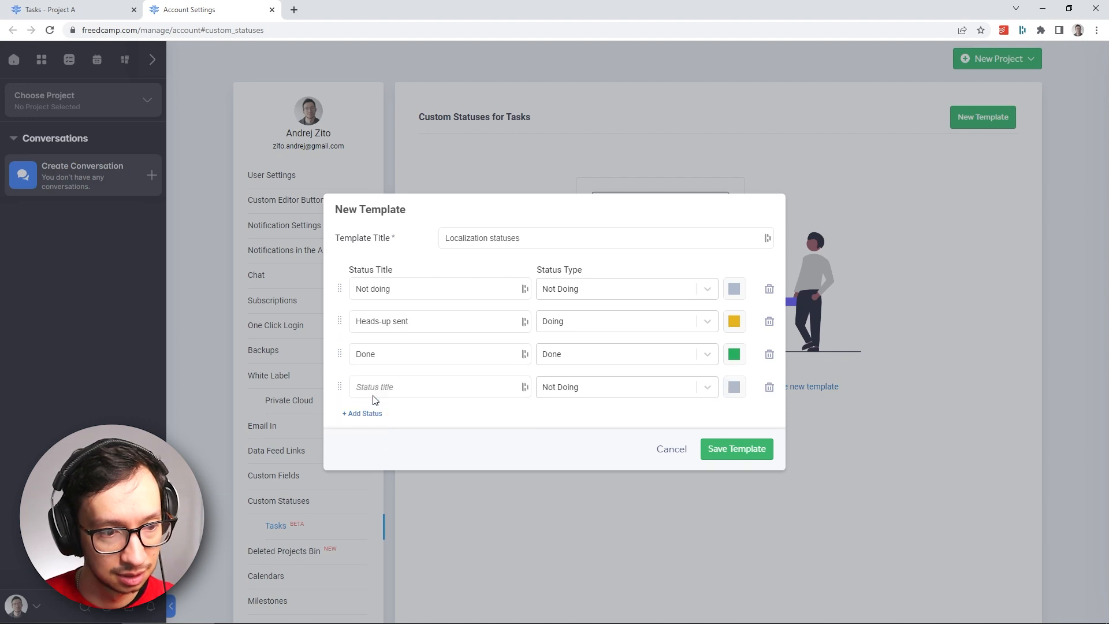
text(Heads-up confirmed)
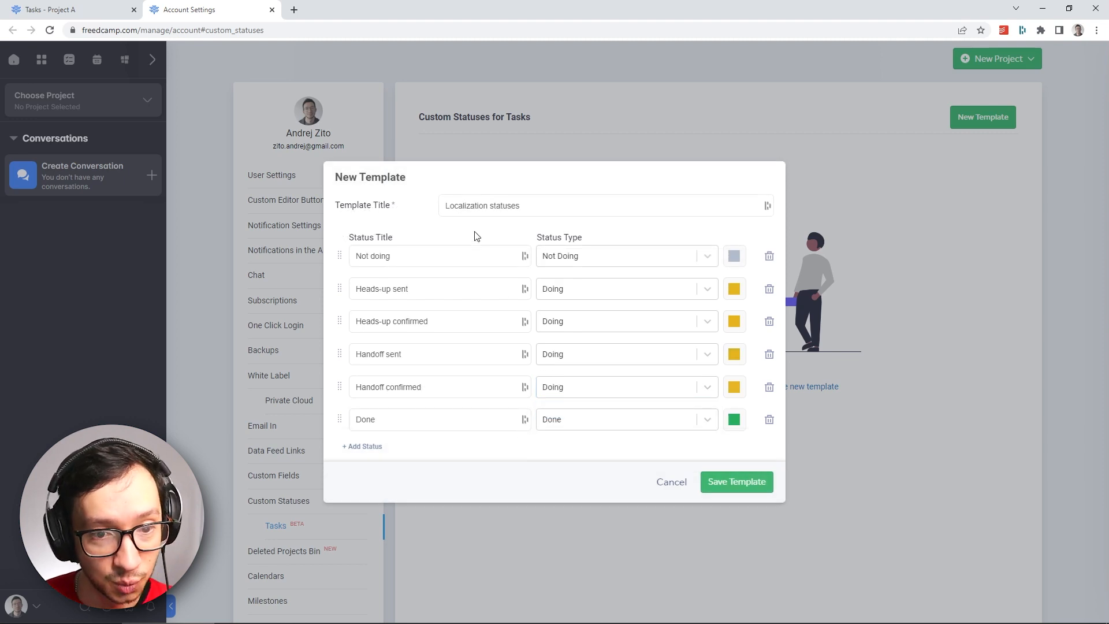
mouse_move(363, 262)
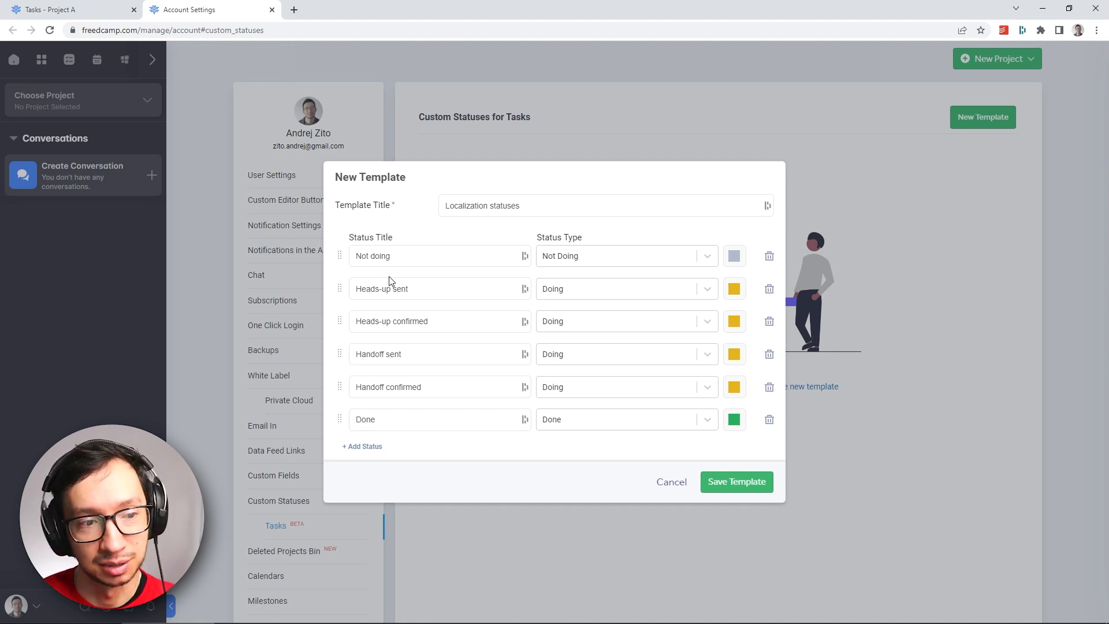
mouse_move(368, 284)
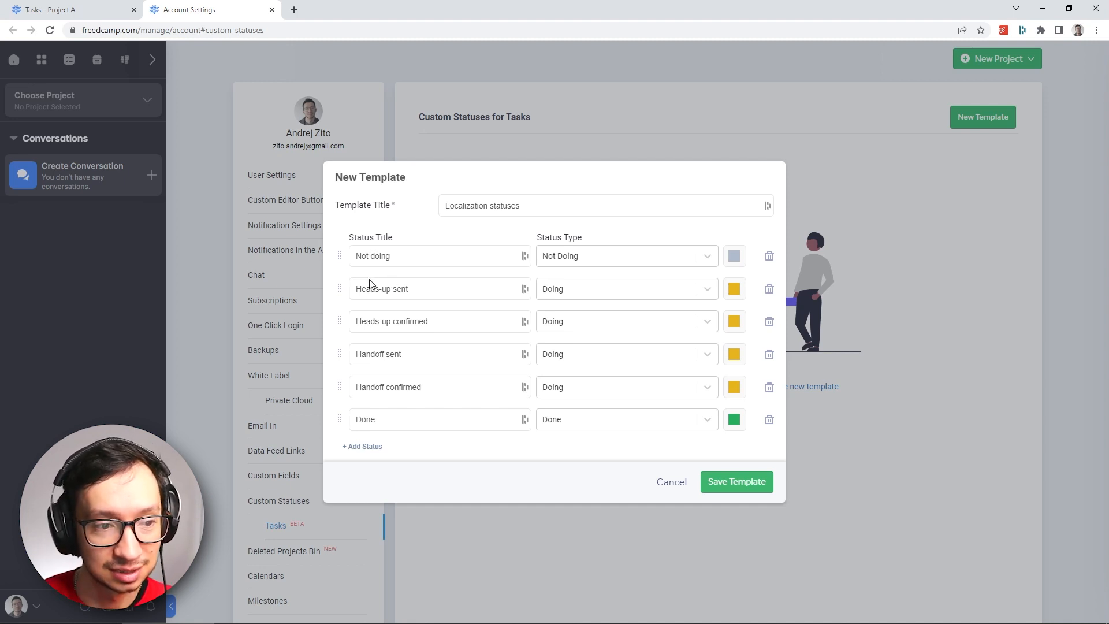
mouse_move(388, 339)
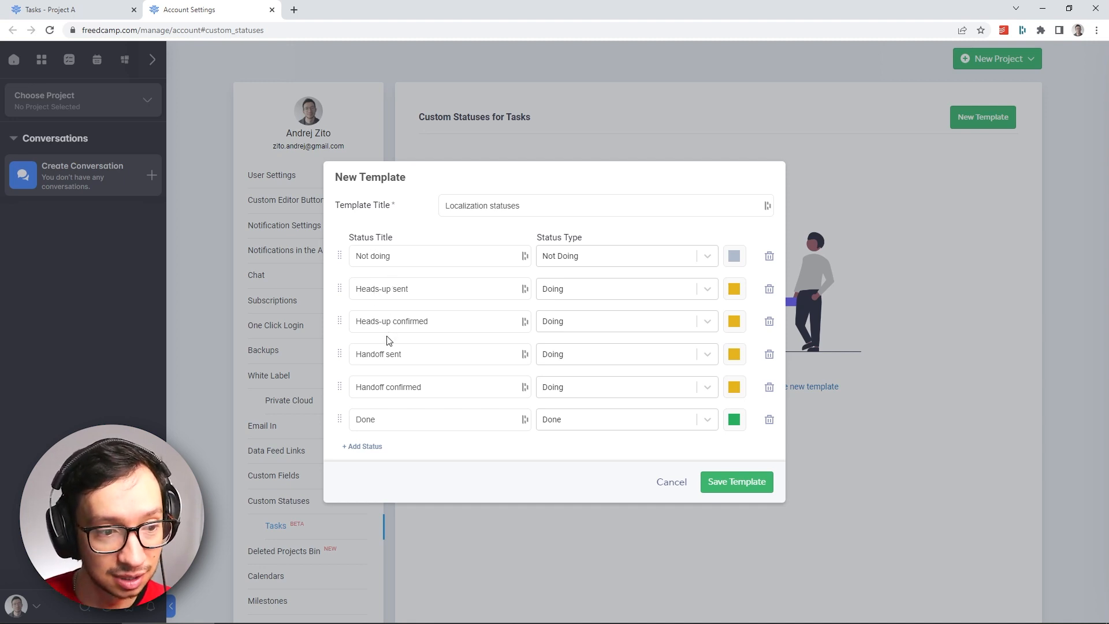
mouse_move(435, 412)
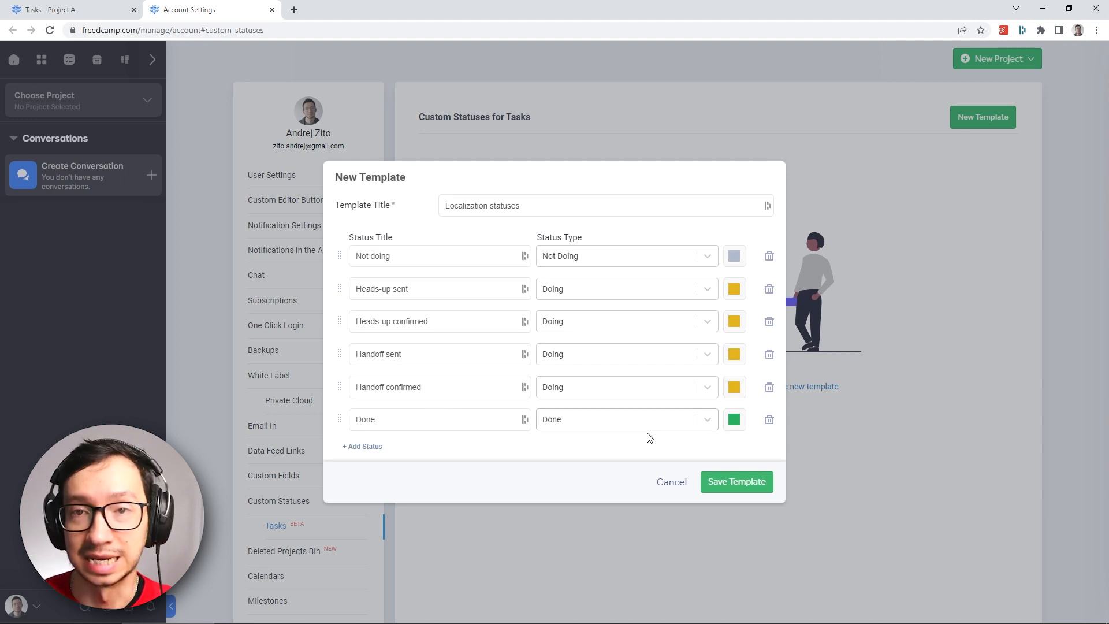
Save the Localization statuses template and go to the Projects Board
click(735, 482)
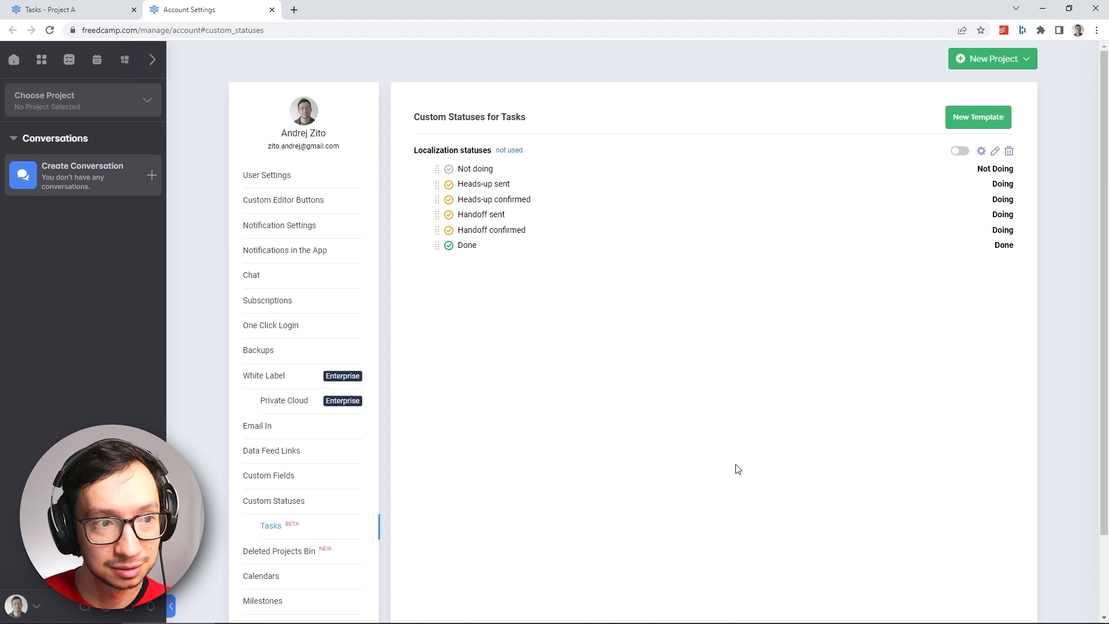
mouse_move(453, 325)
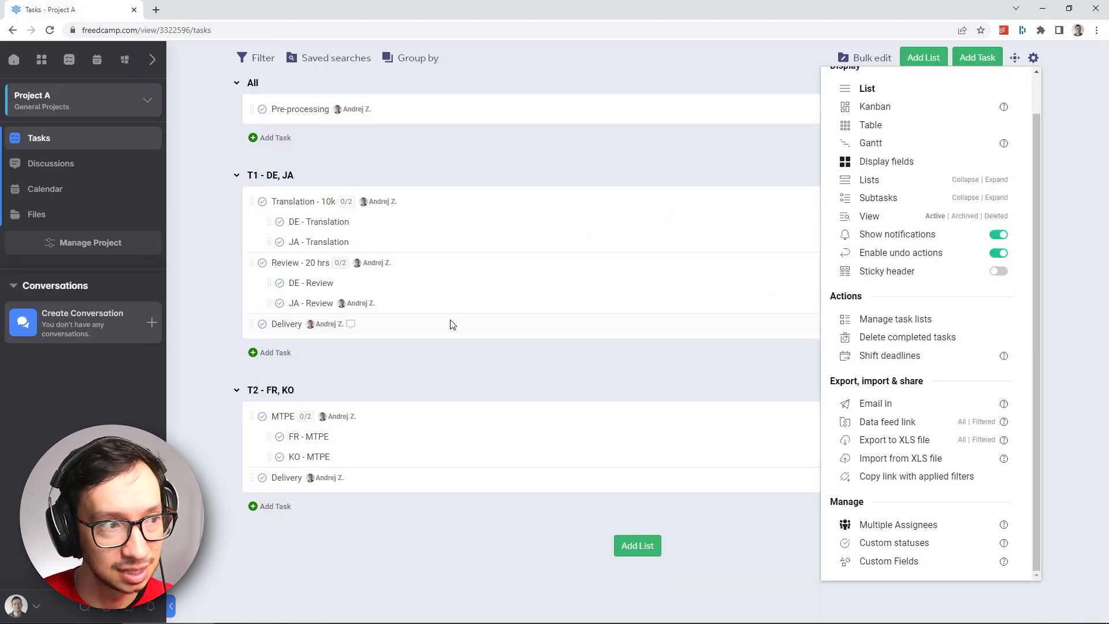
mouse_move(373, 157)
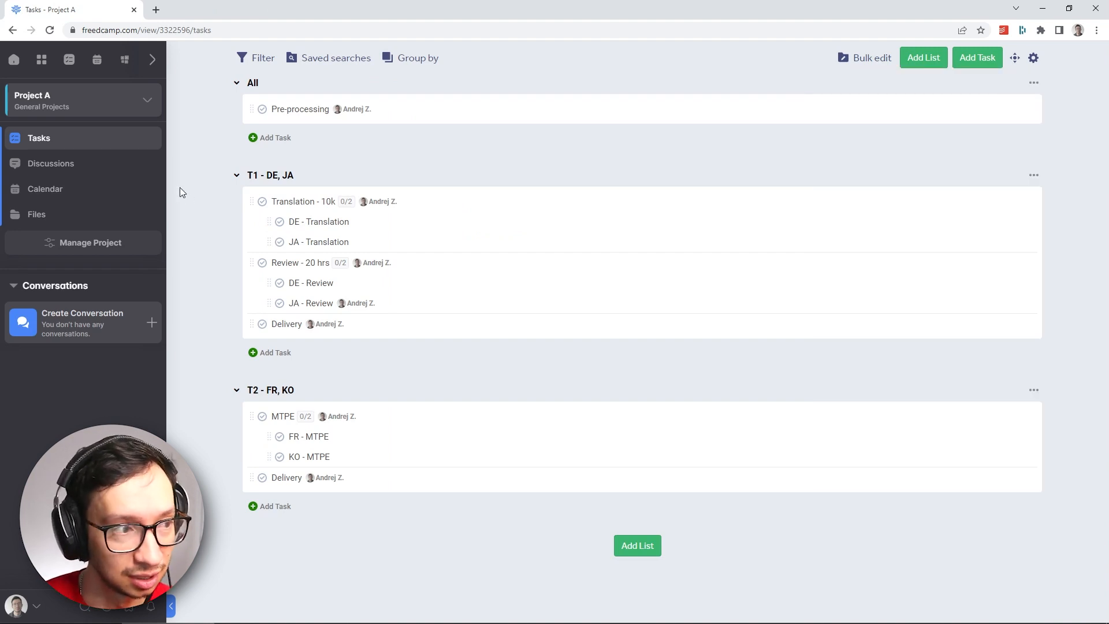
click(42, 59)
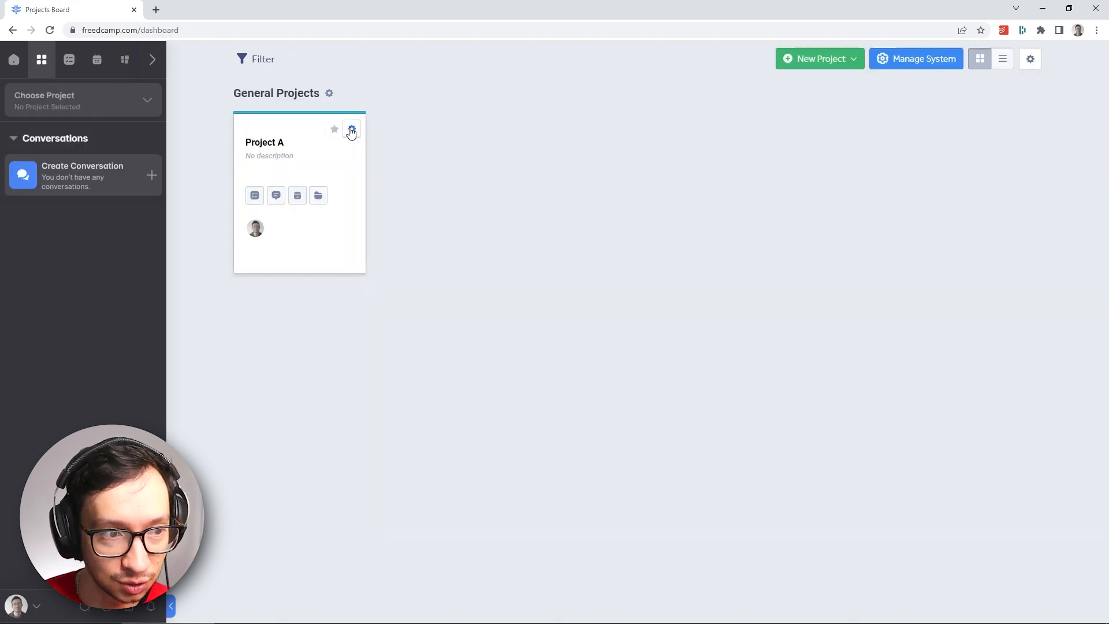
Choose Localization statuses in Project A's Custom Statuses - Tasks section, mapping to Not doing, Heads-up sent and Done
click(351, 131)
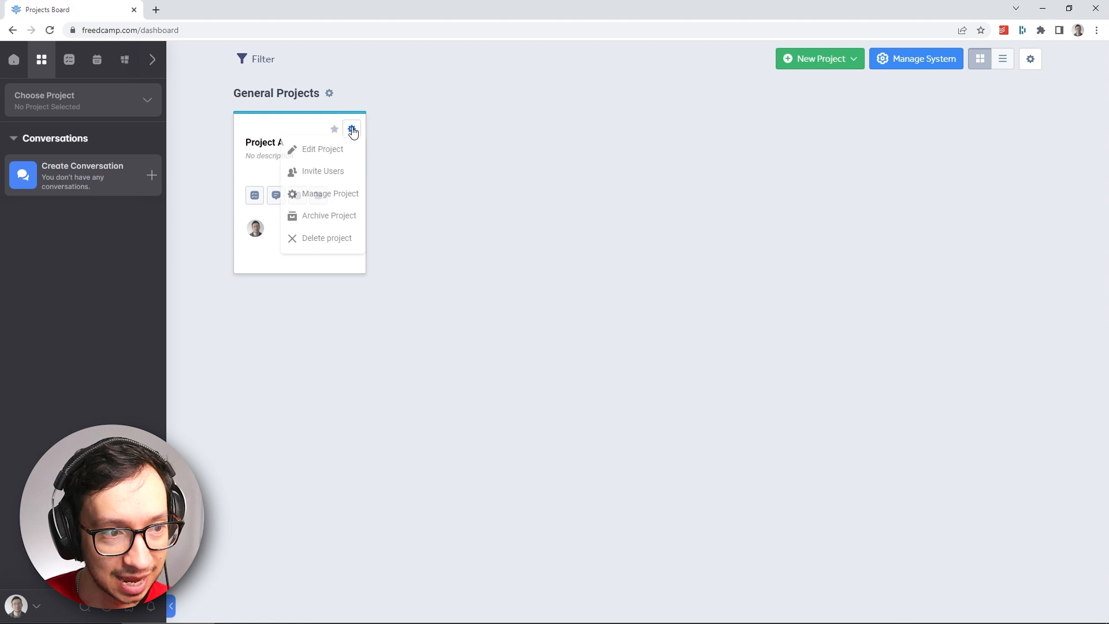
click(323, 149)
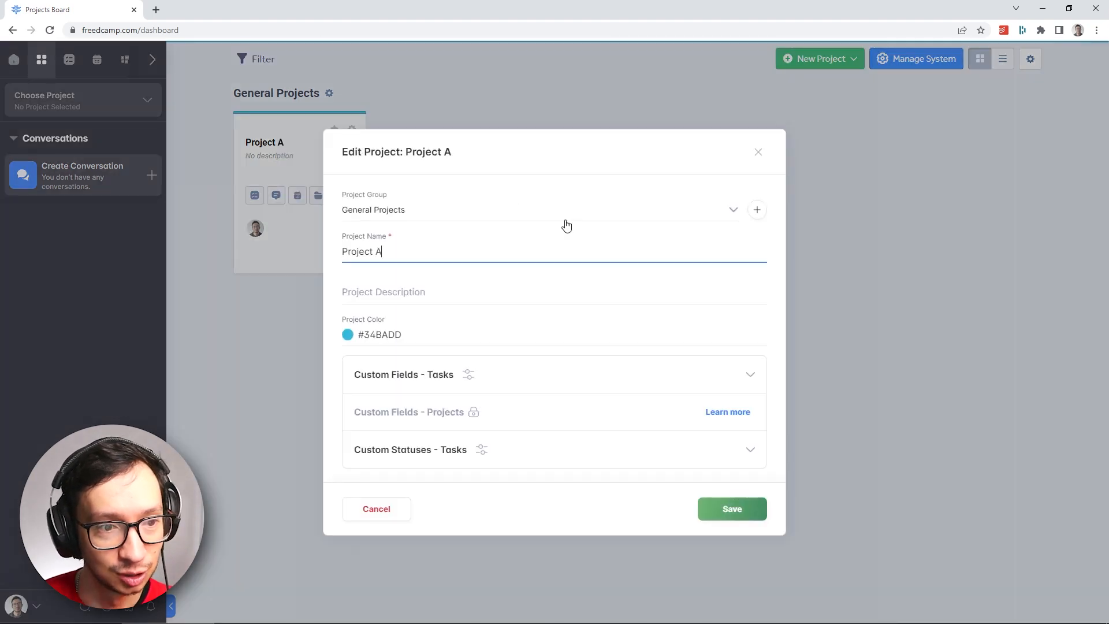
mouse_move(396, 456)
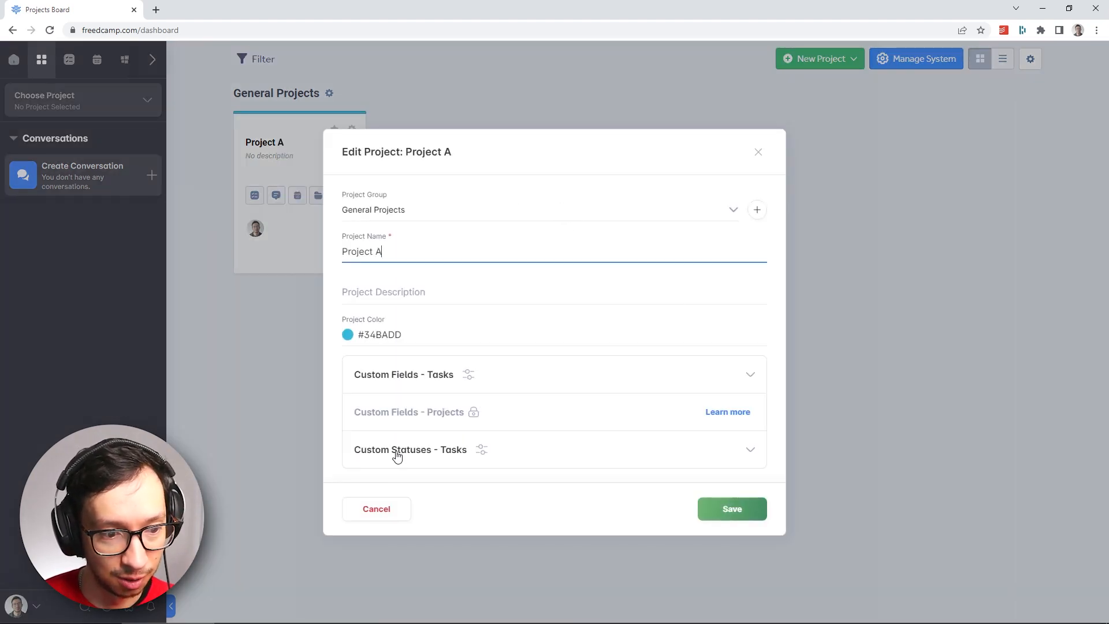
click(410, 449)
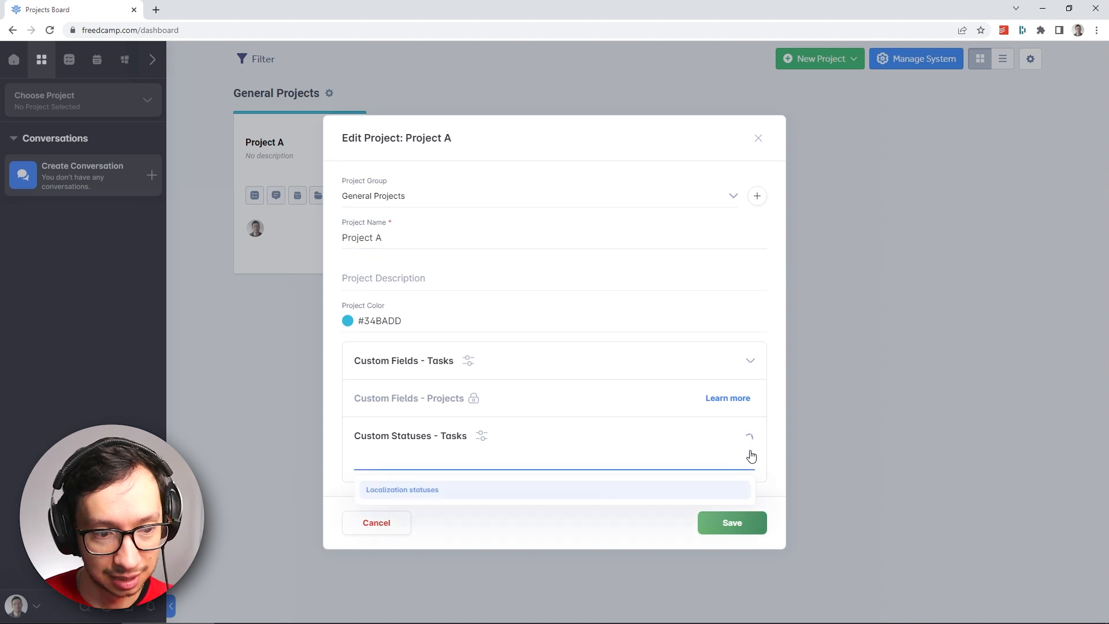
click(402, 490)
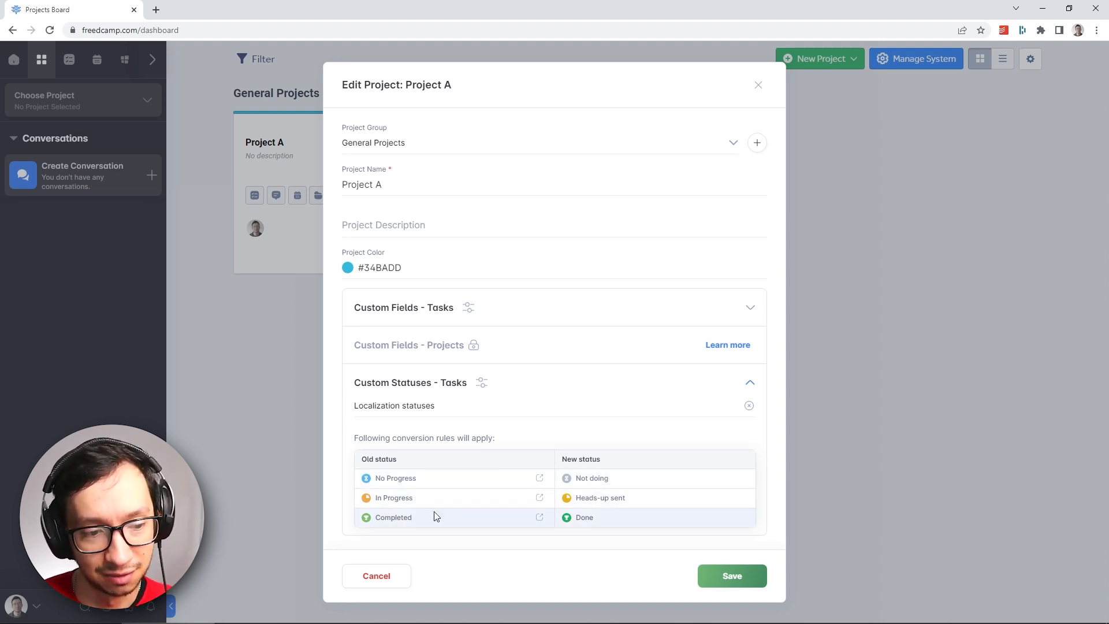
mouse_move(691, 571)
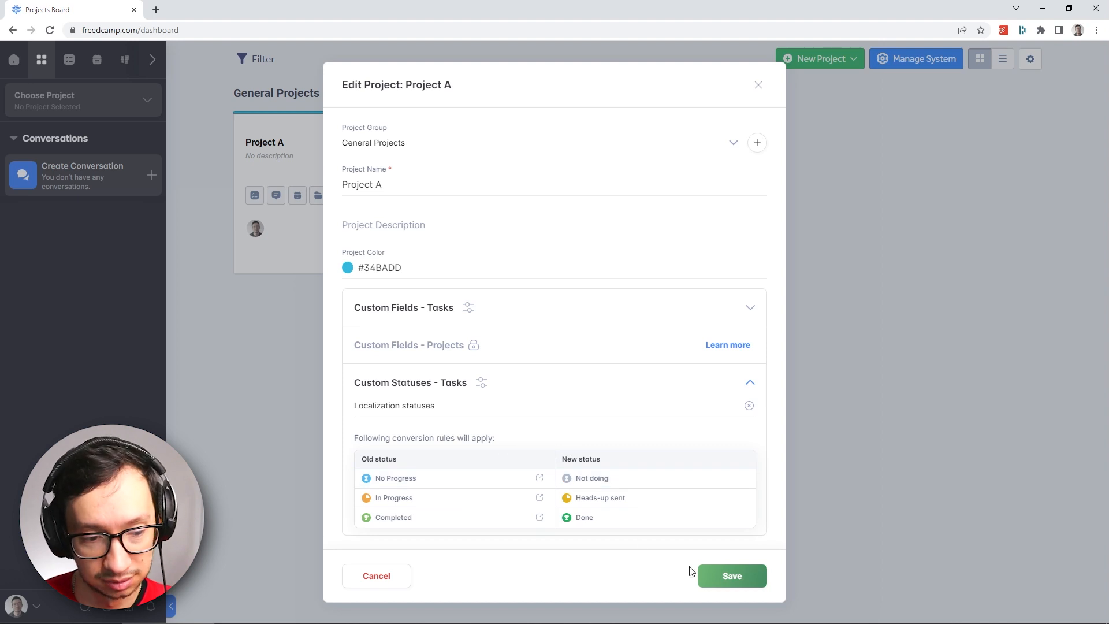
Save Project A and set DE - Translation to Heads-up sent, then adjust JA - Translation's status
click(731, 576)
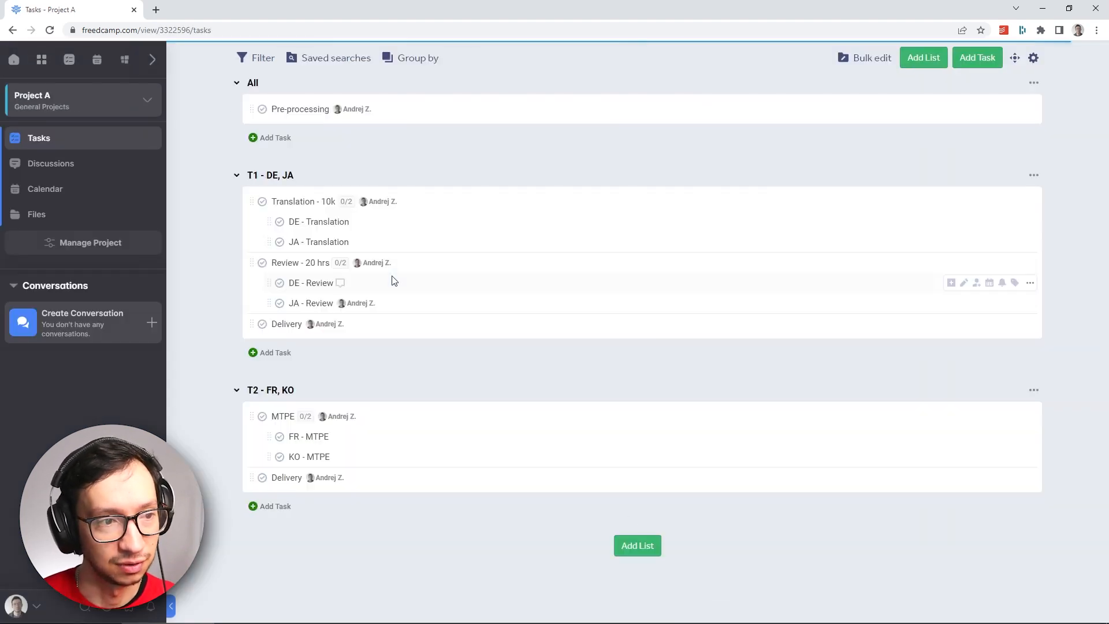
mouse_move(255, 228)
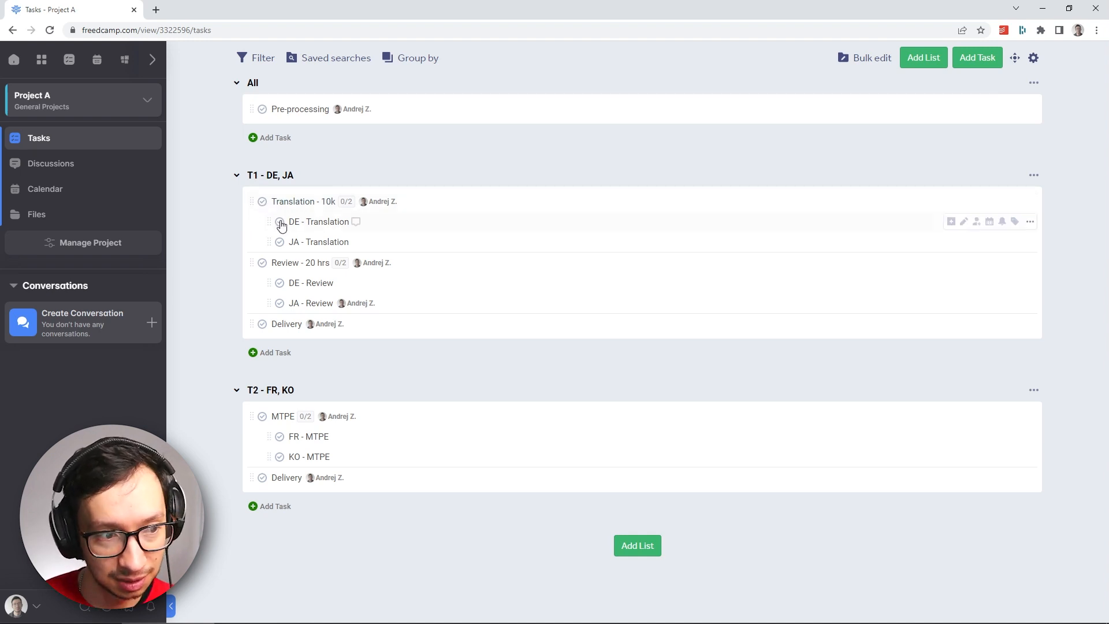
click(280, 222)
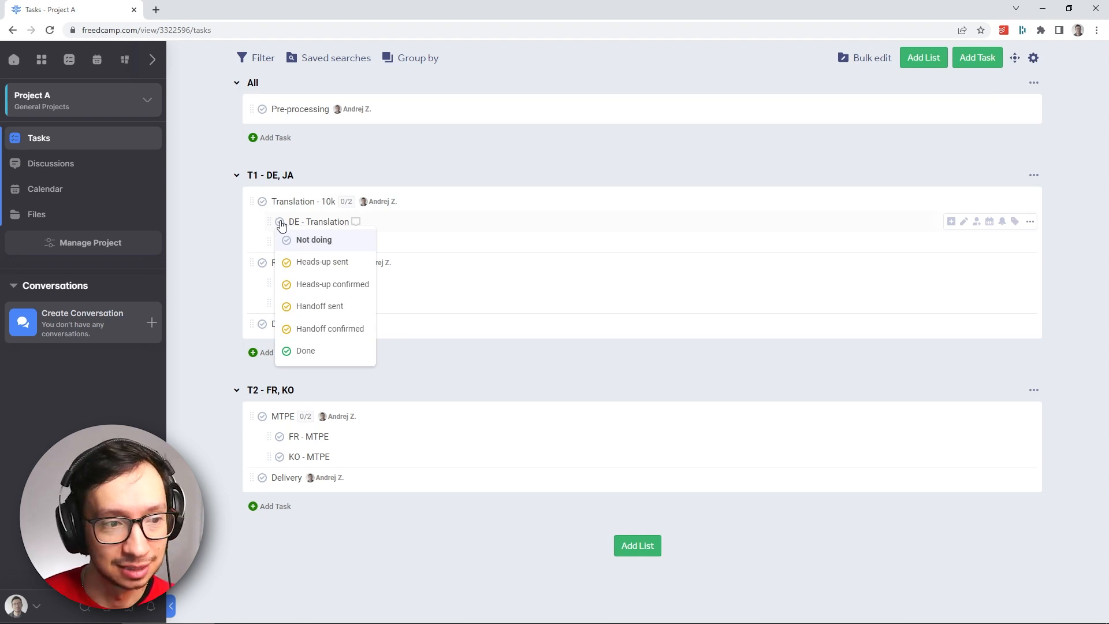
mouse_move(297, 252)
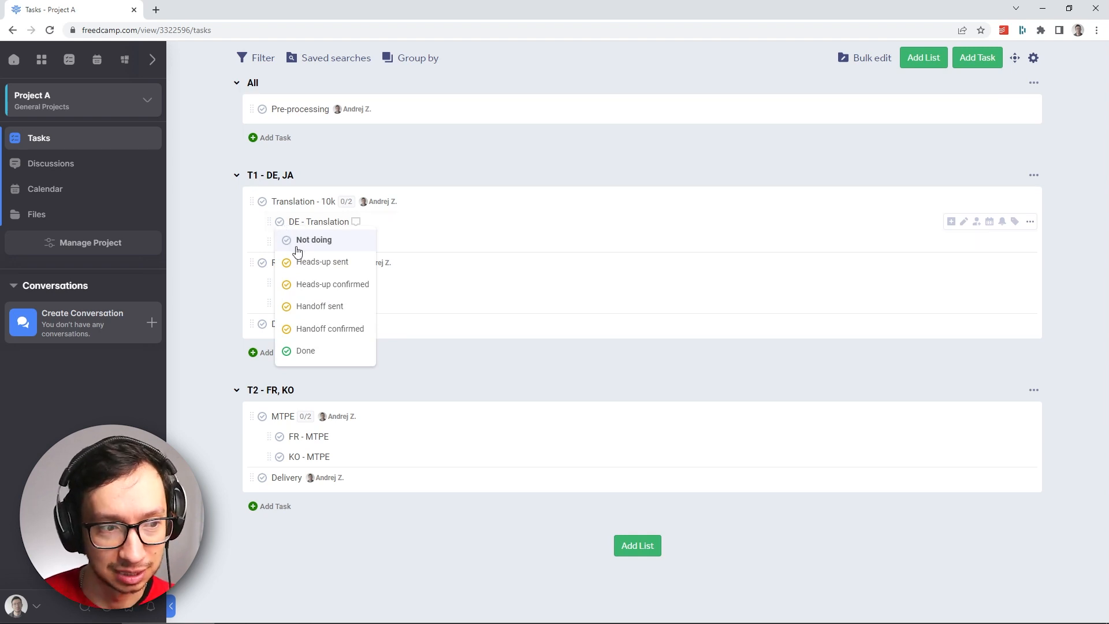
mouse_move(321, 261)
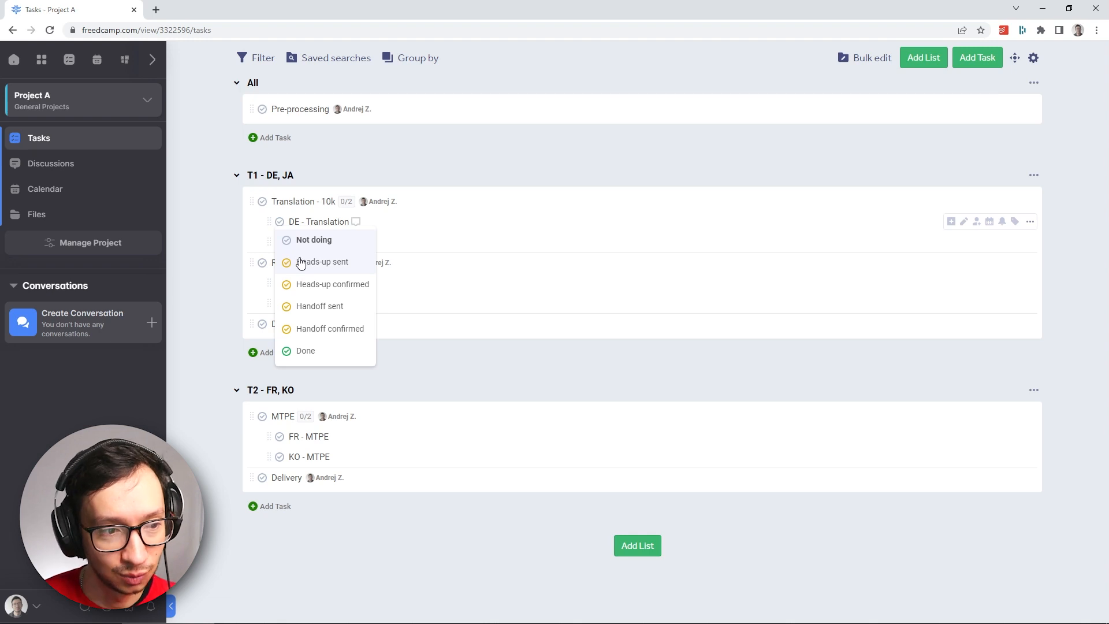
mouse_move(310, 284)
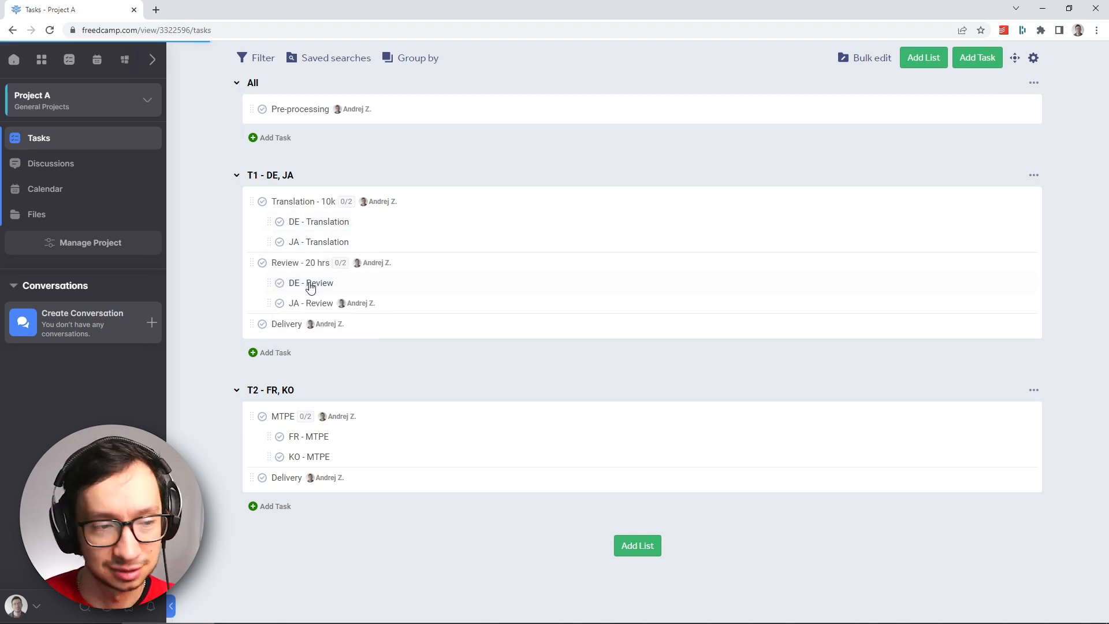
click(278, 281)
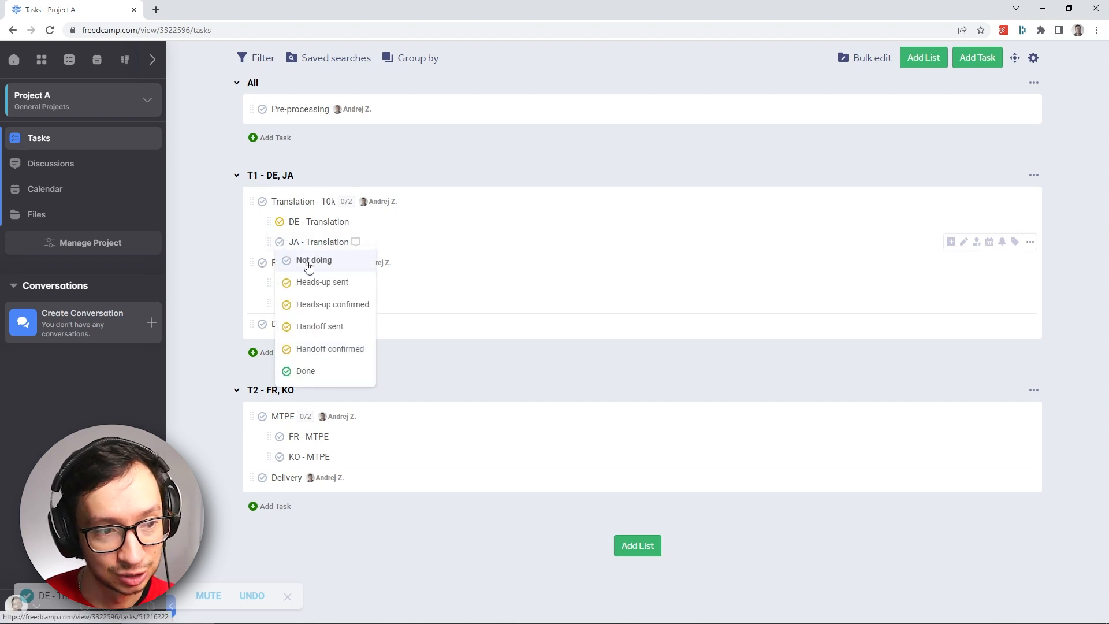
mouse_move(344, 285)
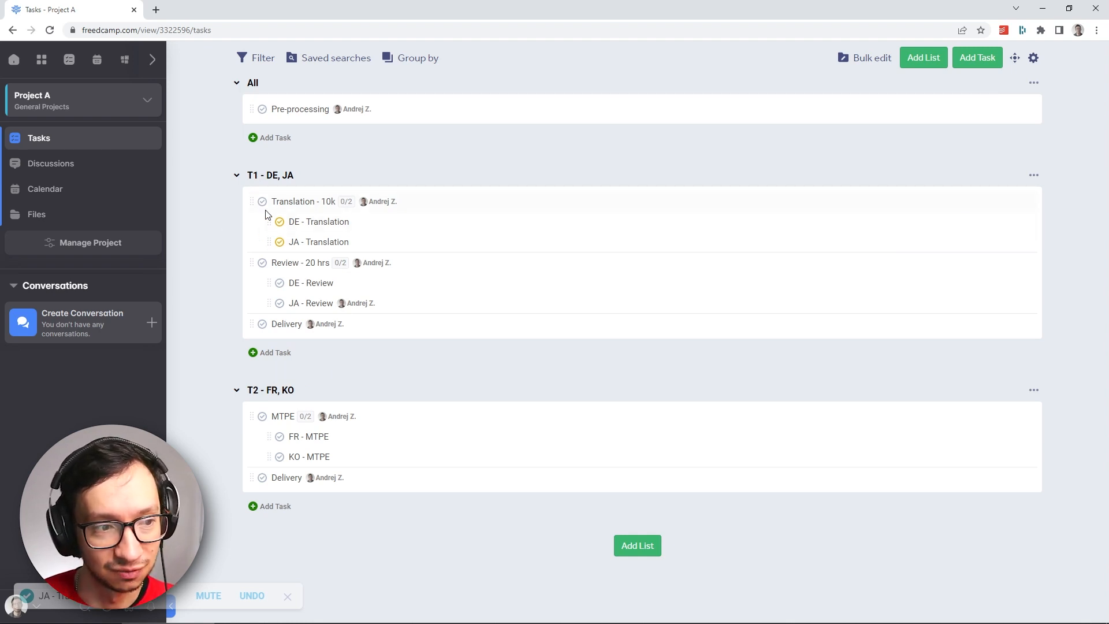
mouse_move(416, 252)
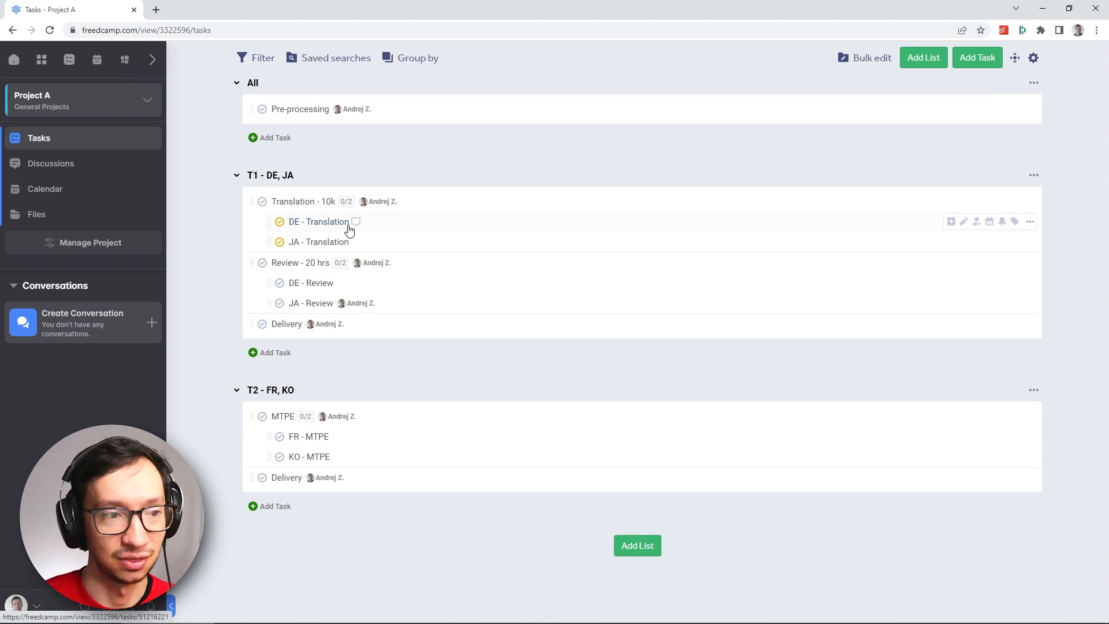
mouse_move(447, 253)
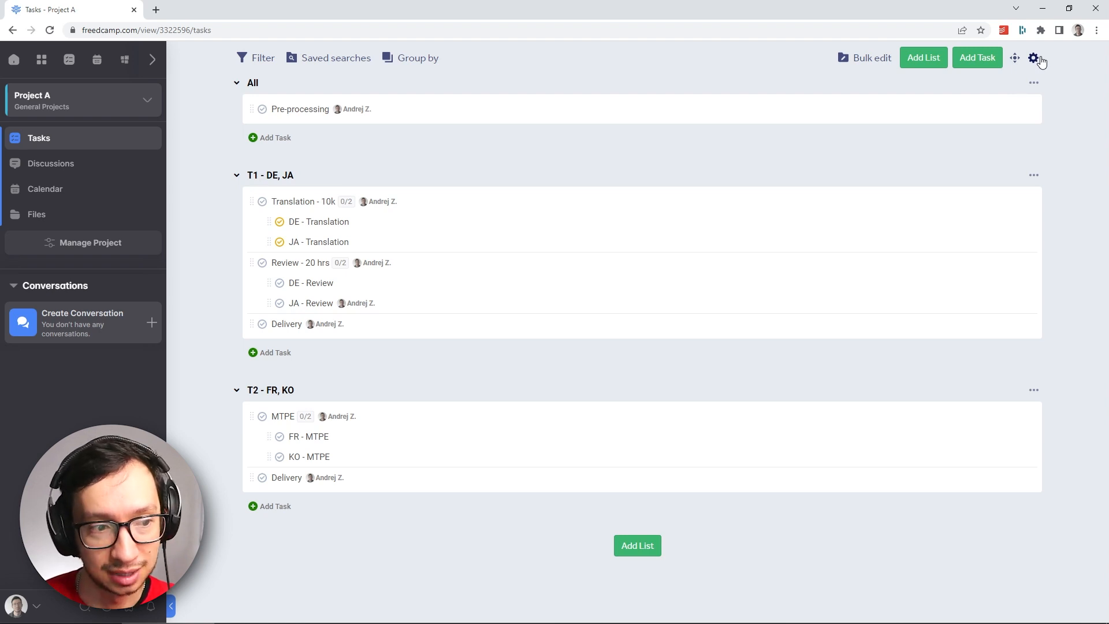
mouse_move(1050, 78)
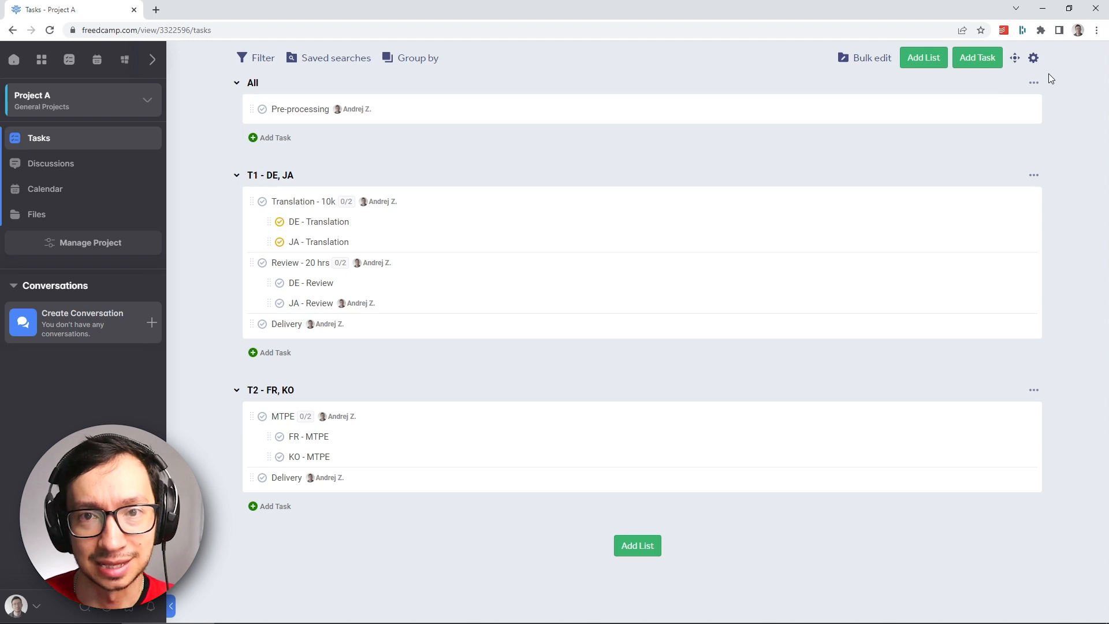
Show Project A's tasks as a table with Priority and Comments columns hidden, leaving Assignees, Start Date, Due Date
click(1033, 58)
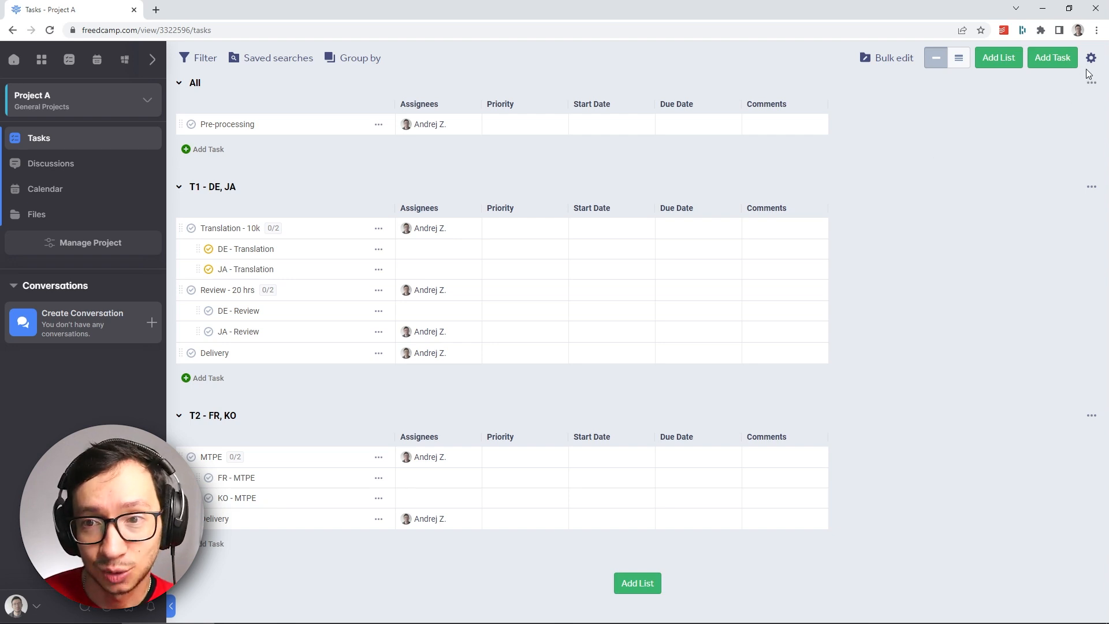
click(1089, 58)
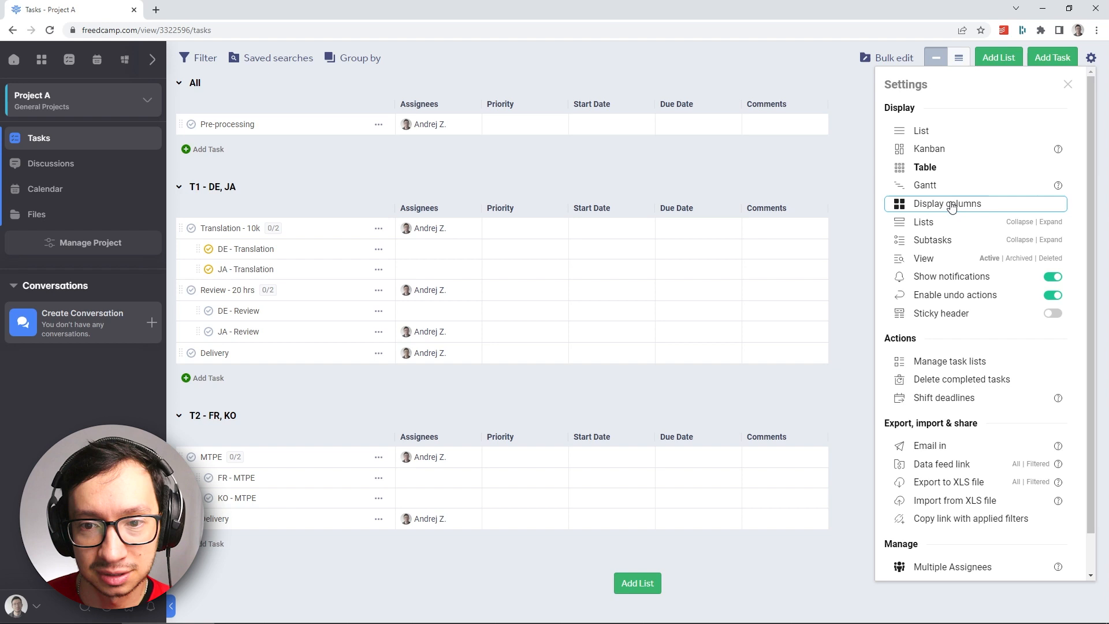
click(946, 203)
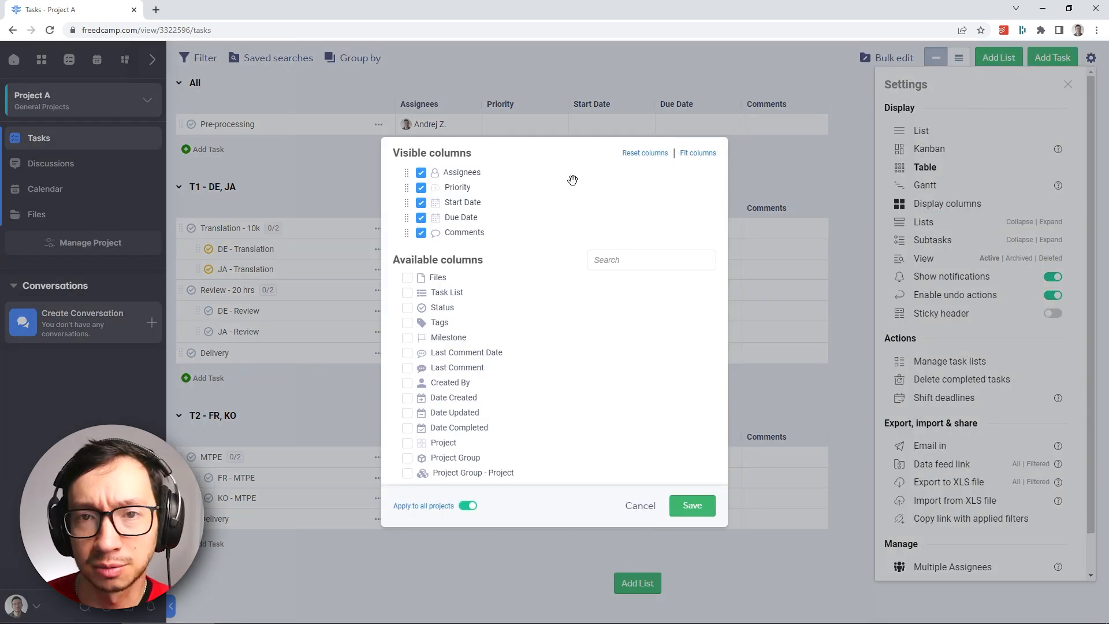
click(421, 187)
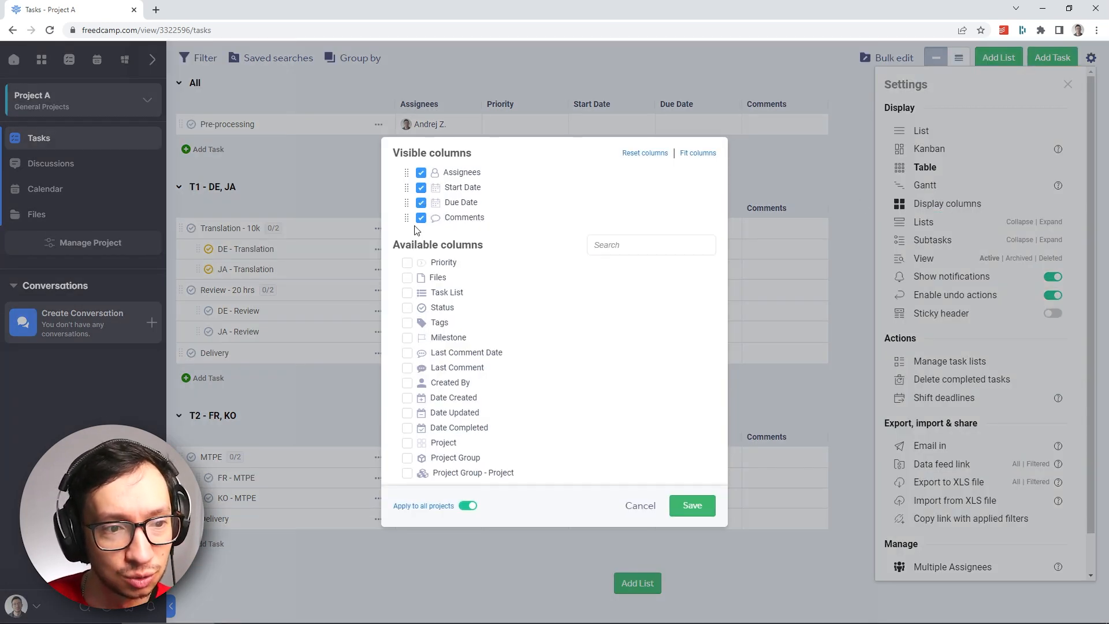
click(420, 217)
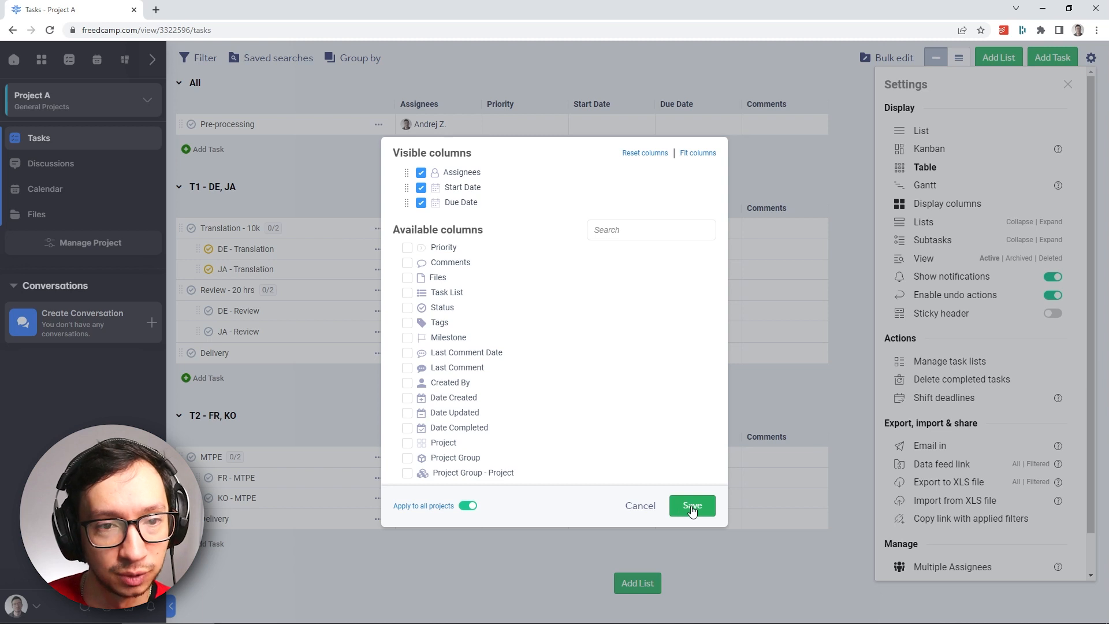
click(691, 506)
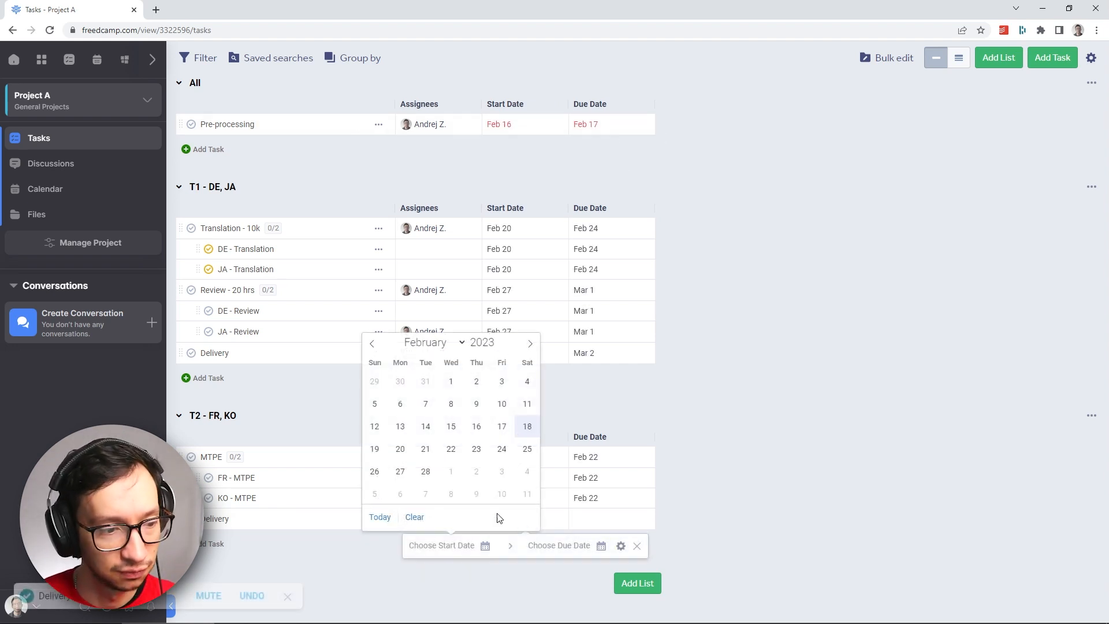
mouse_move(476, 471)
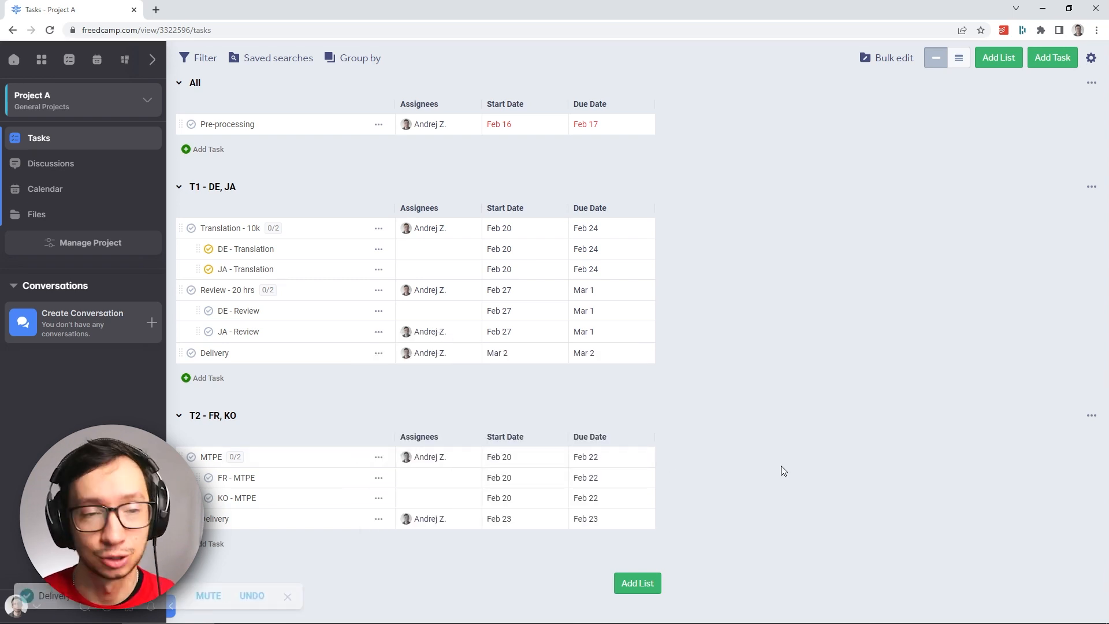
mouse_move(263, 163)
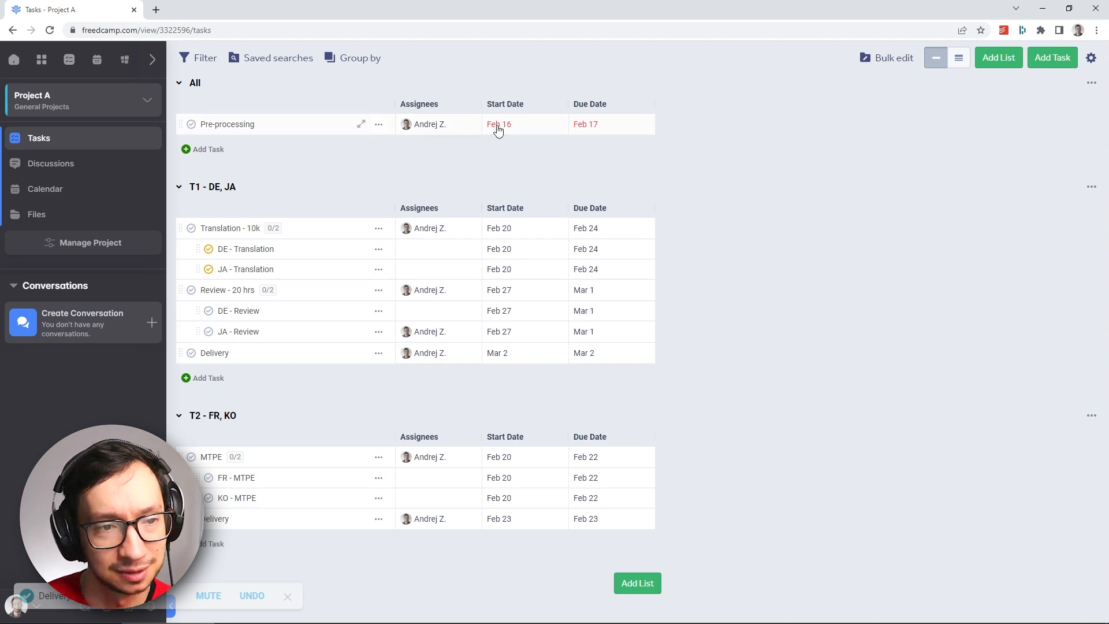
mouse_move(499, 123)
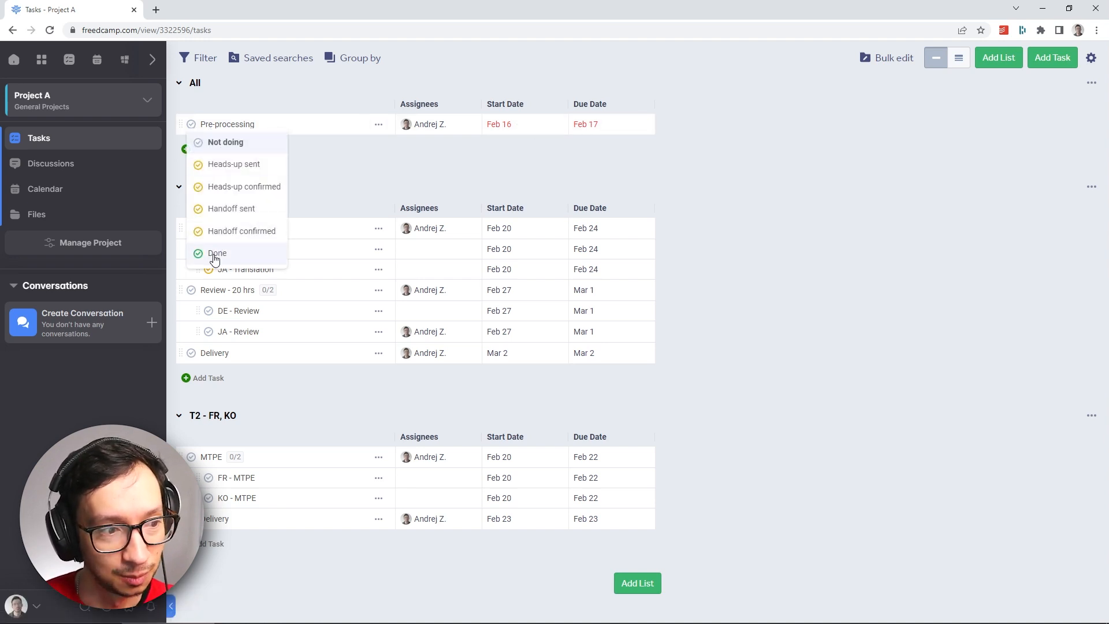
Mark the Pre-processing task as Done
click(216, 253)
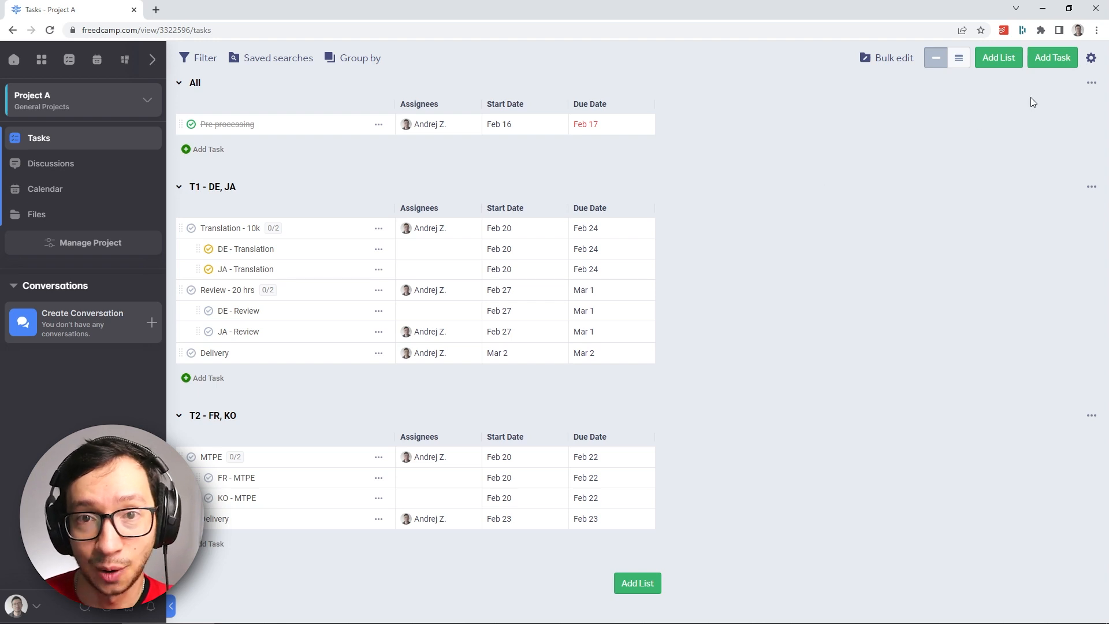
Switch Project A's tasks to the Gantt view and try the weekly and daily timeline zoom levels
click(1092, 57)
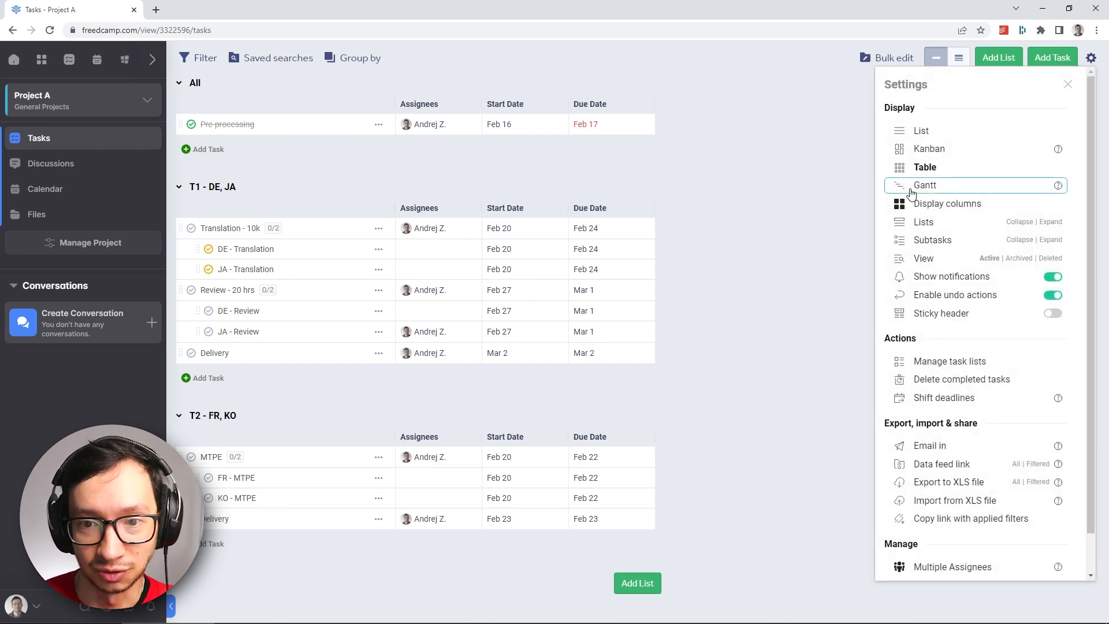
click(926, 185)
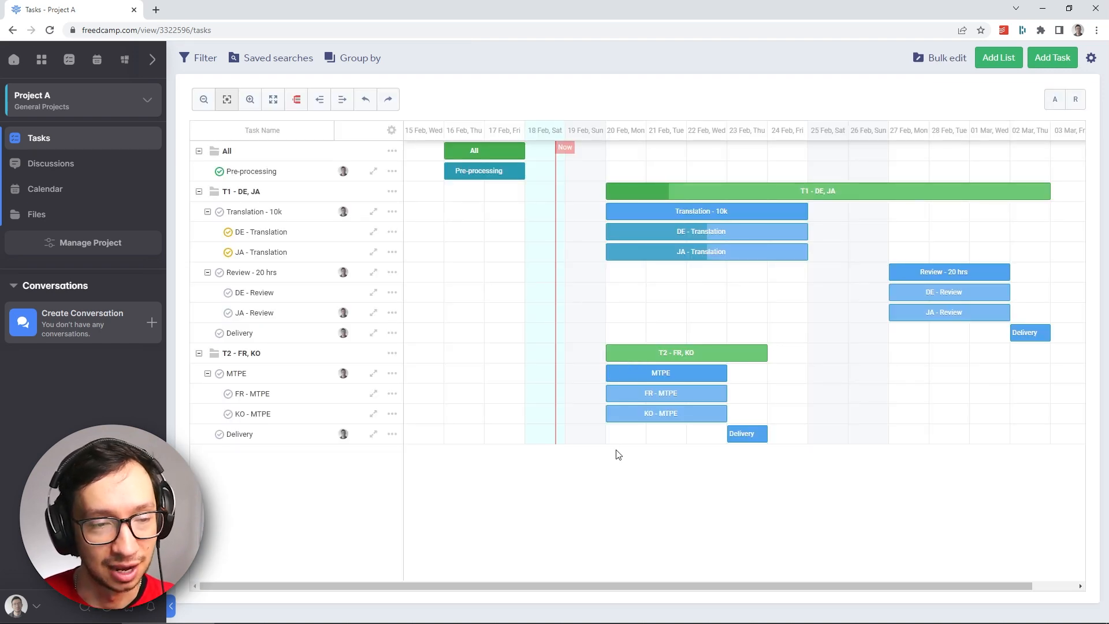
mouse_move(571, 418)
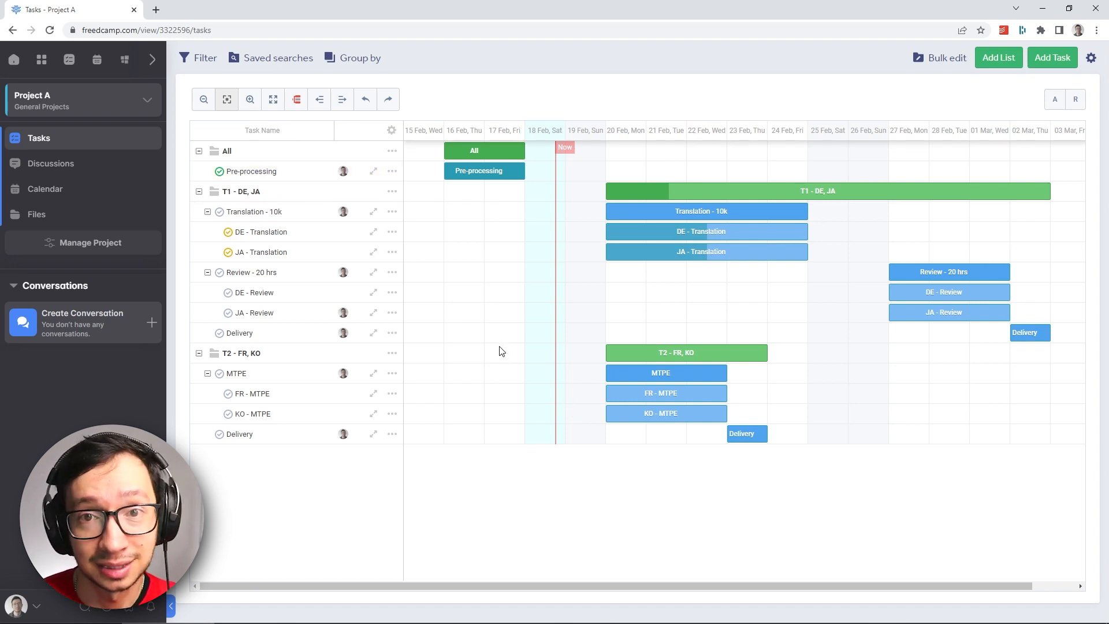
mouse_move(499, 373)
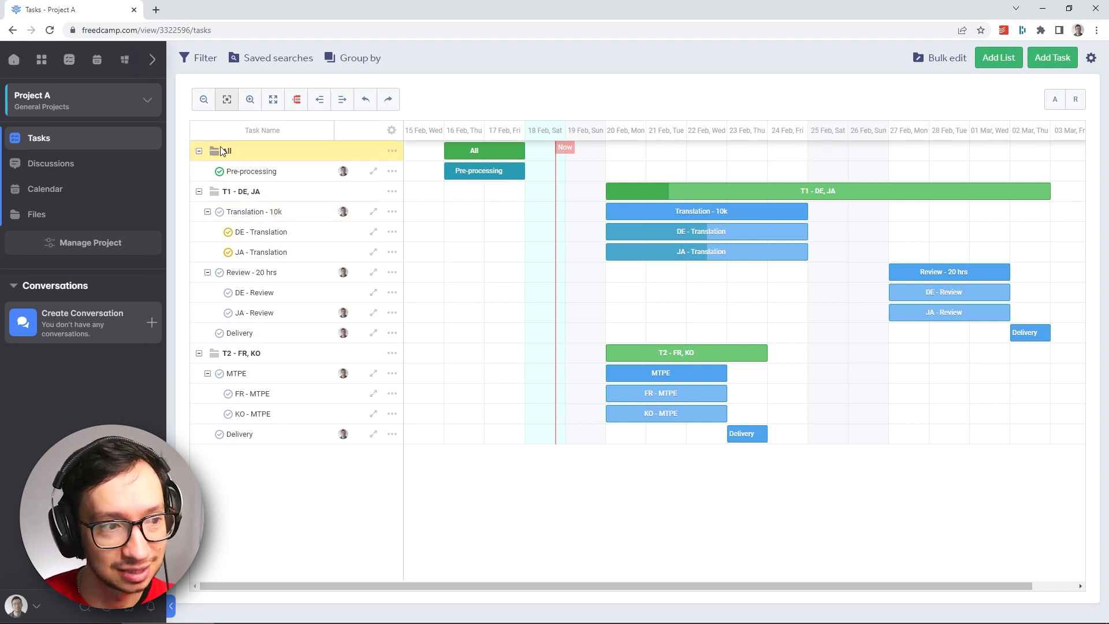
mouse_move(232, 151)
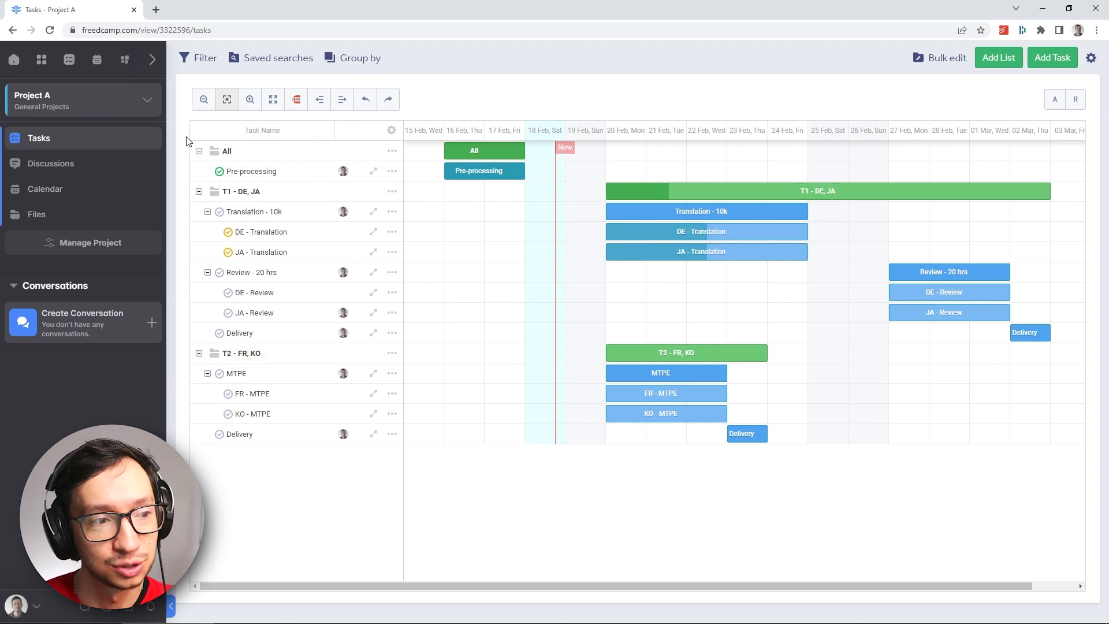
click(207, 211)
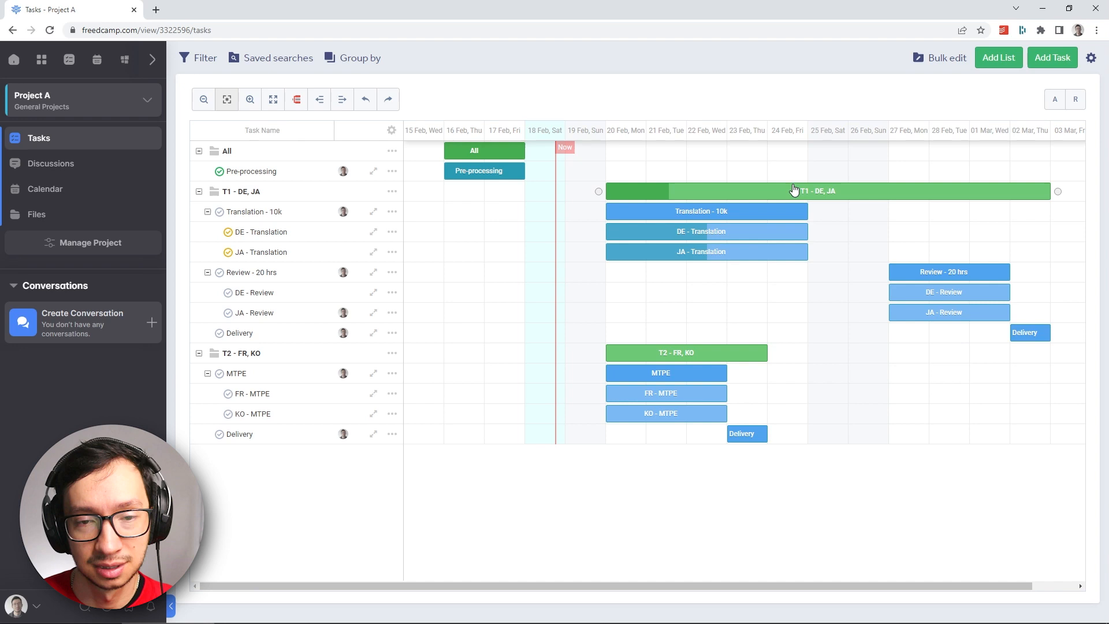
mouse_move(617, 166)
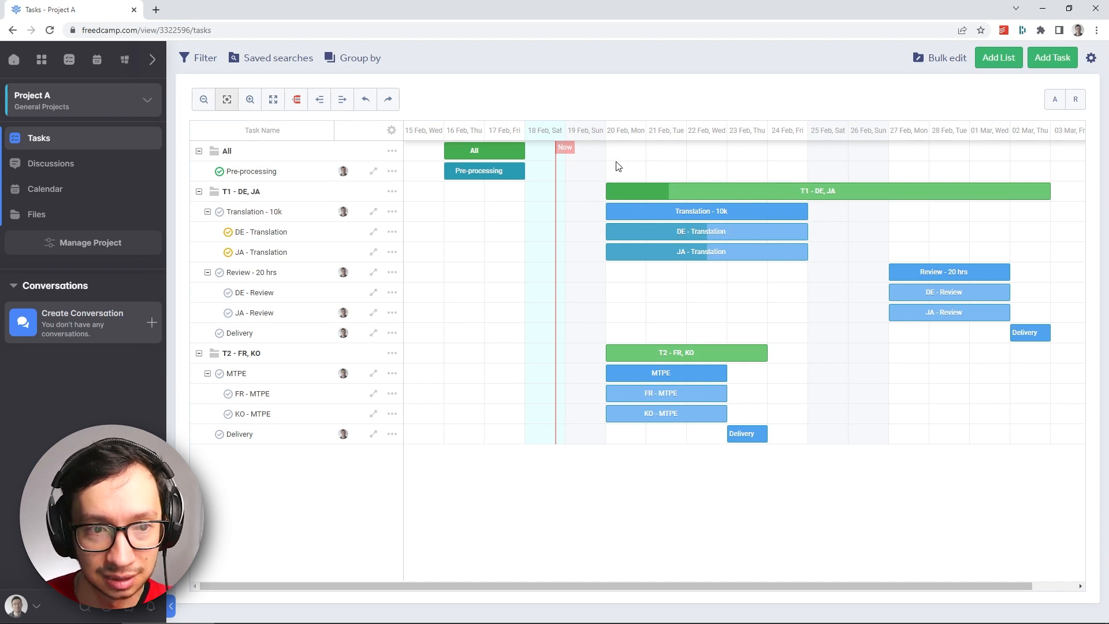
click(203, 99)
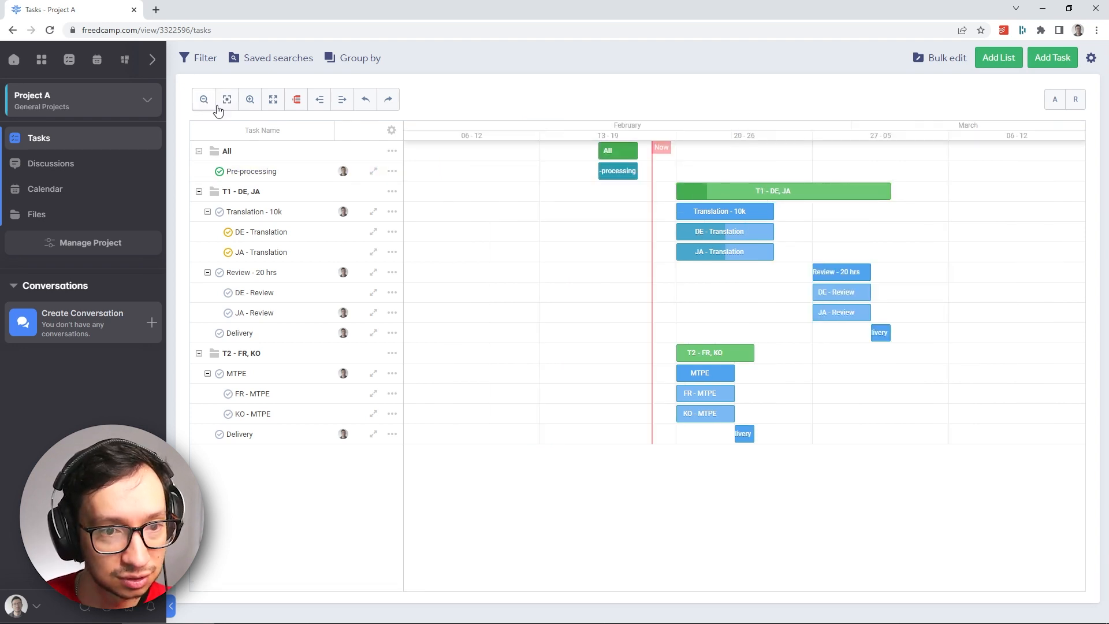
click(249, 100)
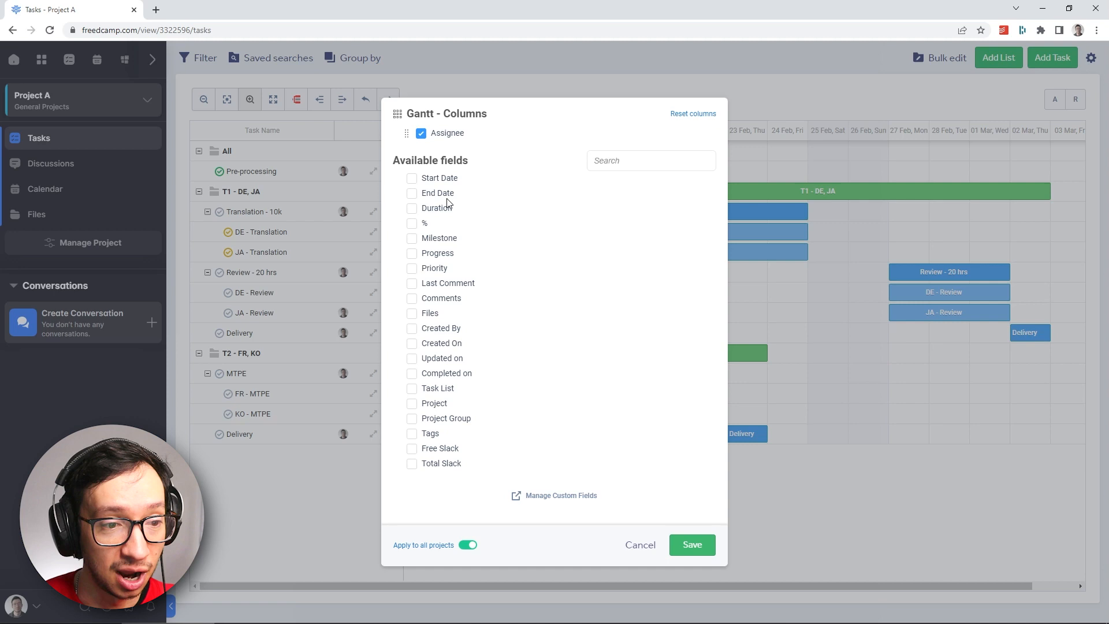
Add the Progress field to the Gantt columns so each task's Localization status shows beside its bar
click(412, 253)
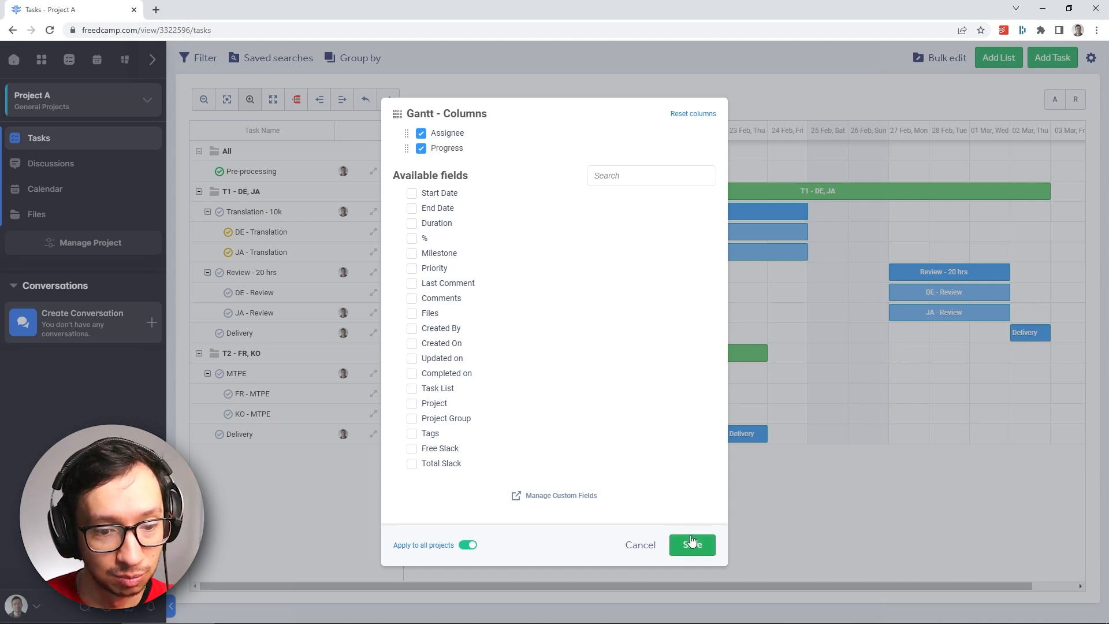
click(691, 544)
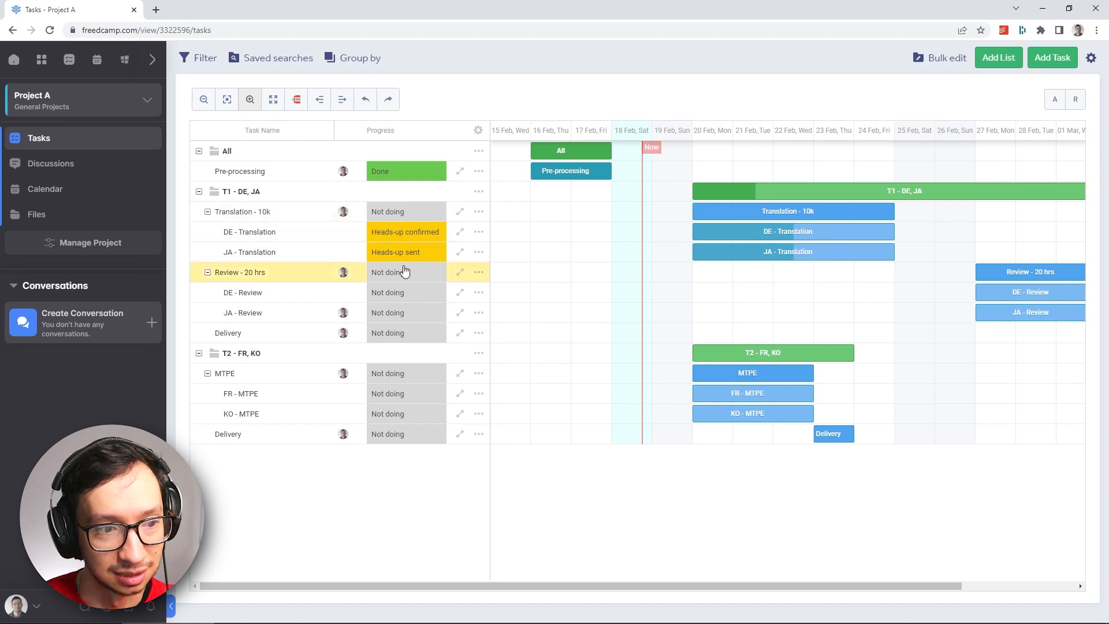
click(388, 271)
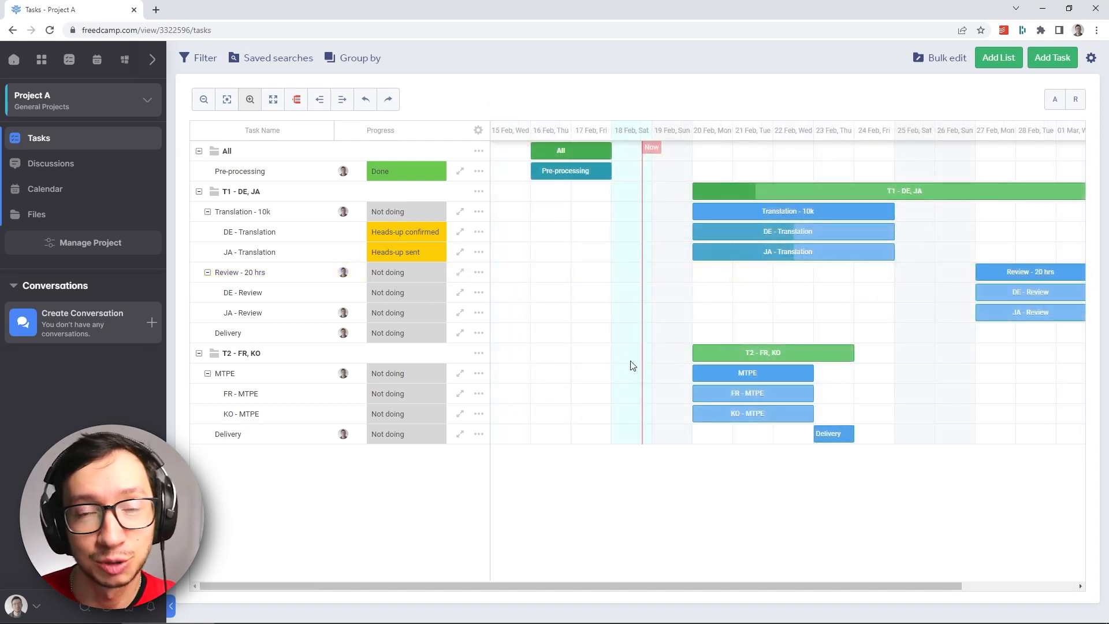
mouse_move(638, 366)
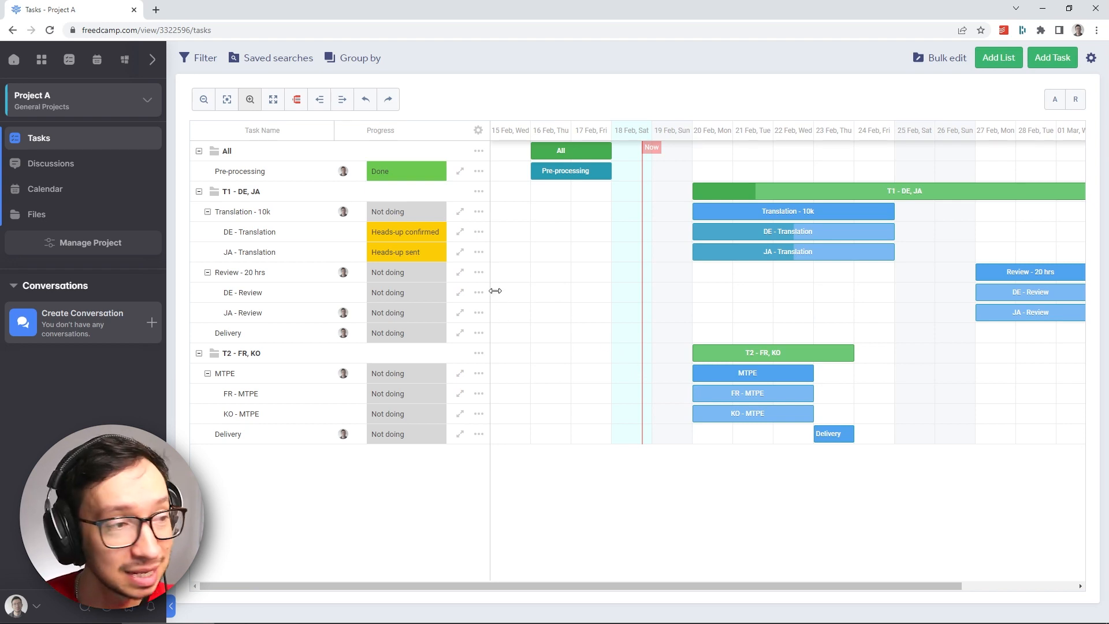
mouse_move(68, 59)
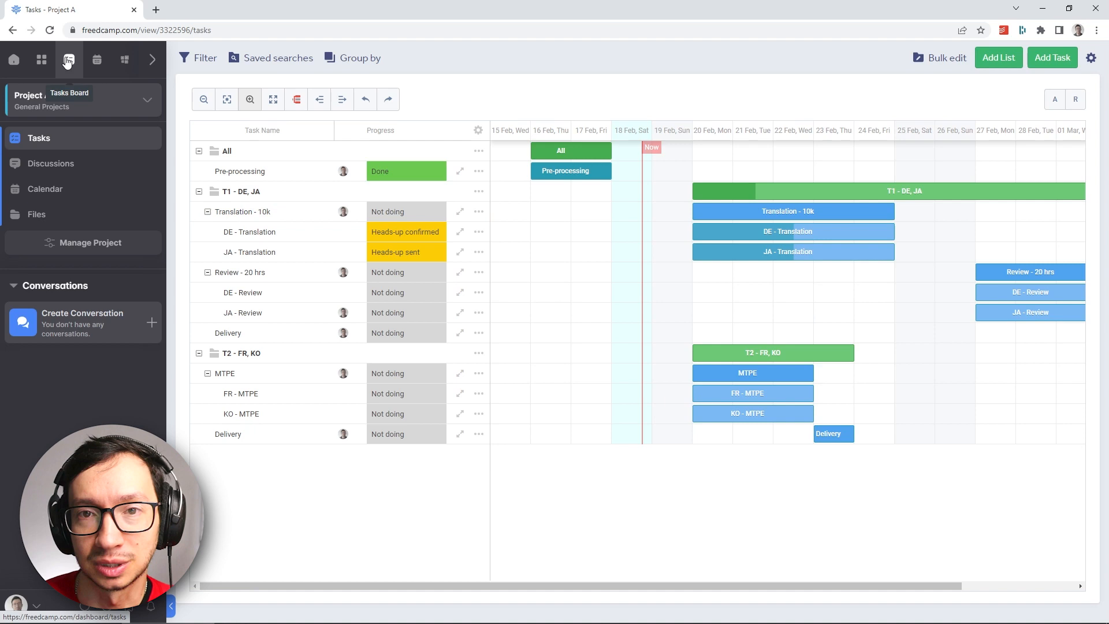
Show the all-projects Tasks Board as a Gantt chart listing Project A and Project B together
click(69, 59)
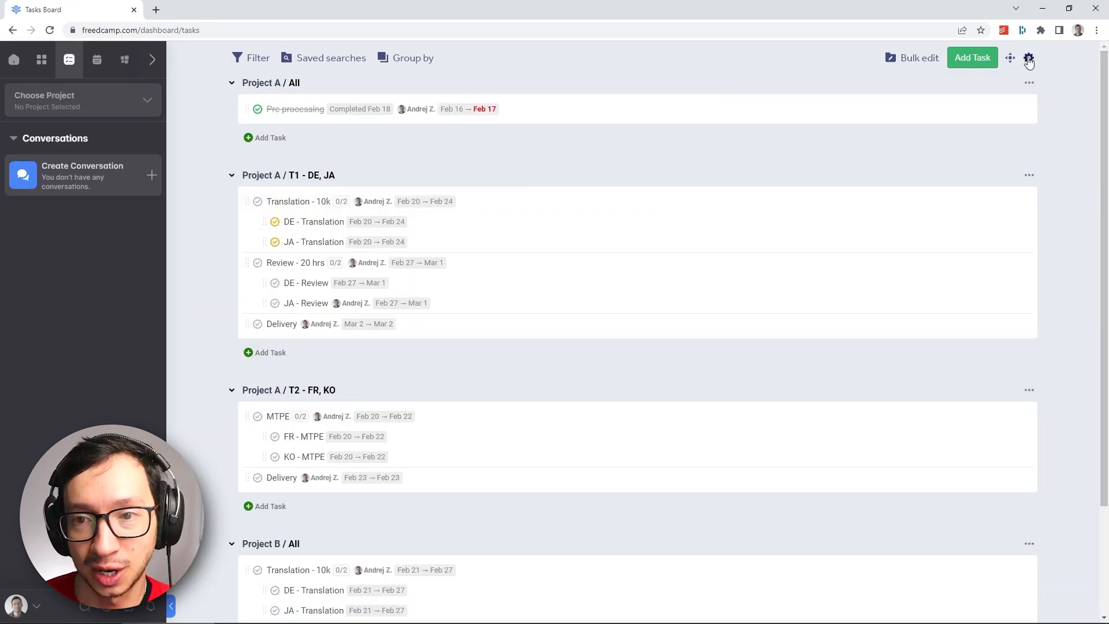
click(1028, 57)
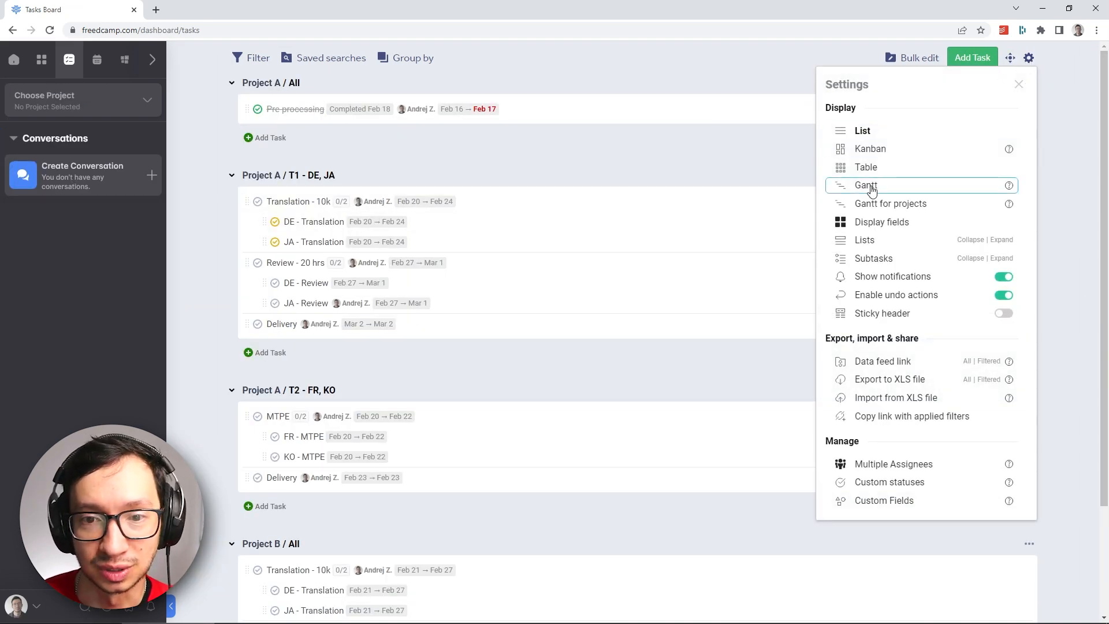
click(866, 185)
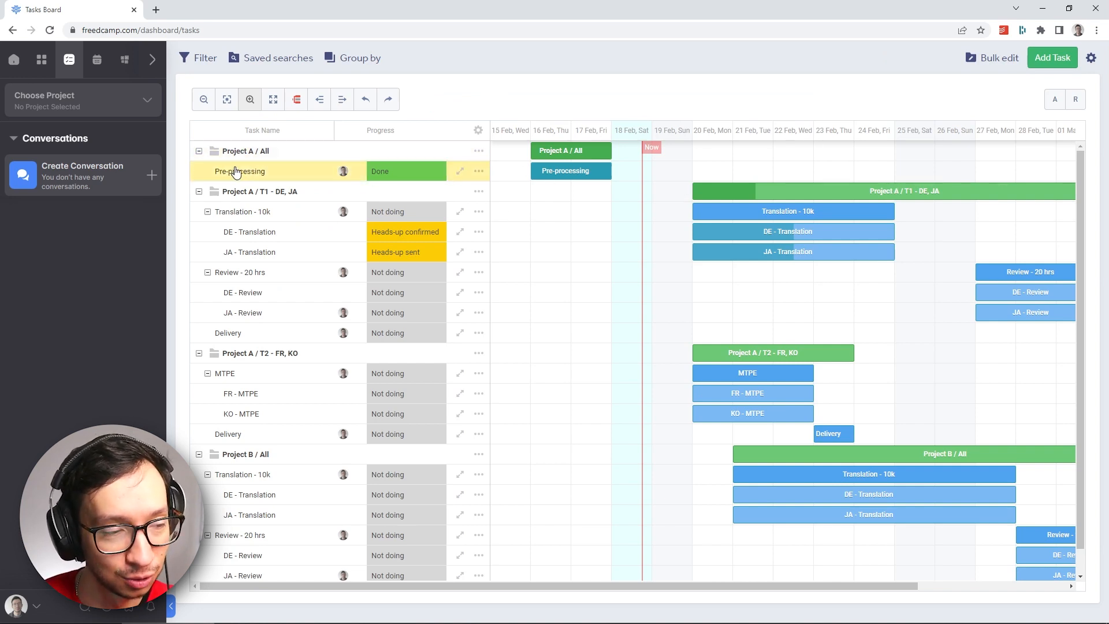
scroll(down, 3)
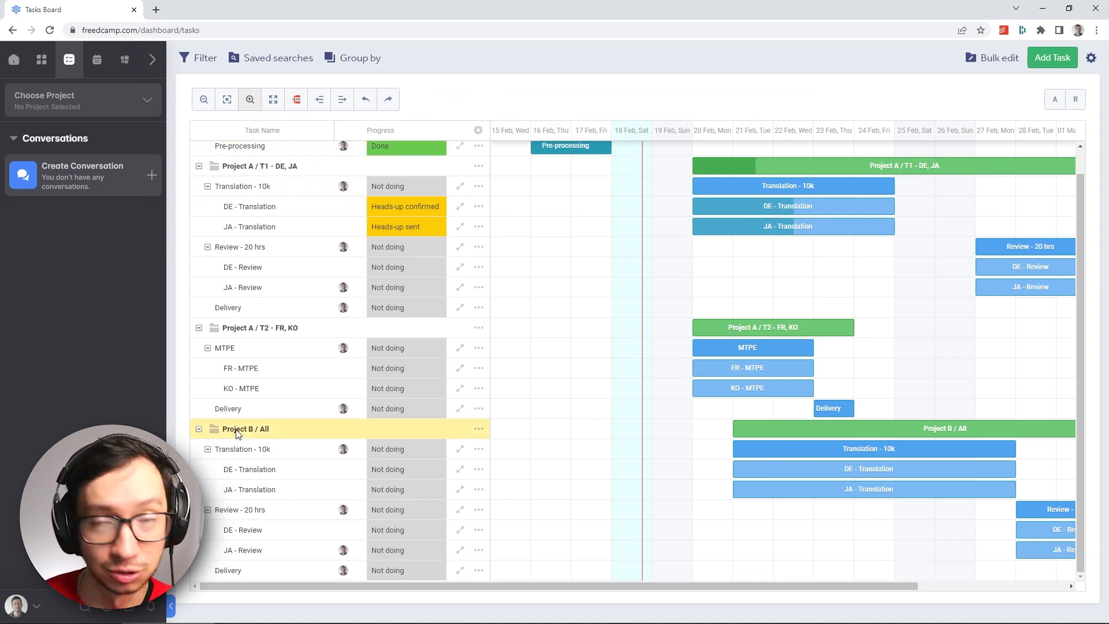